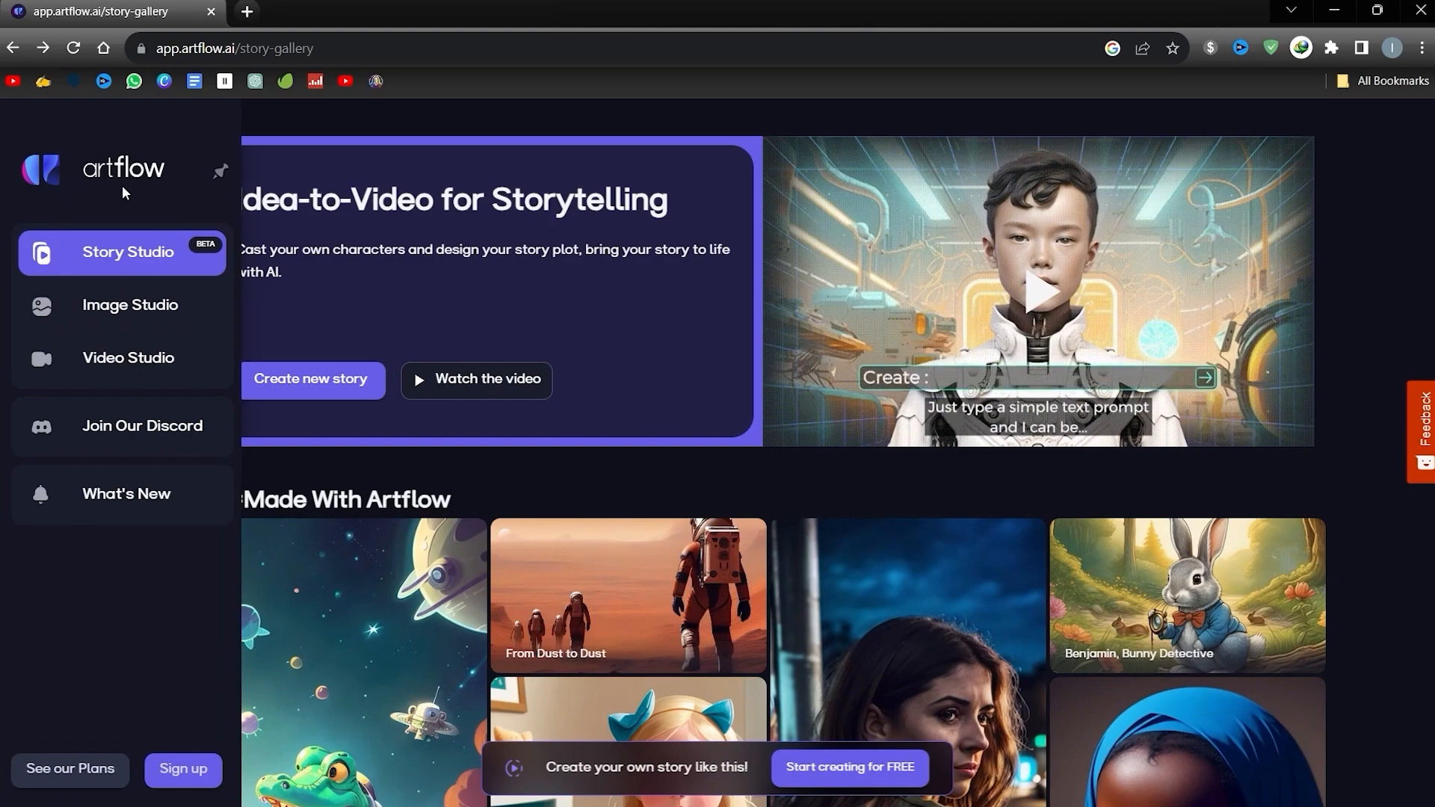
Sign into Artflow through Sign up using an existing Google account.
click(221, 171)
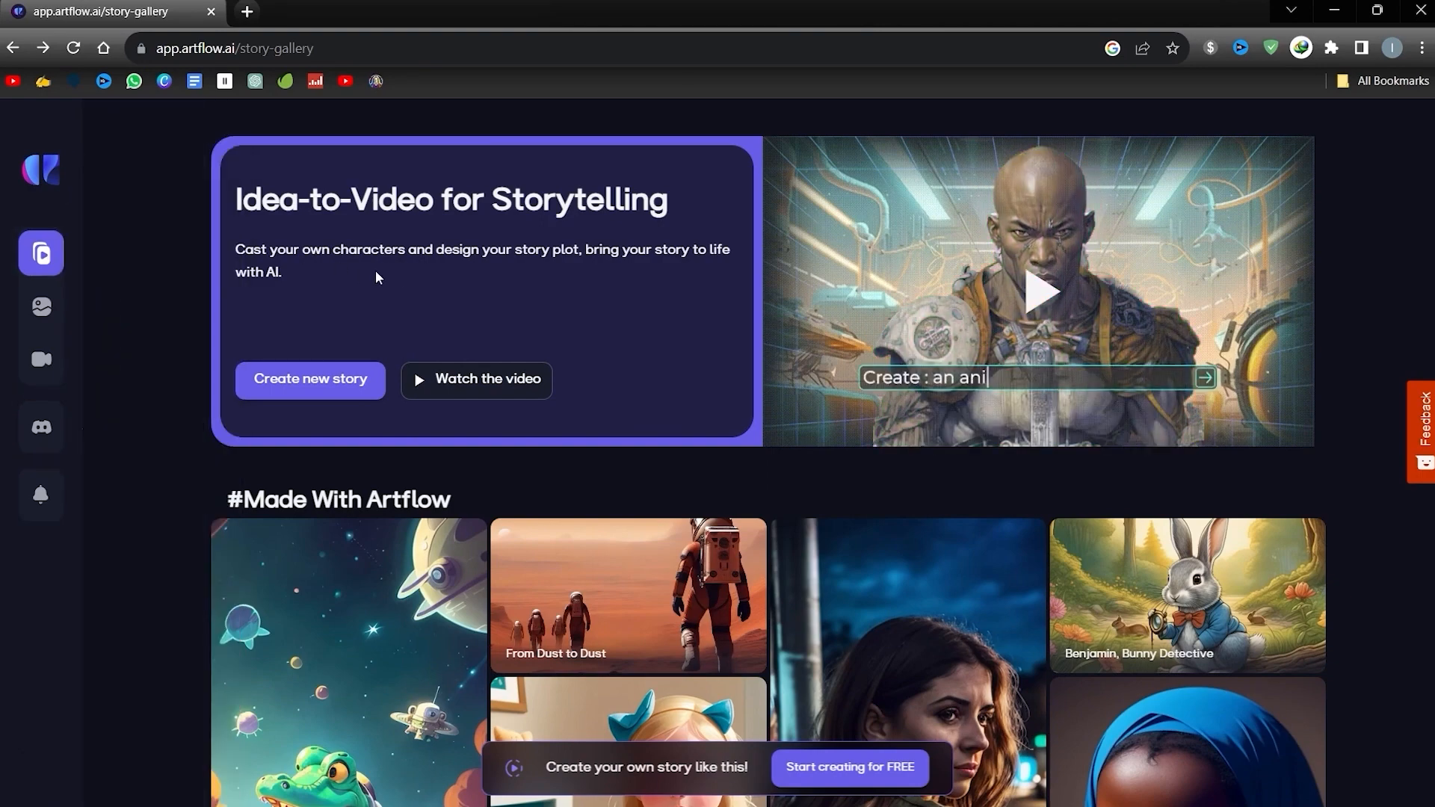
scroll(down, 3)
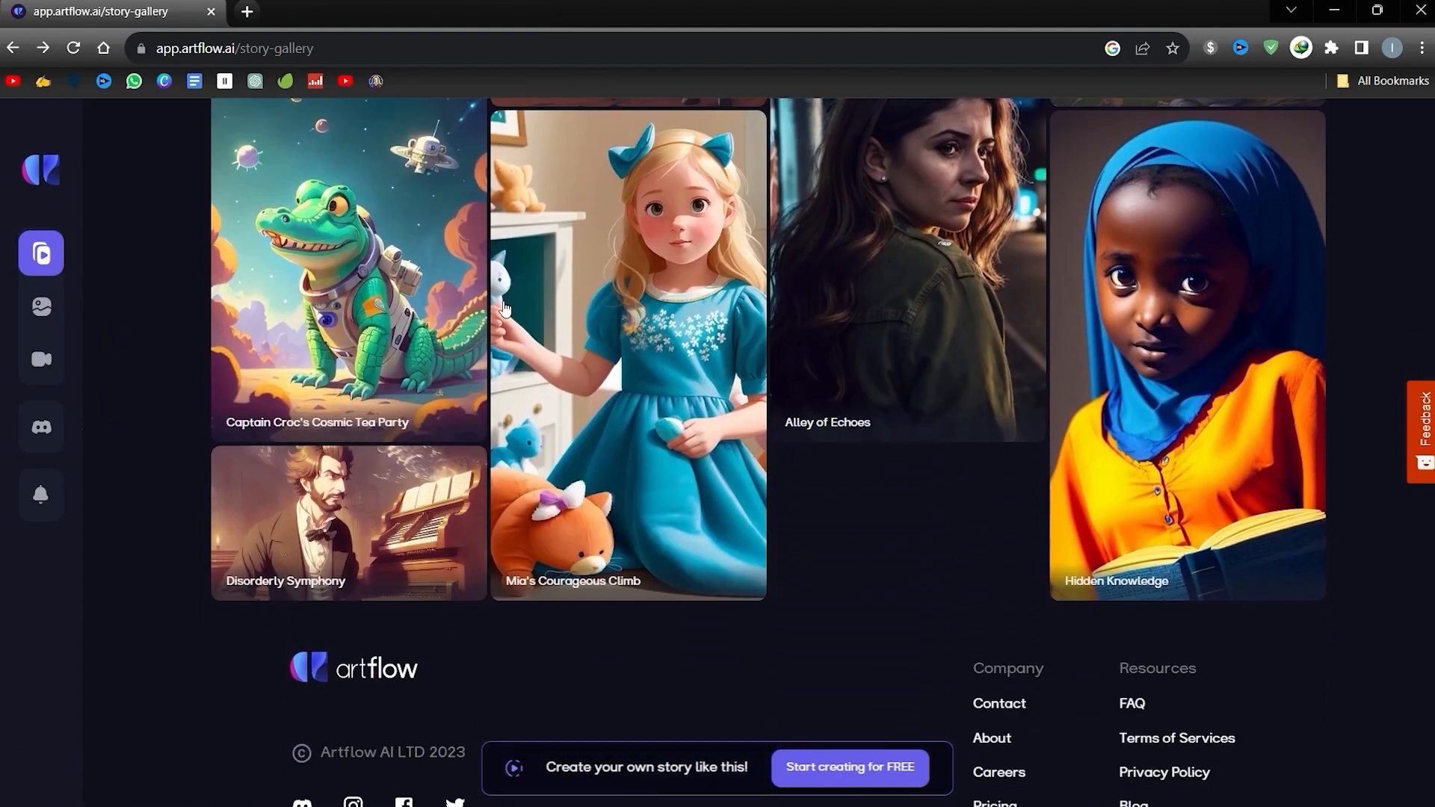
scroll(up, 3)
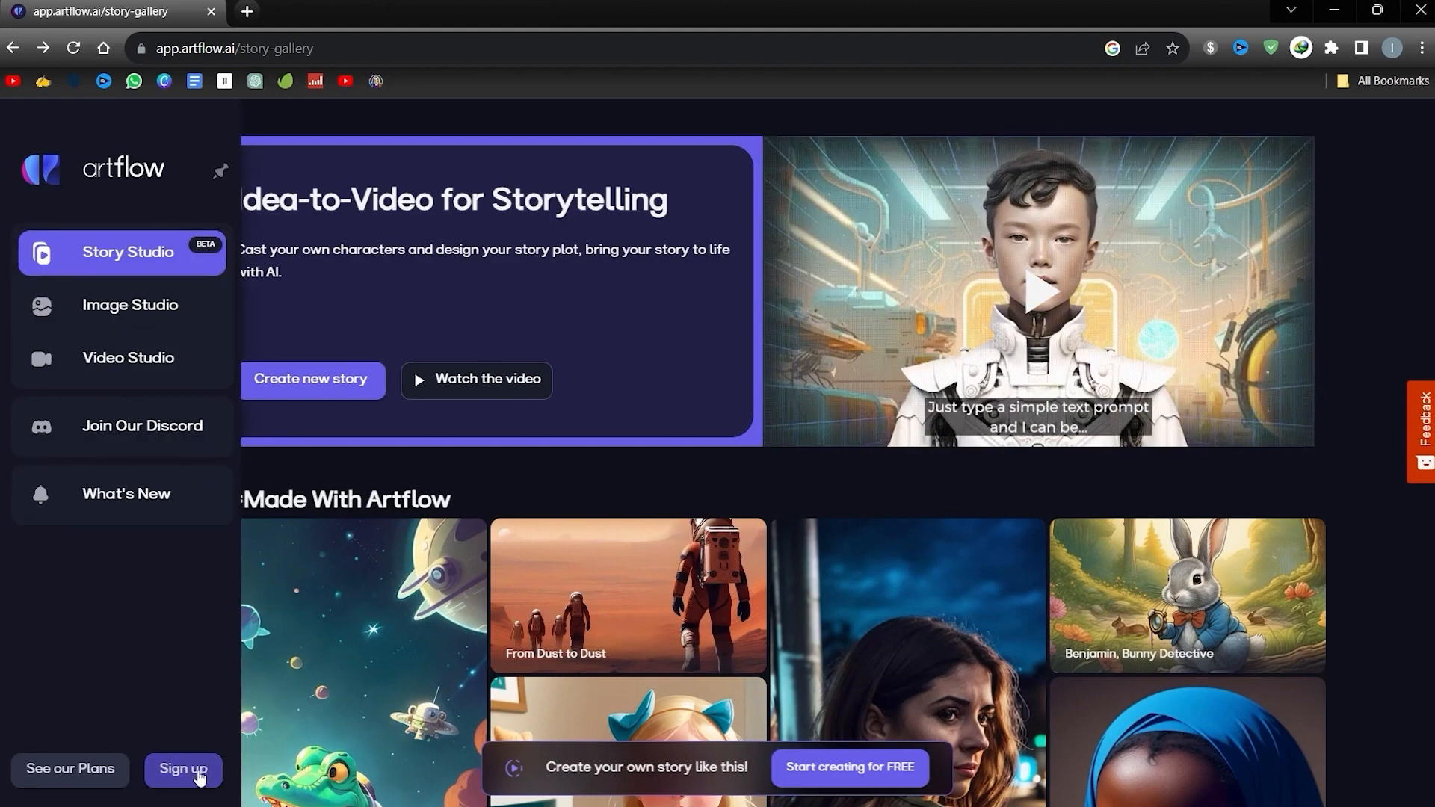
click(183, 769)
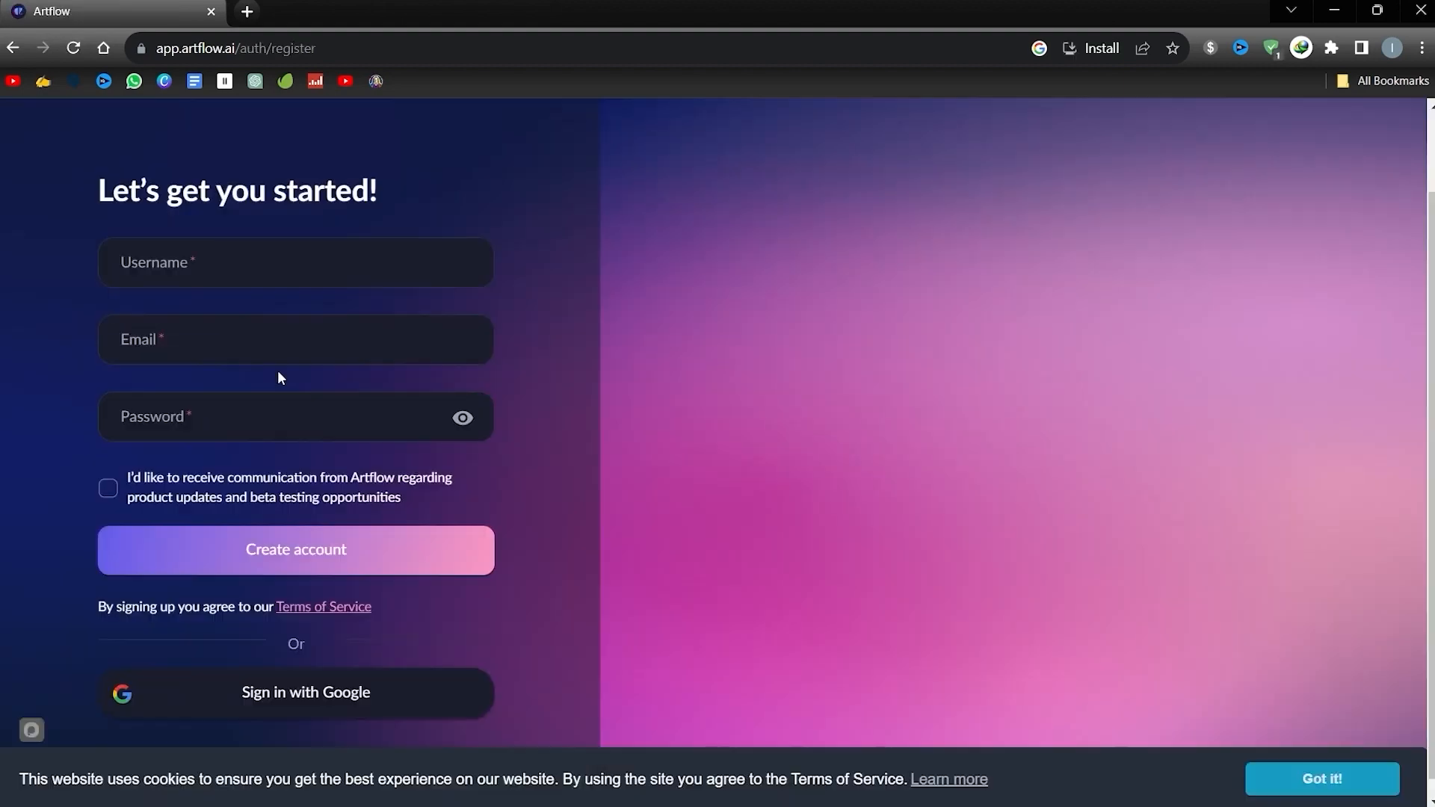
mouse_move(362, 641)
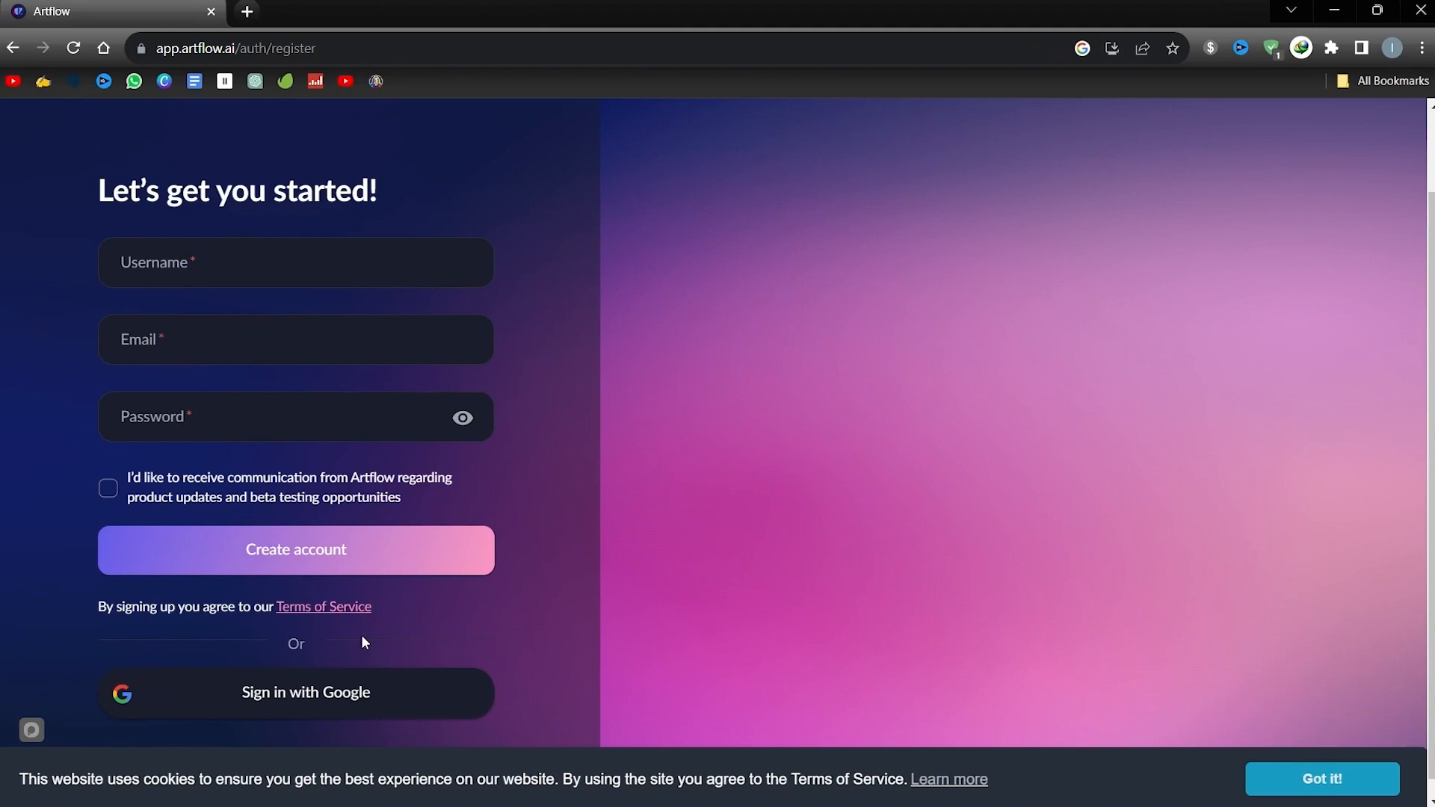
click(294, 550)
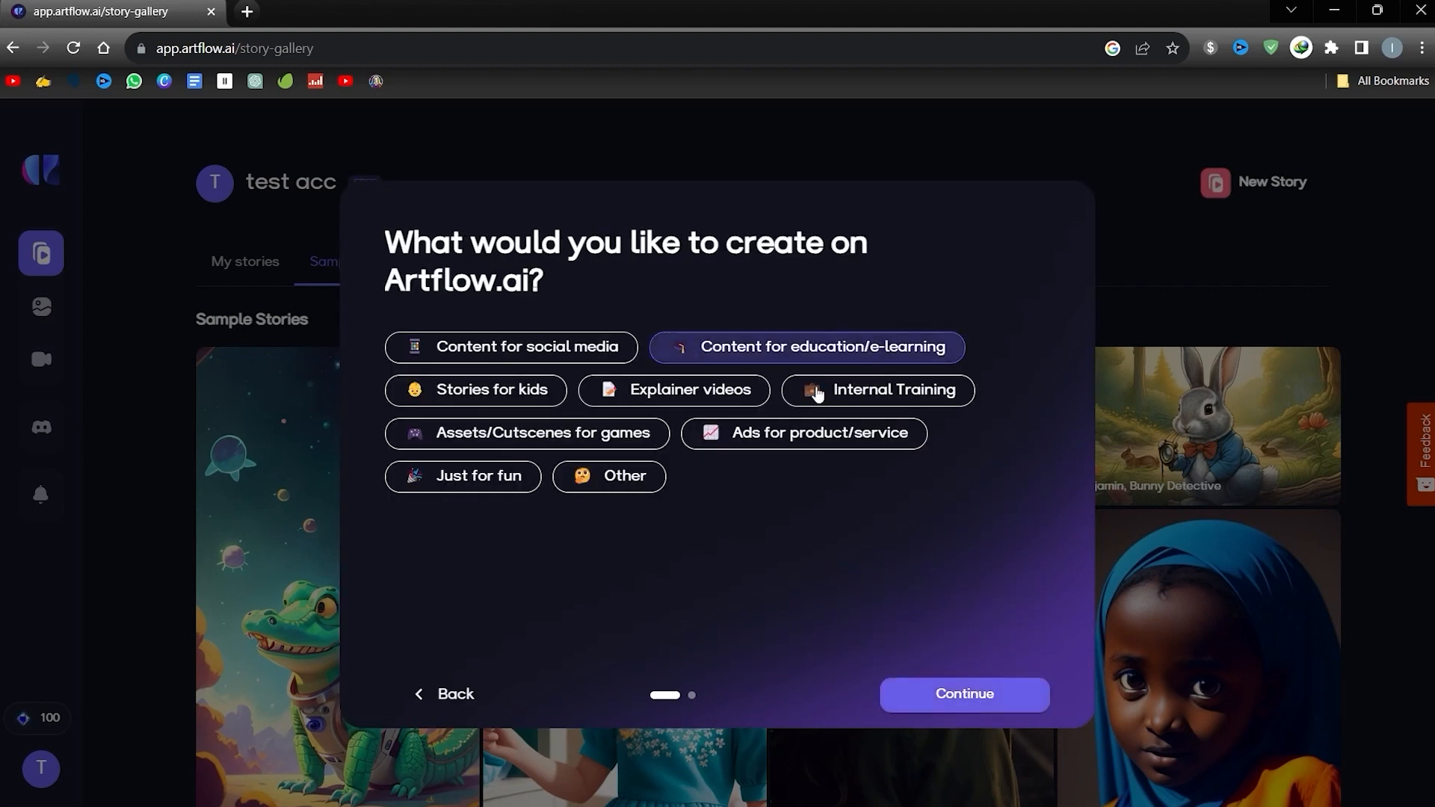
Answer the remaining onboarding questions and enter the Story Studio dashboard via Get Started.
click(963, 694)
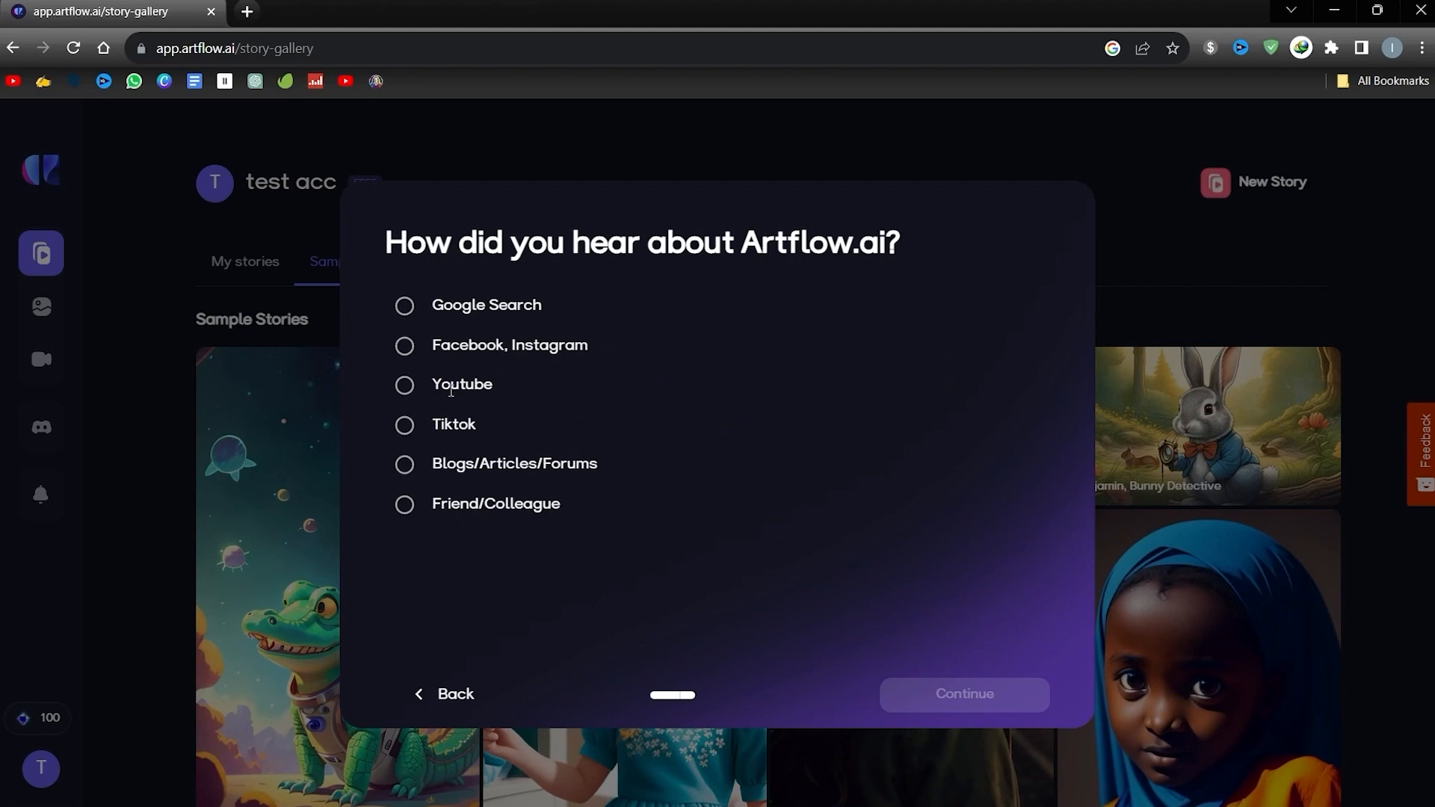
click(964, 693)
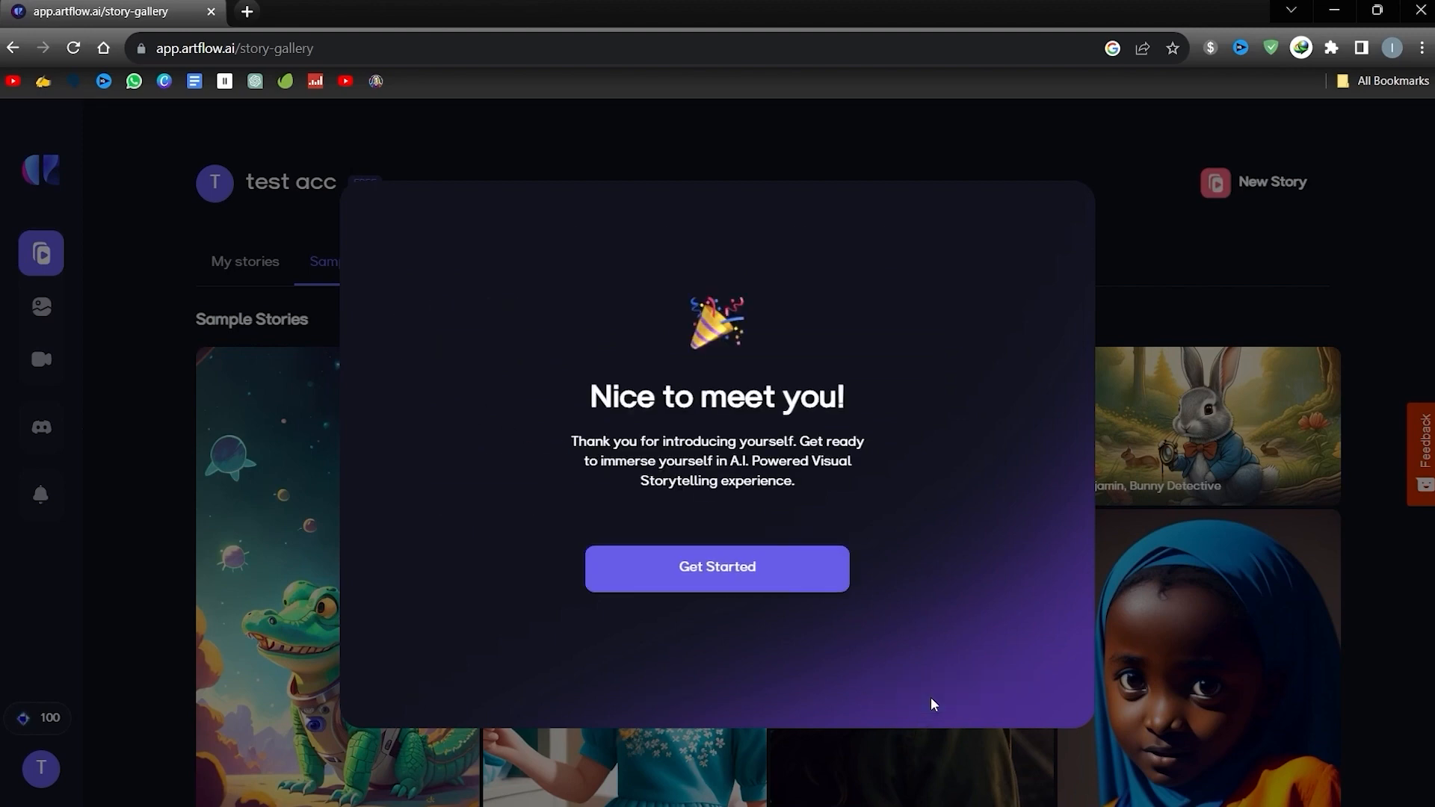
click(717, 567)
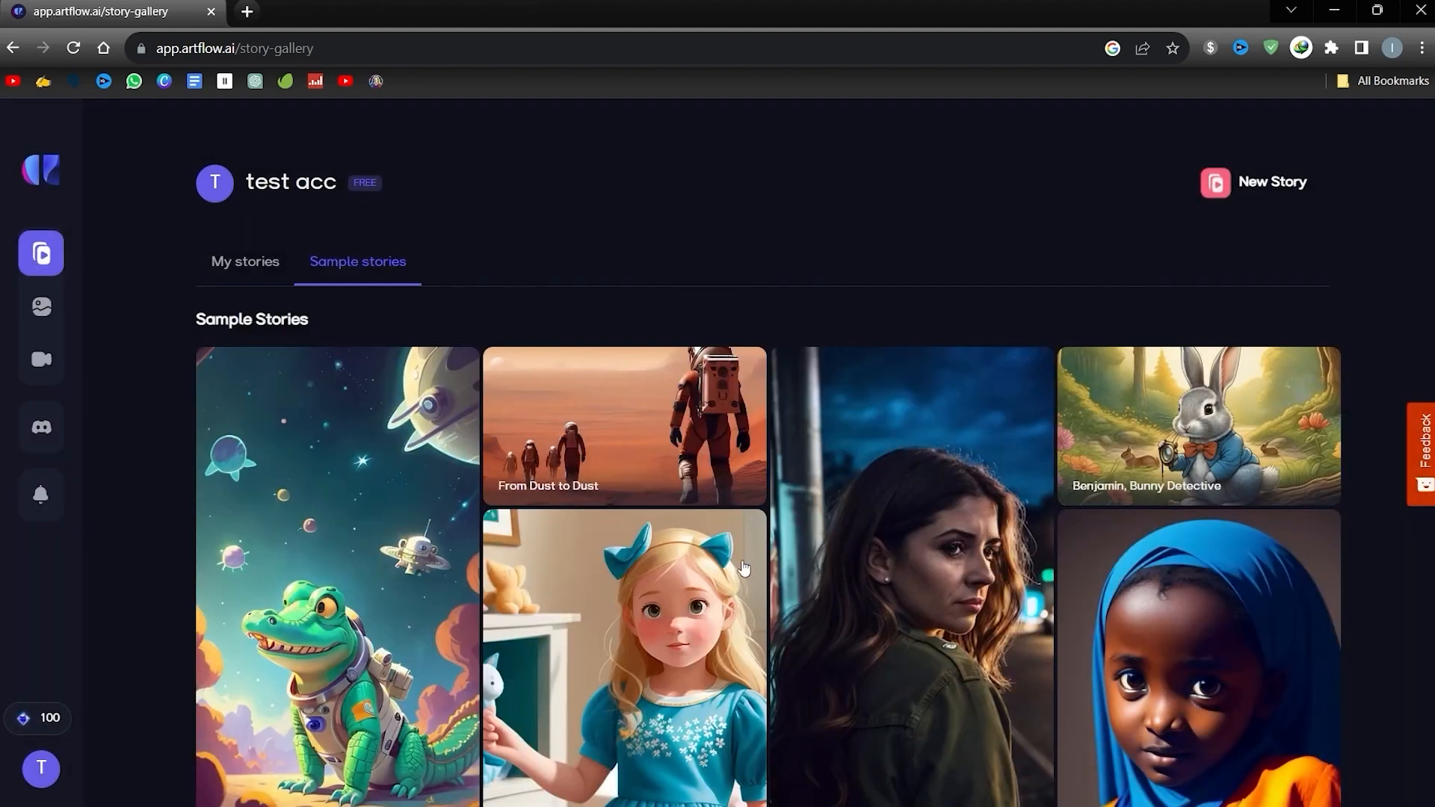
scroll(down, 3)
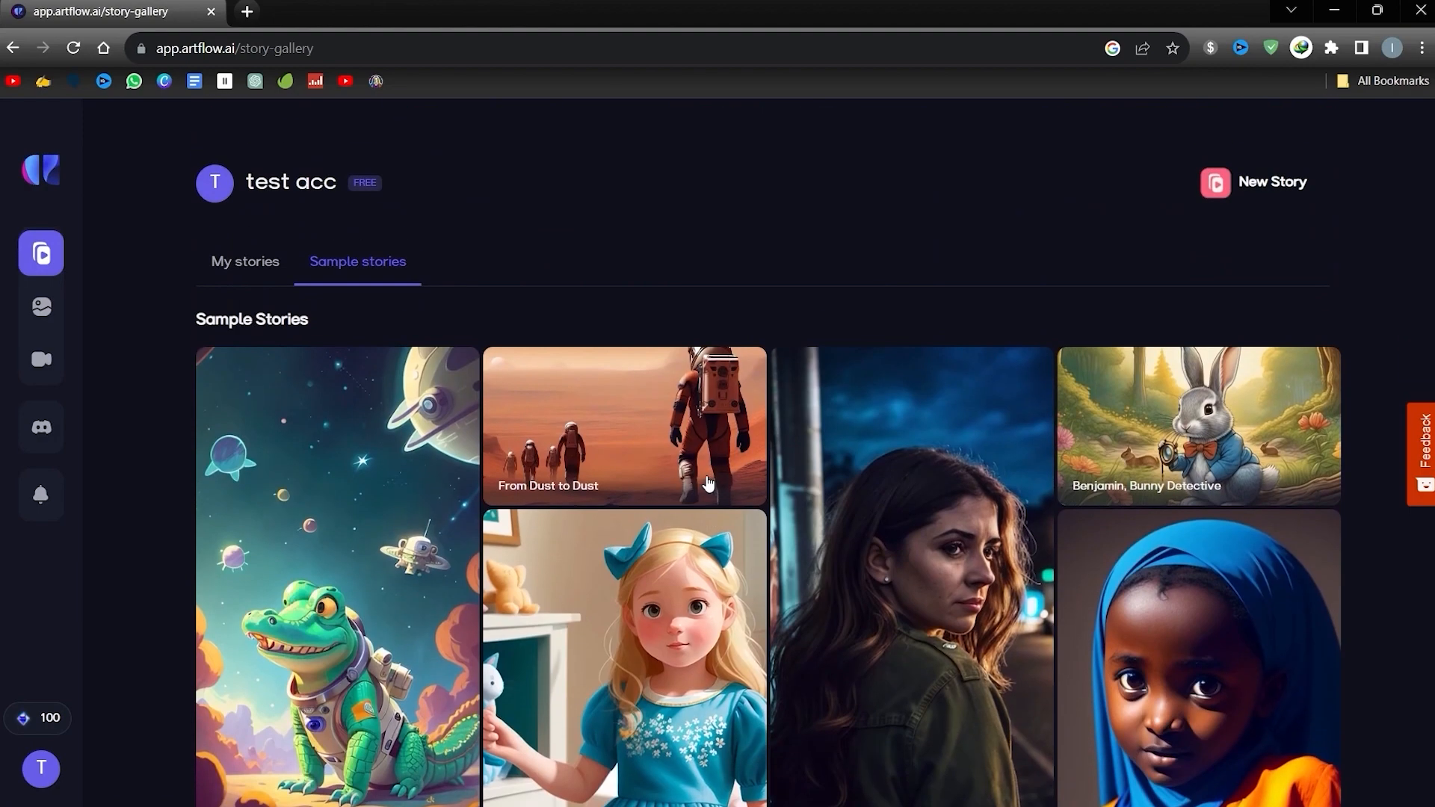
mouse_move(595, 550)
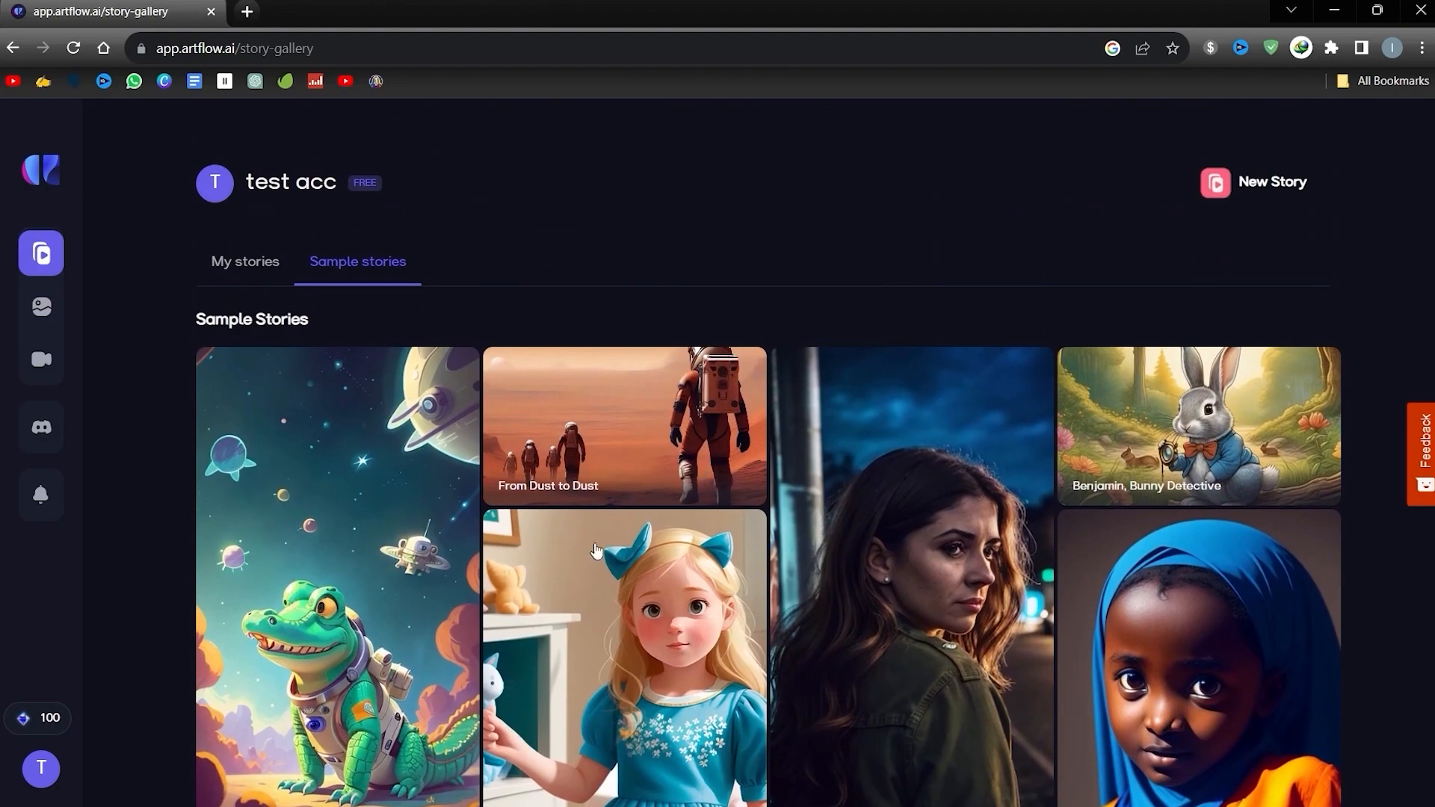
Start a New Story from the Story Studio dashboard.
click(1252, 183)
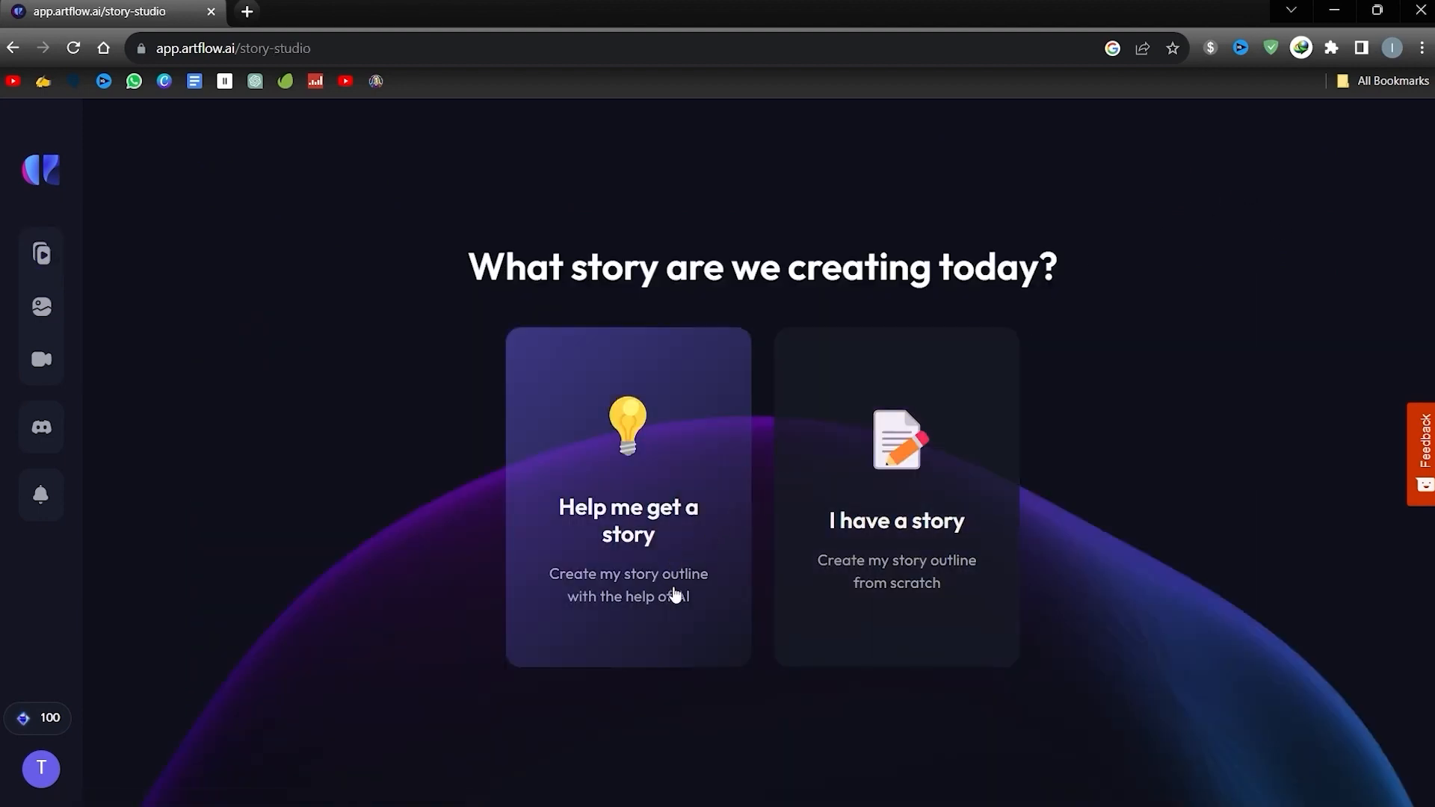
mouse_move(684, 552)
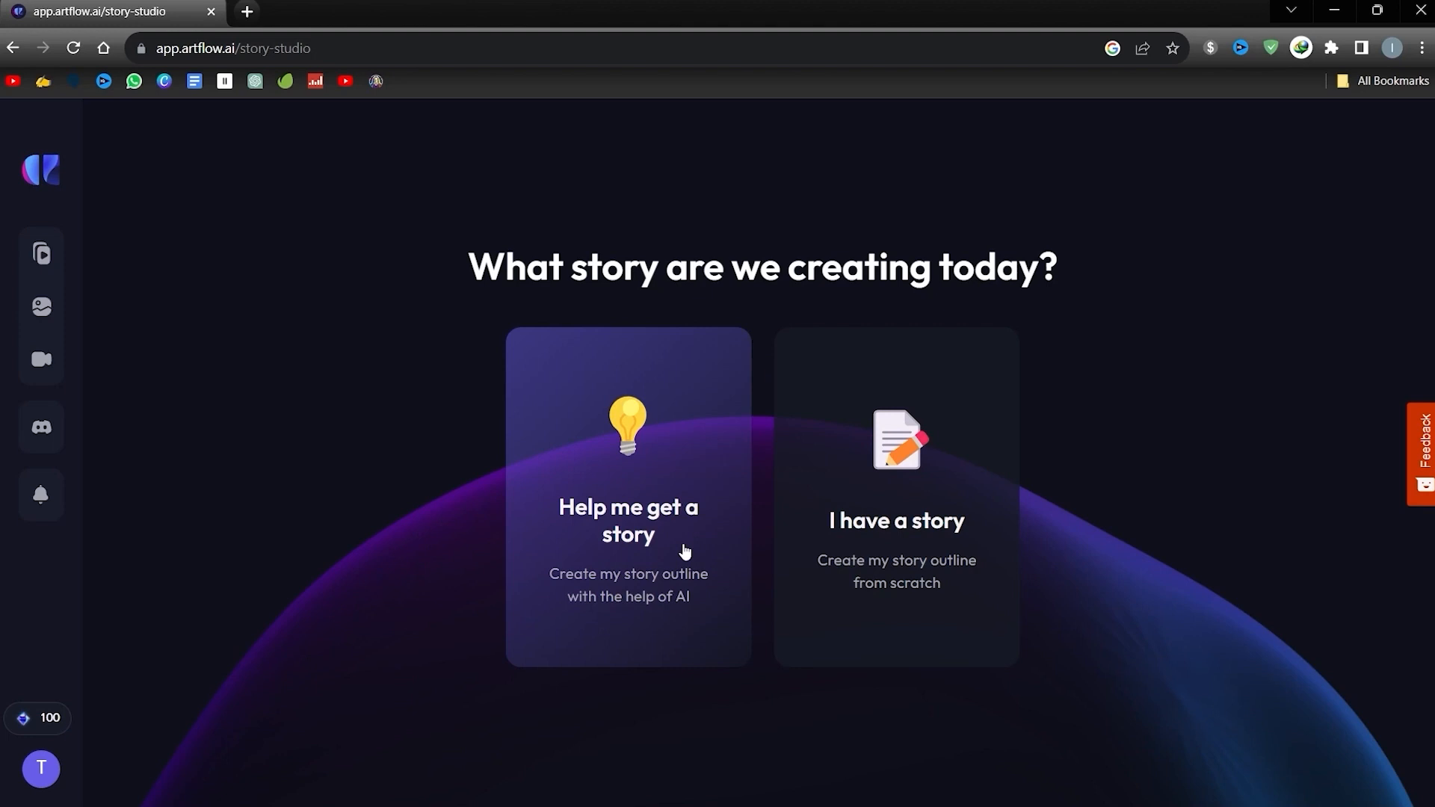
mouse_move(935, 530)
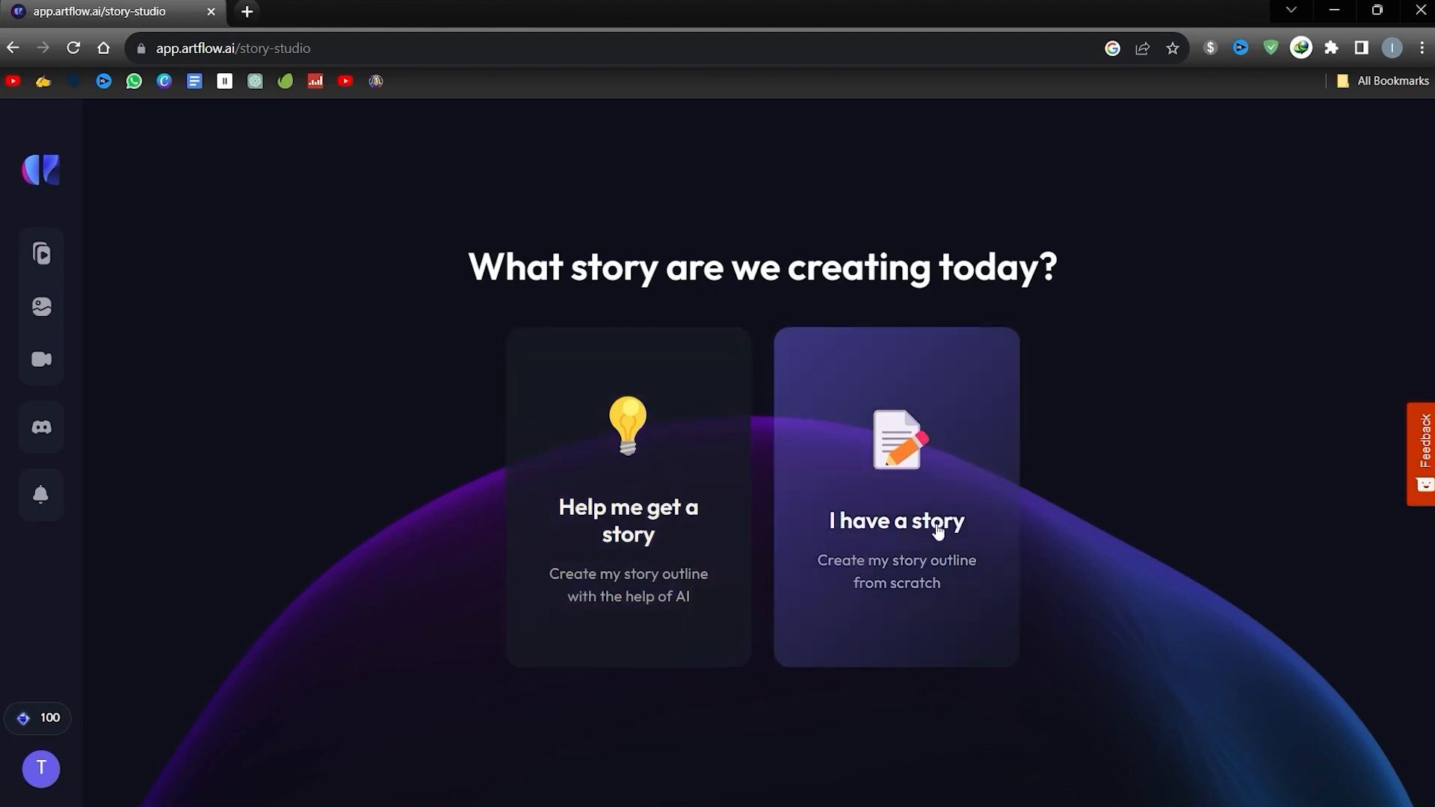
mouse_move(898, 511)
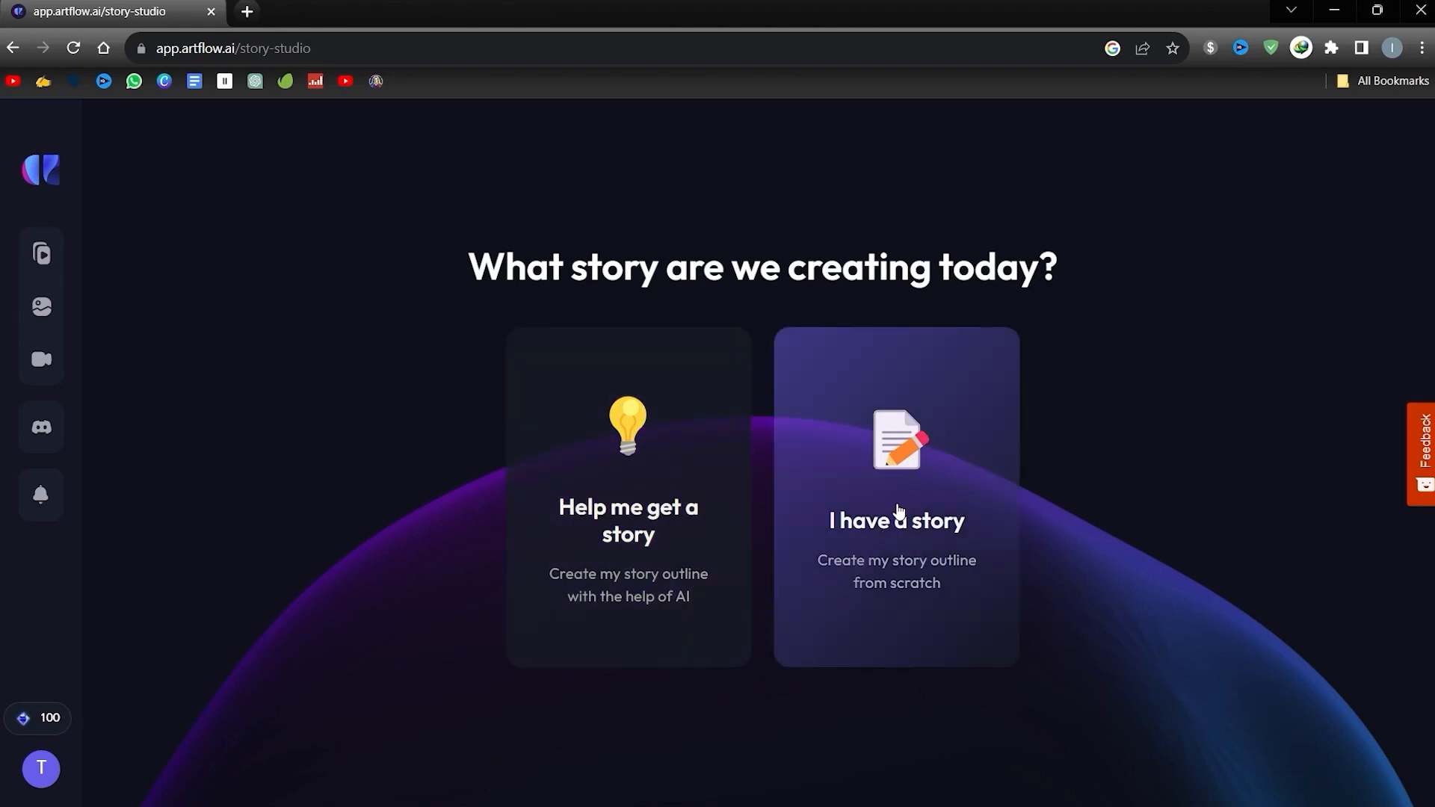
mouse_move(628, 501)
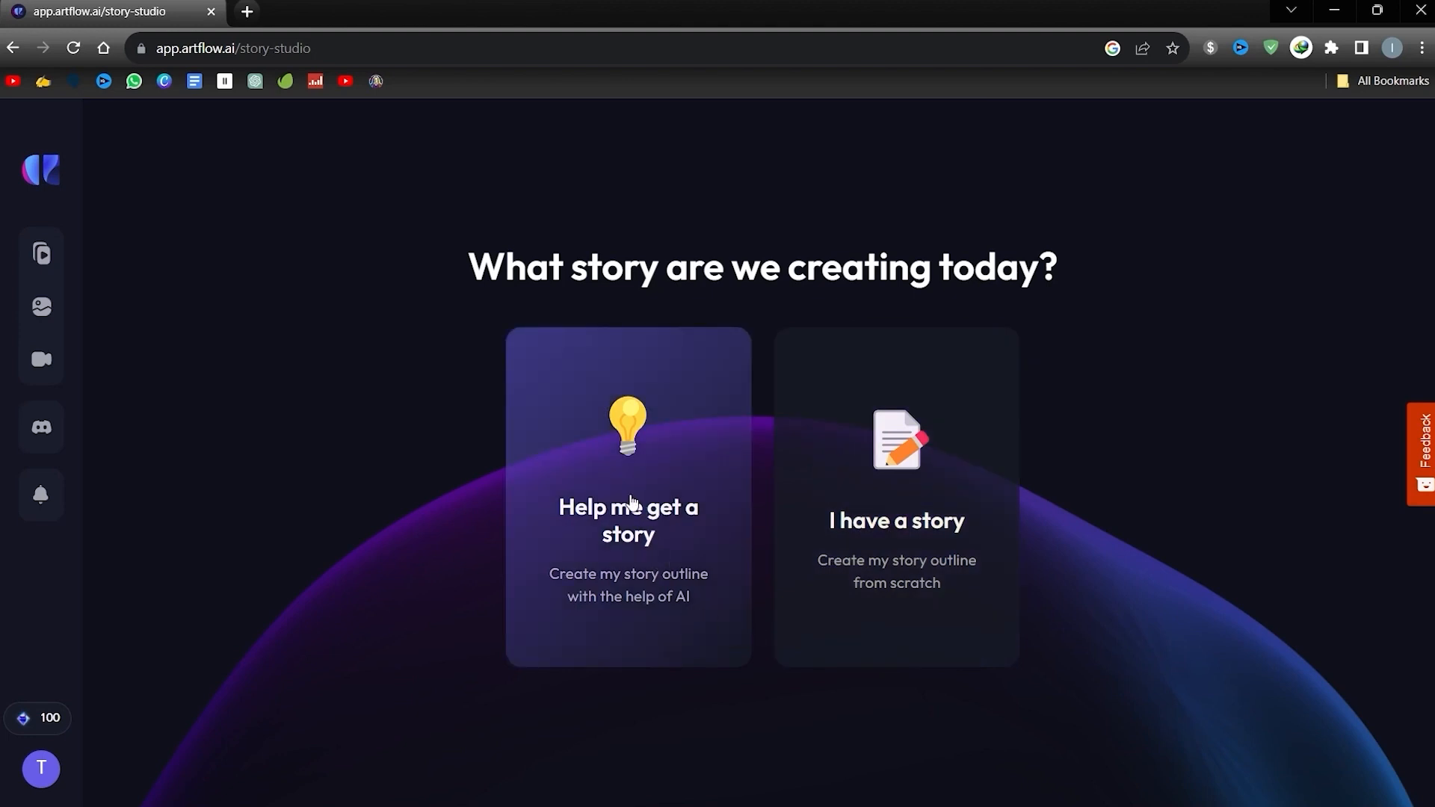
Have AI help with a story for 9-year-olds teaching about dinosaurs, genre Children's Story.
click(628, 498)
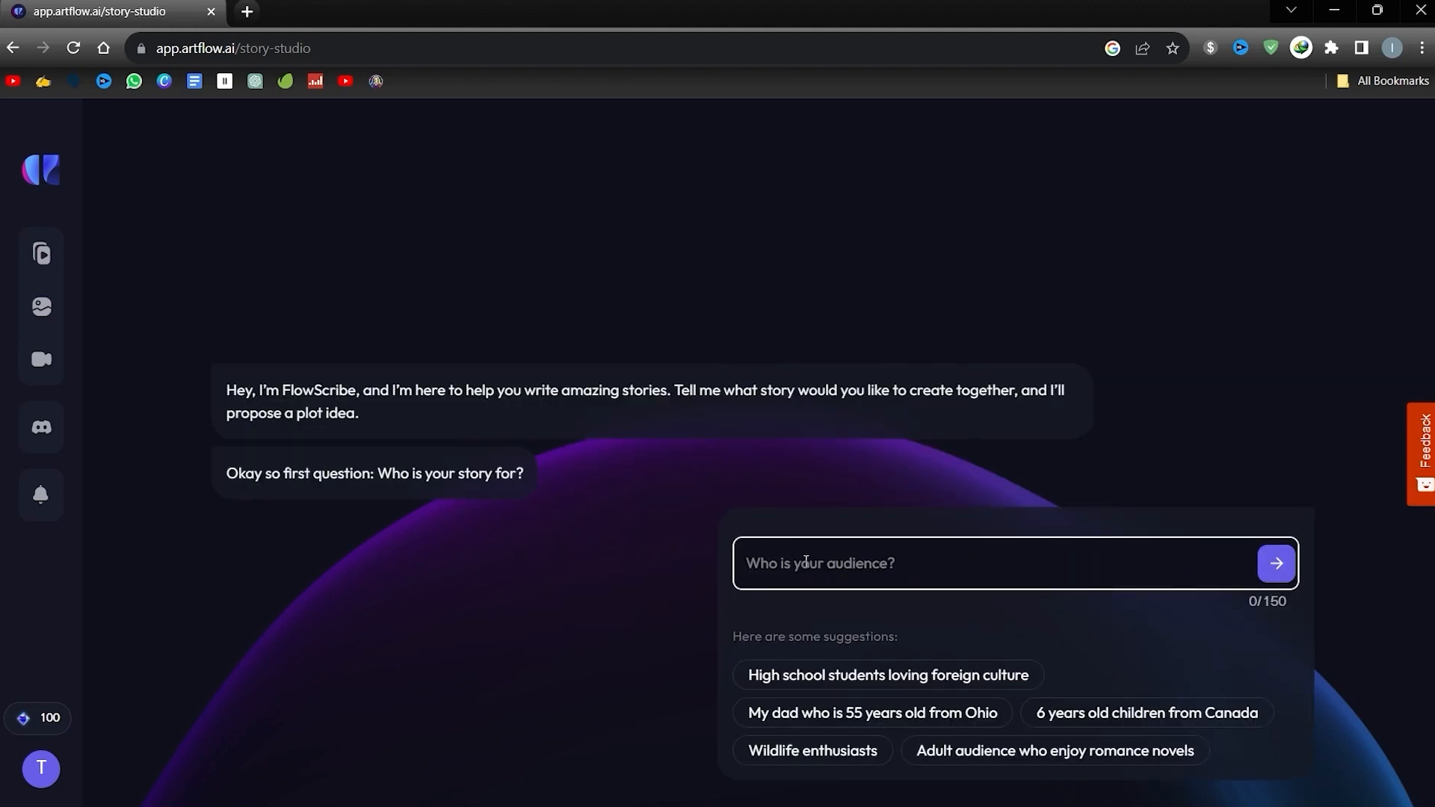
text(9 years old childrens)
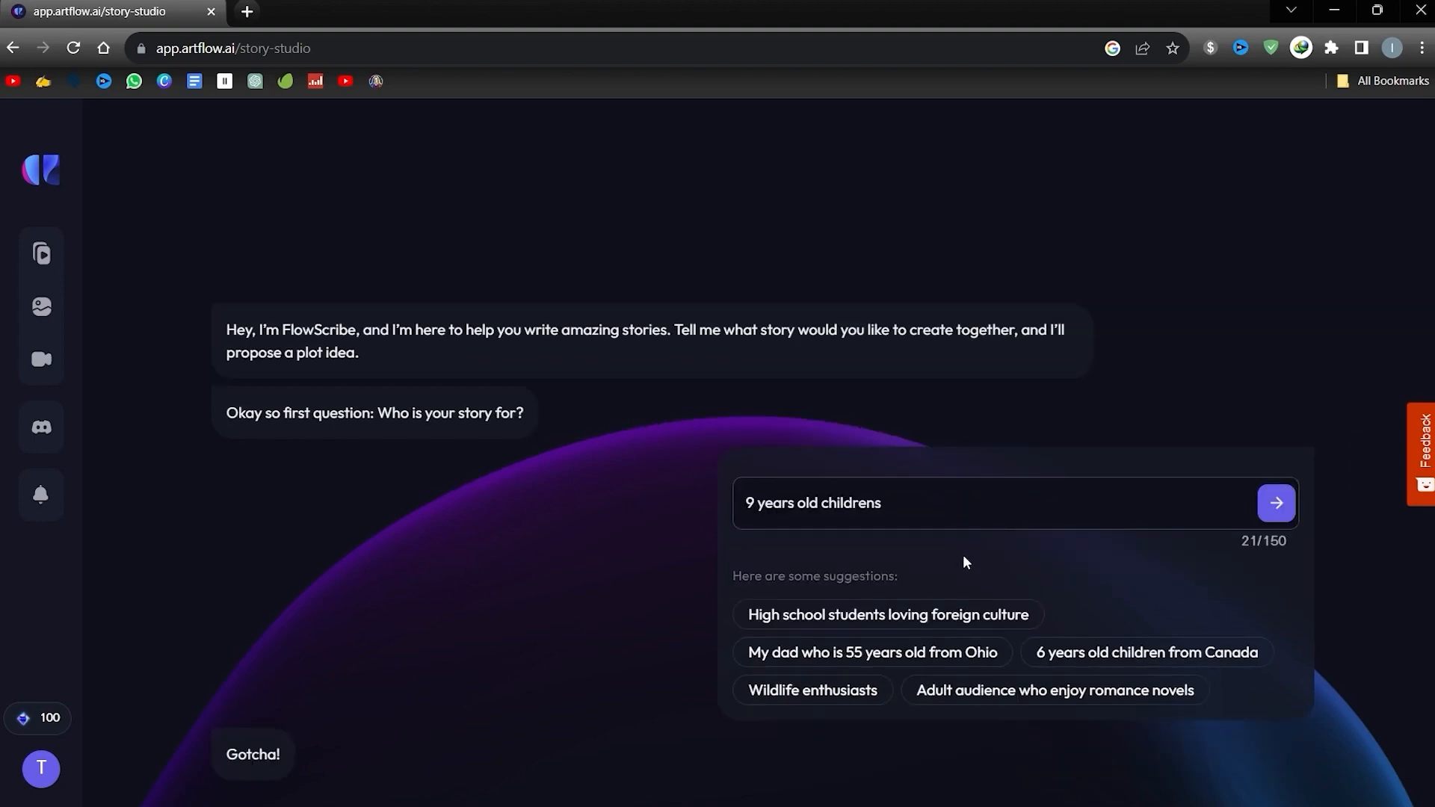
click(1275, 503)
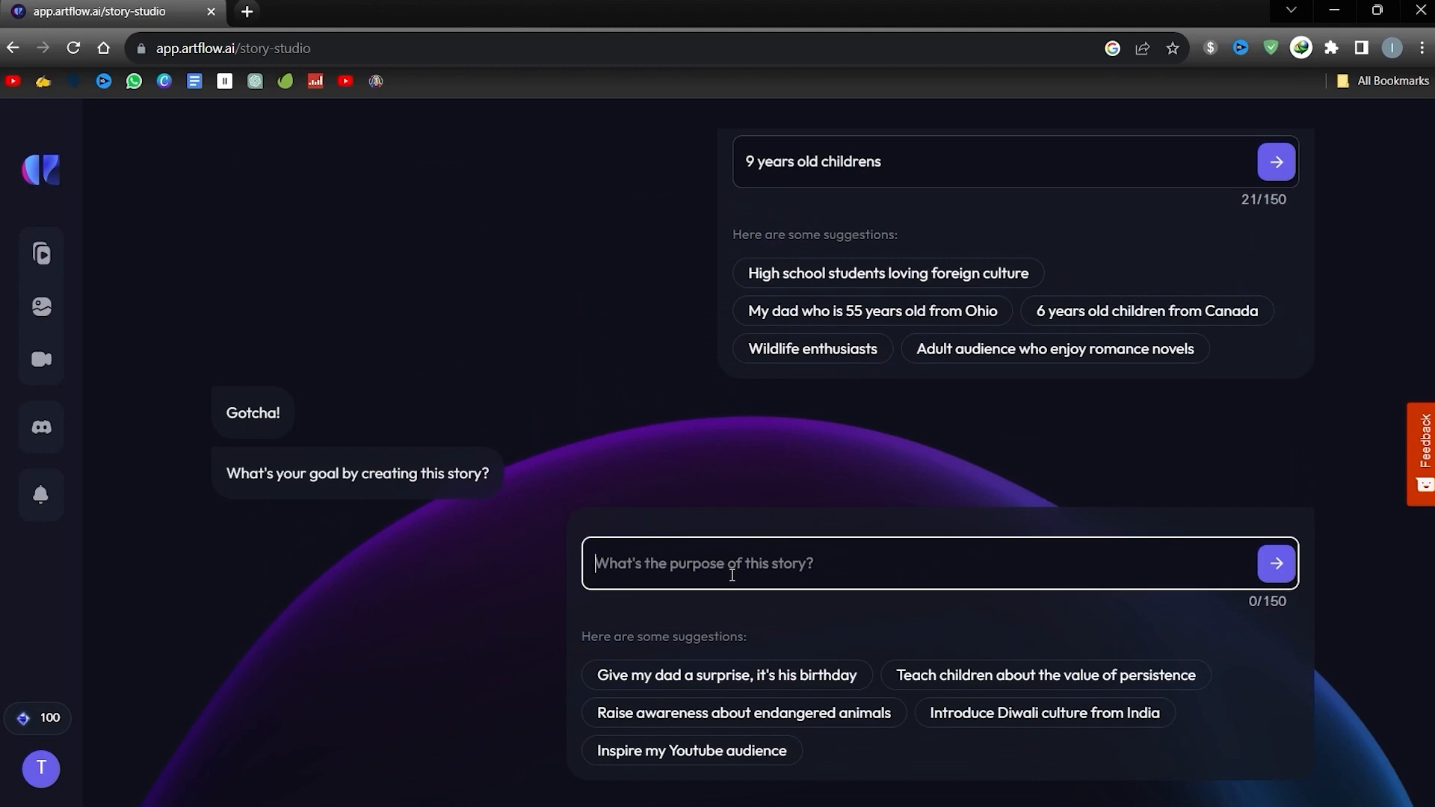
text(teach children about dinosaurs)
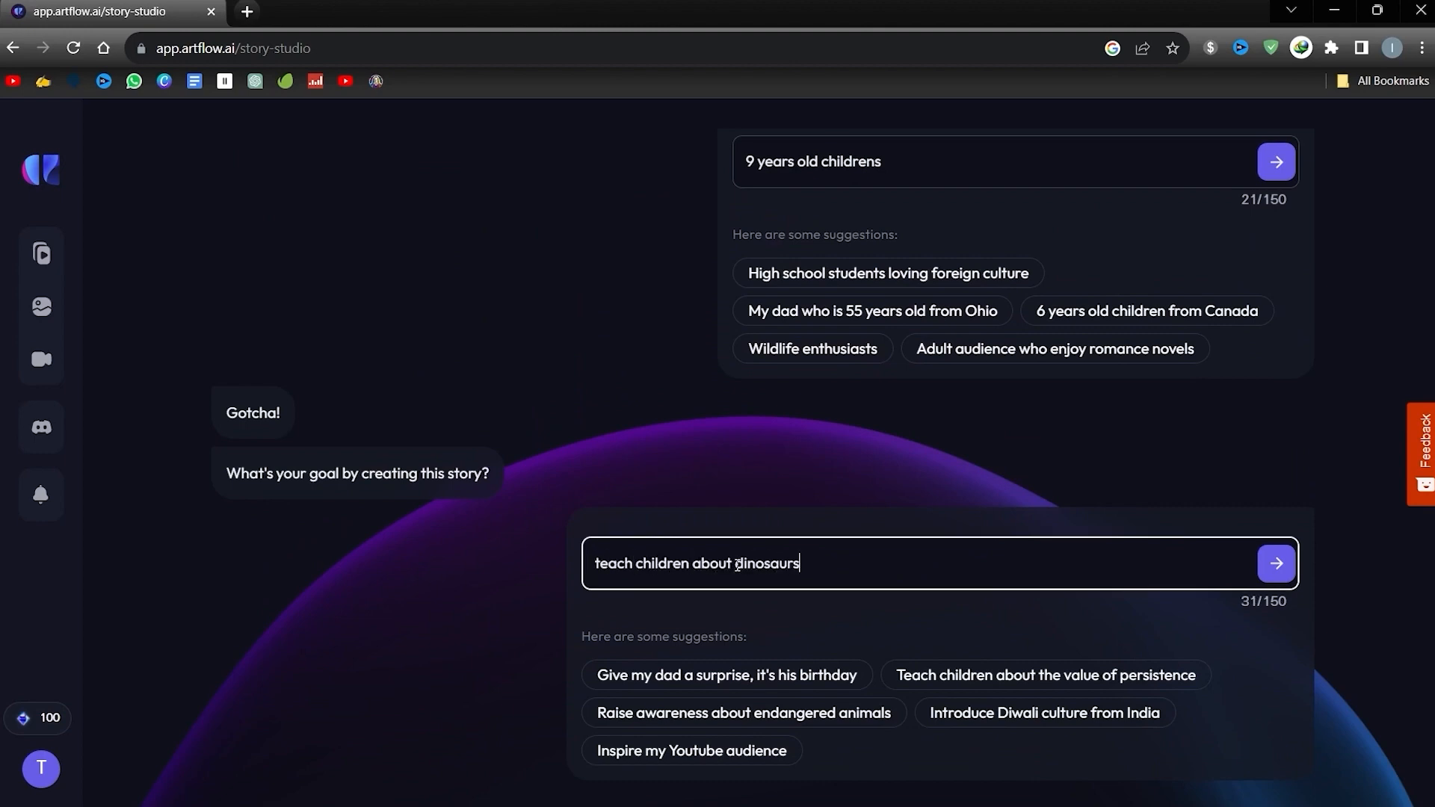
click(1275, 563)
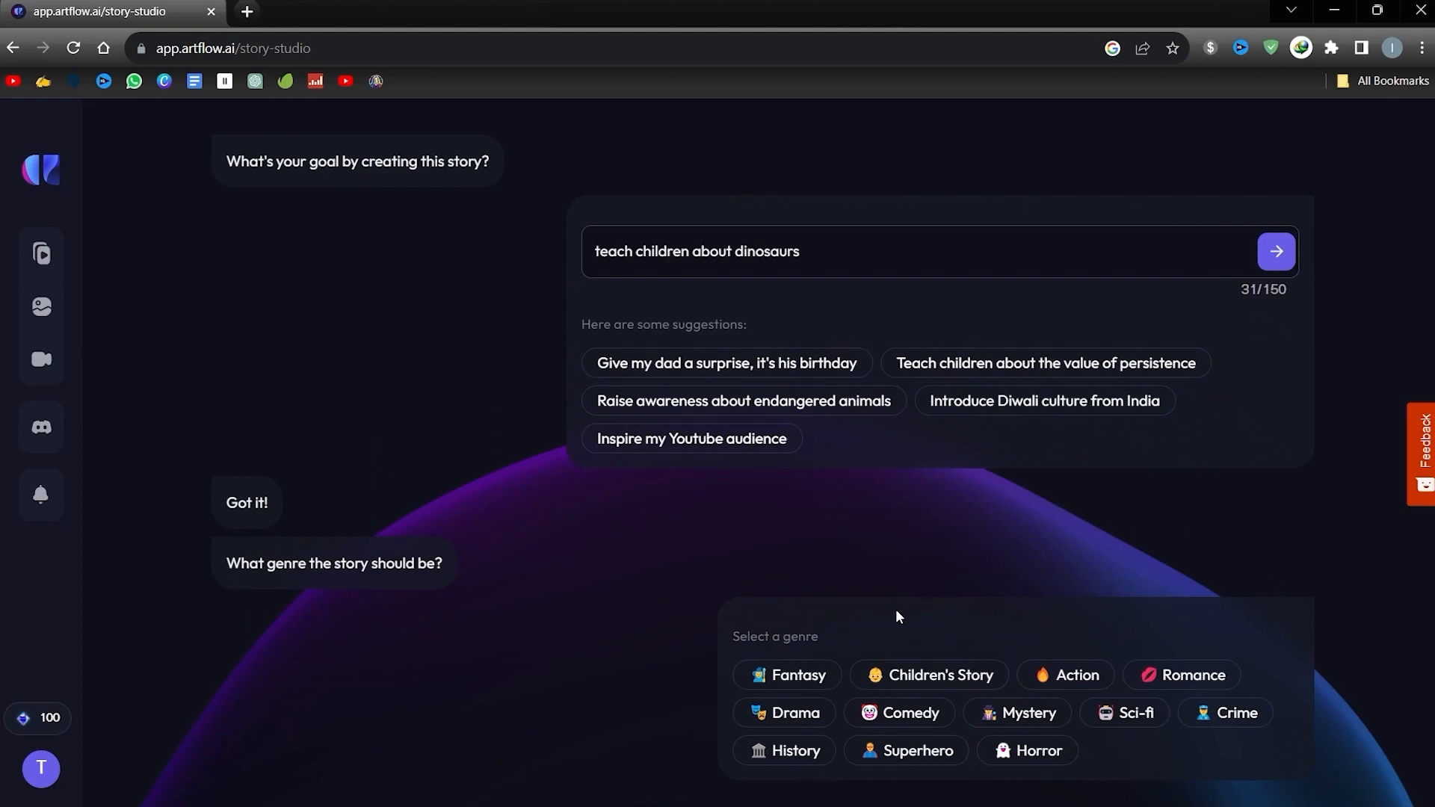
click(927, 674)
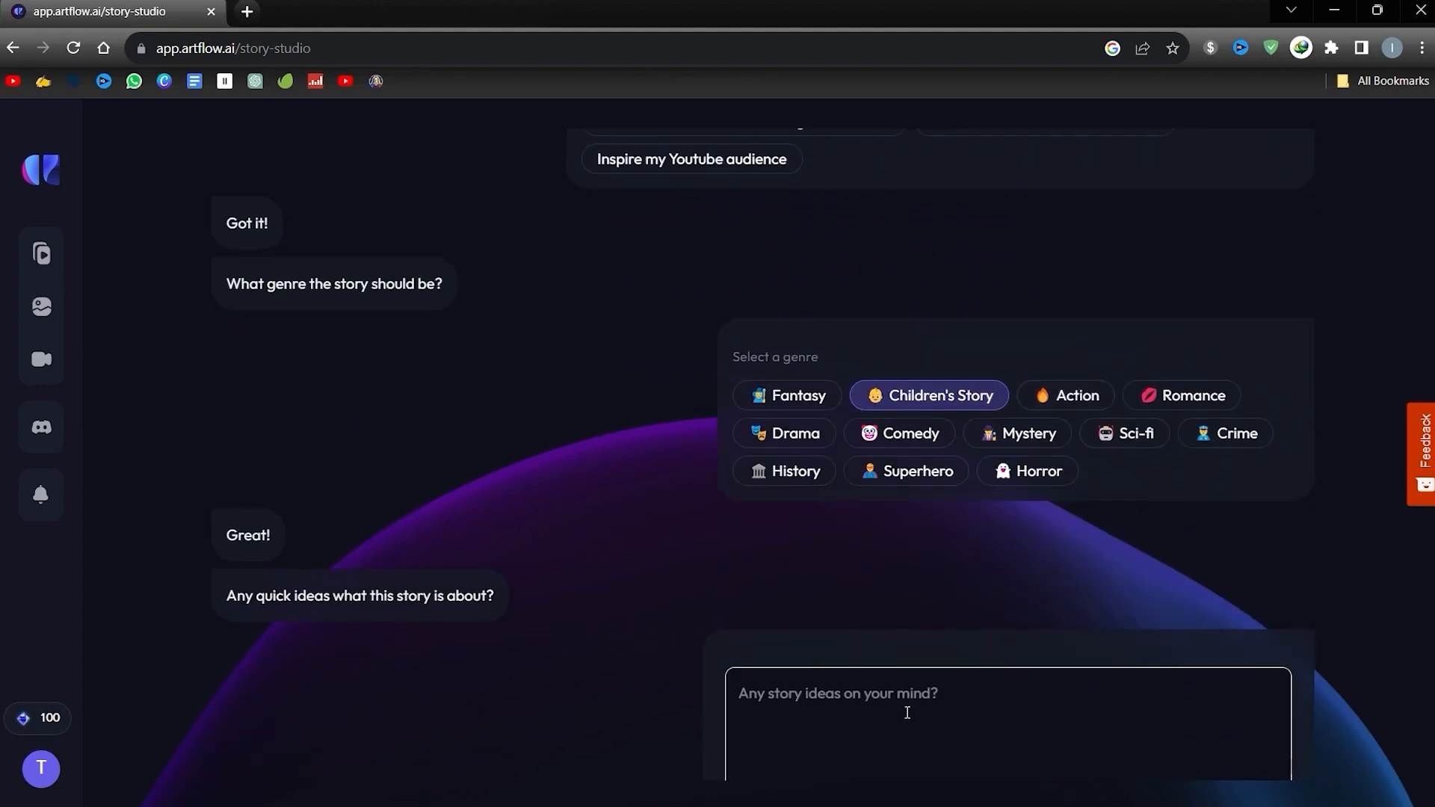
Enter the idea: Tyrannosaurus rex fights a giant to save the jungle with other dinos.
text(Tyrannosaur)
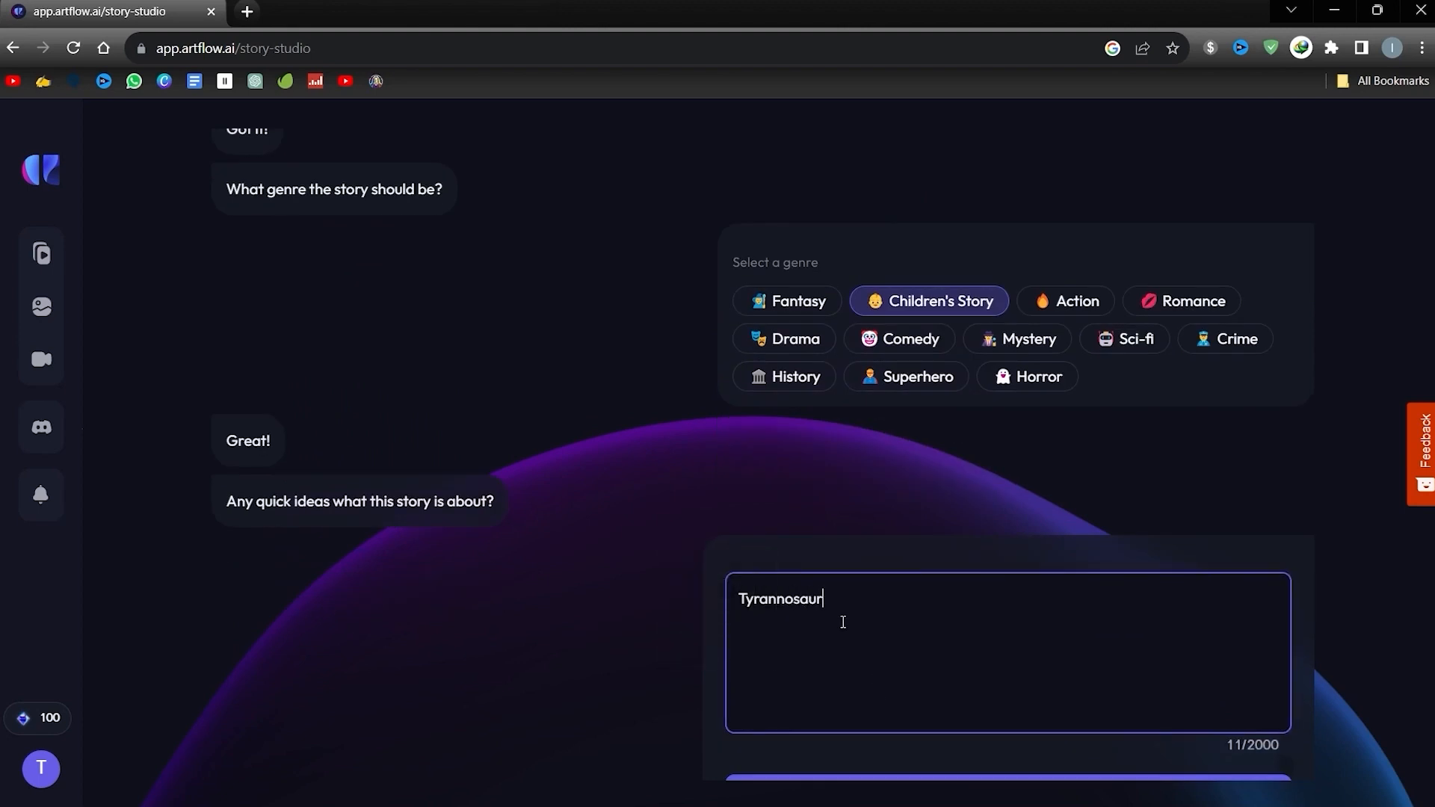
text(us rex fight against a giant to)
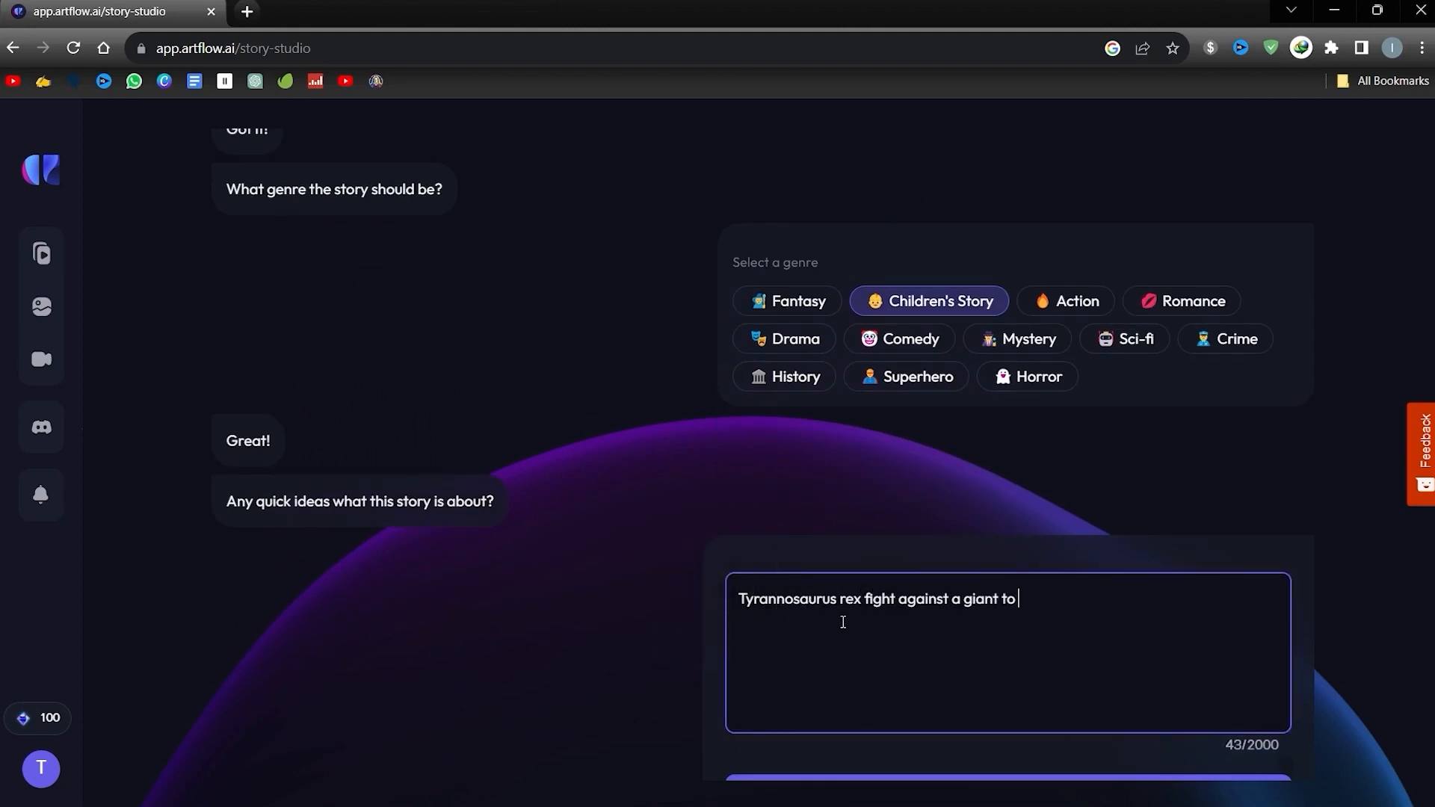
text(save the jungle with along with othe)
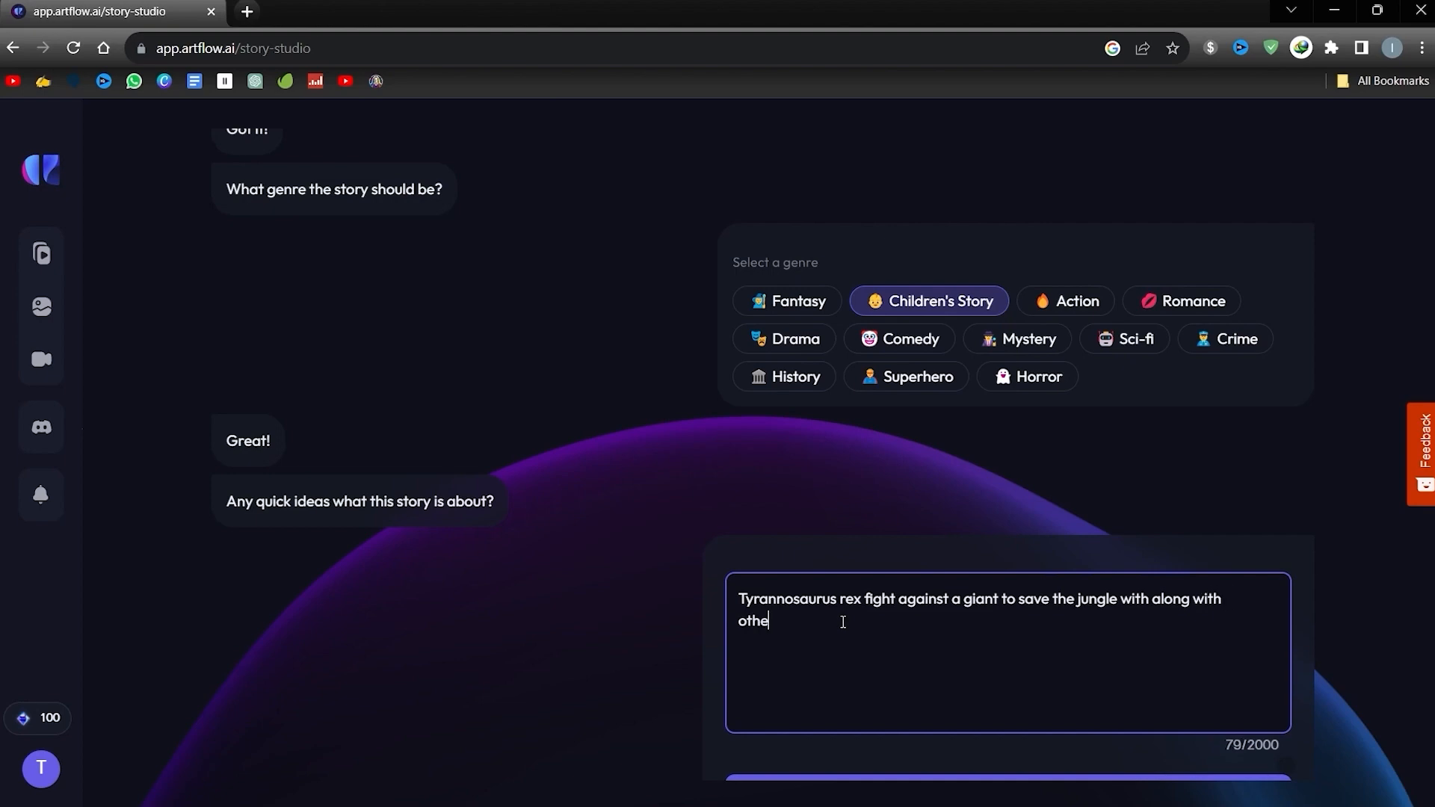
text(r dinos)
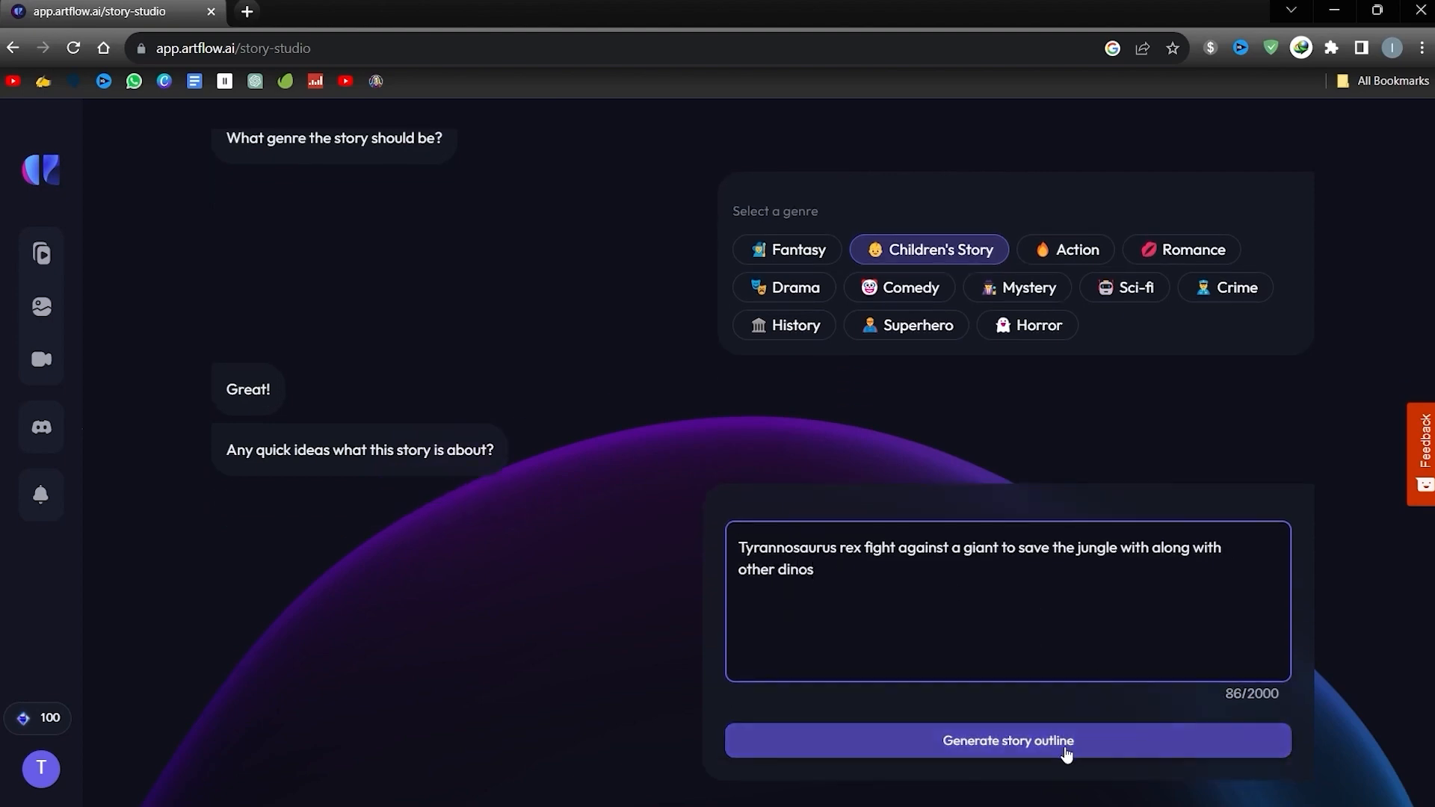
click(1006, 740)
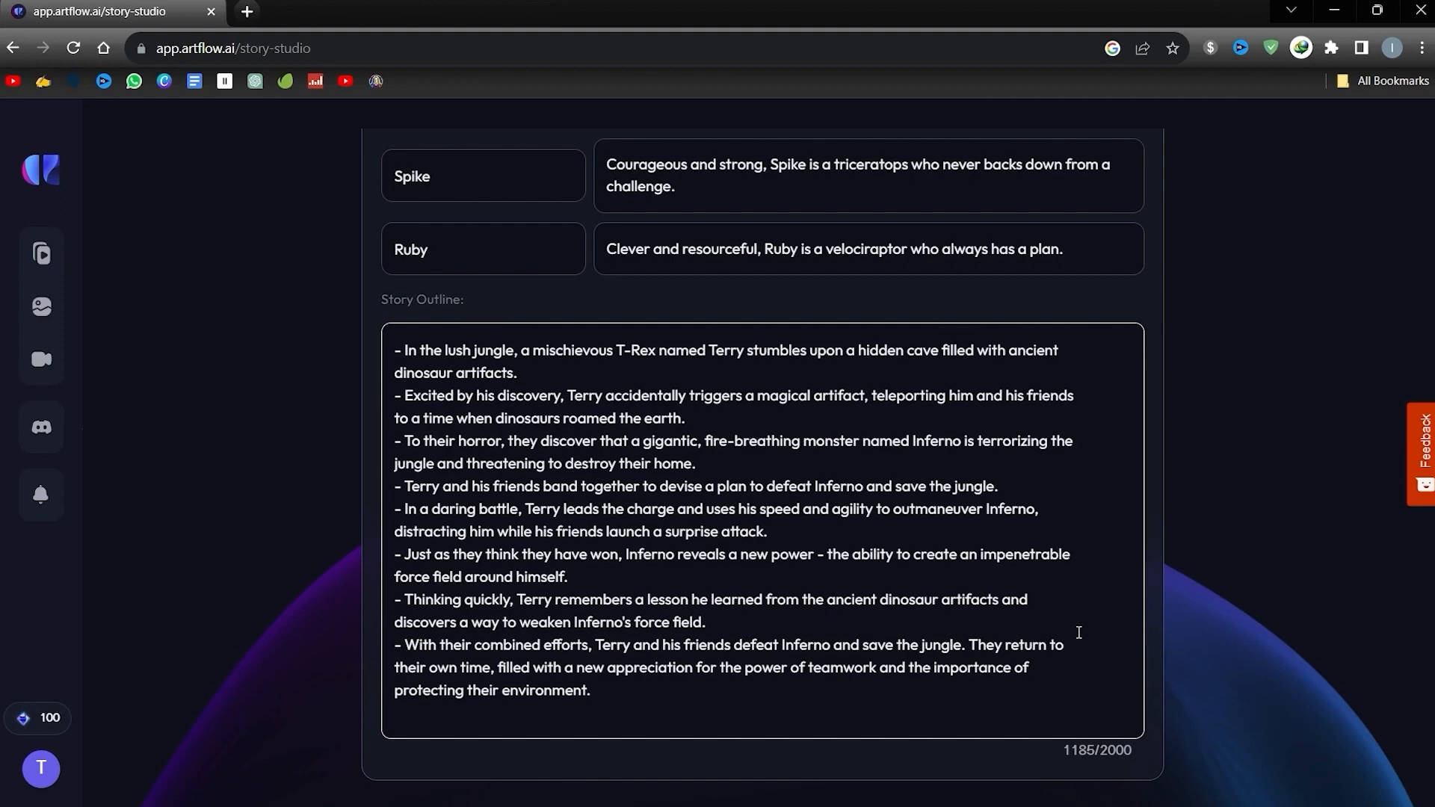
scroll(up, 3)
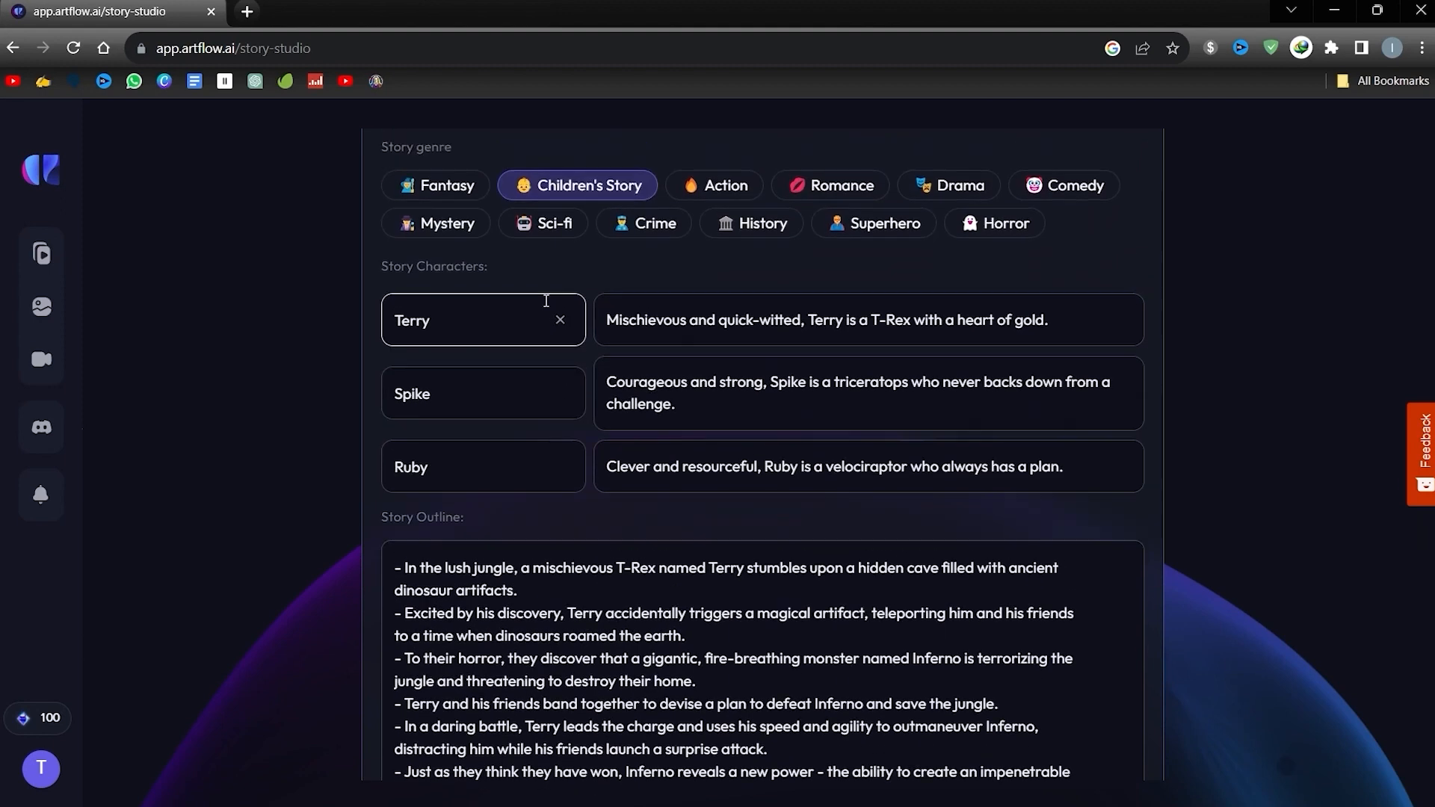
scroll(down, 3)
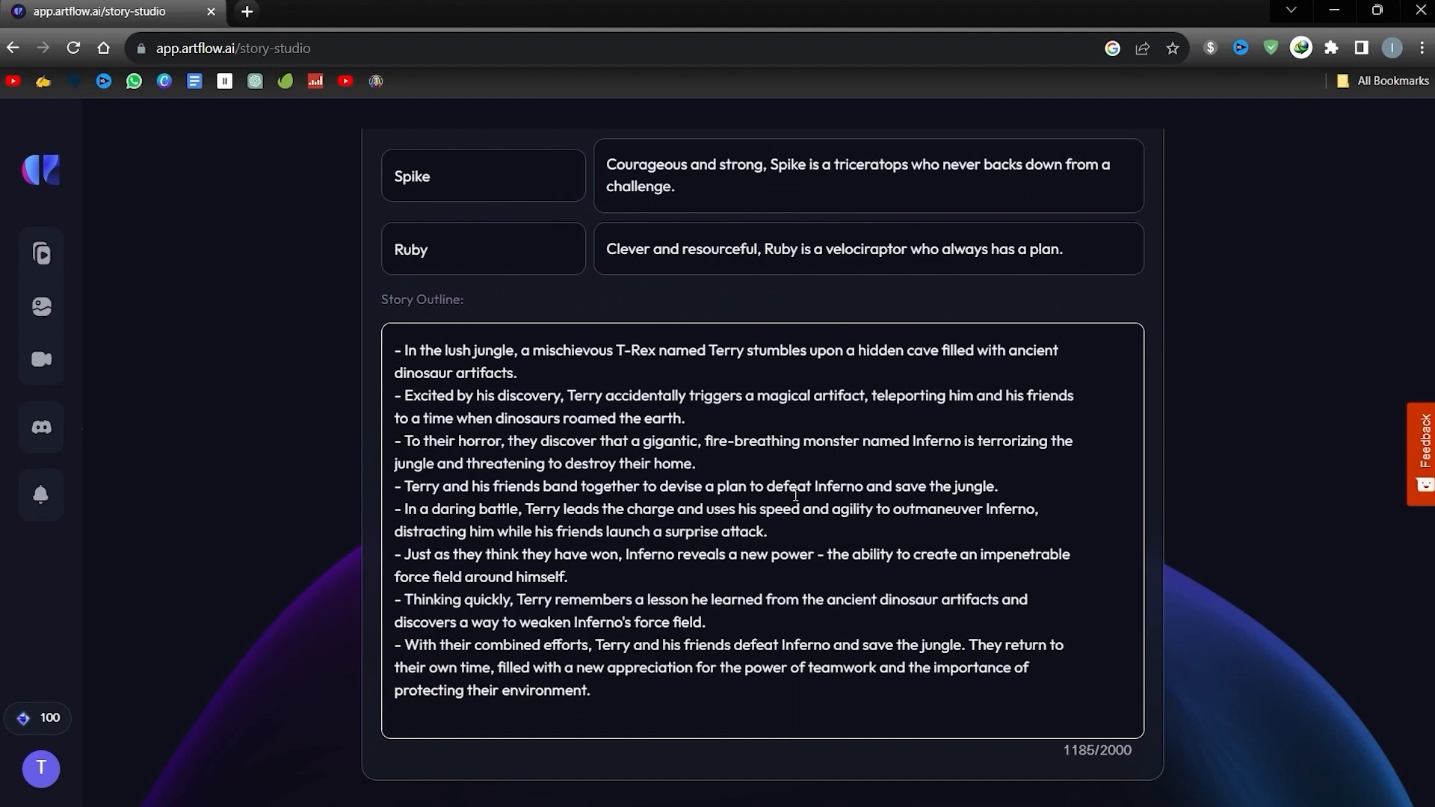
scroll(up, 3)
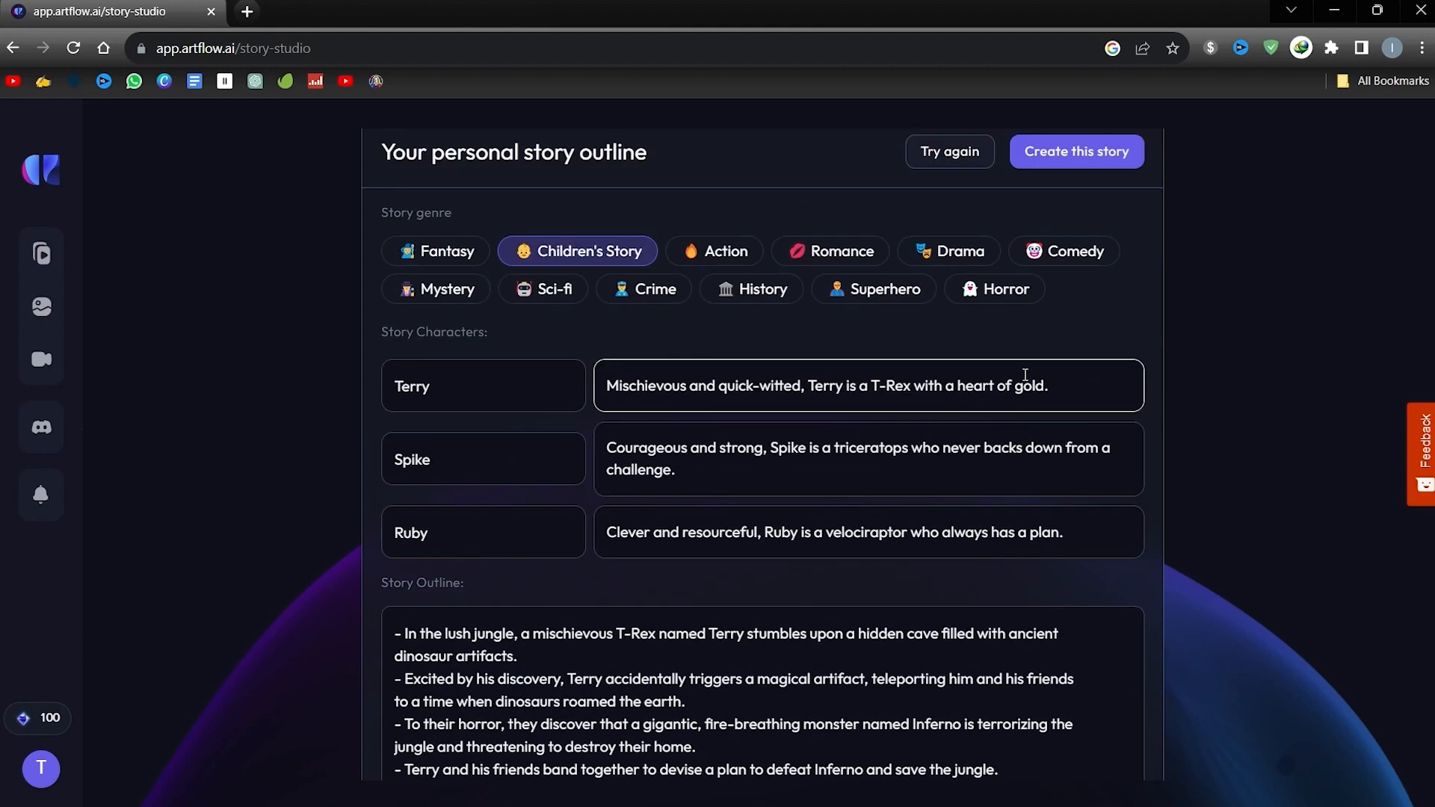
scroll(up, 3)
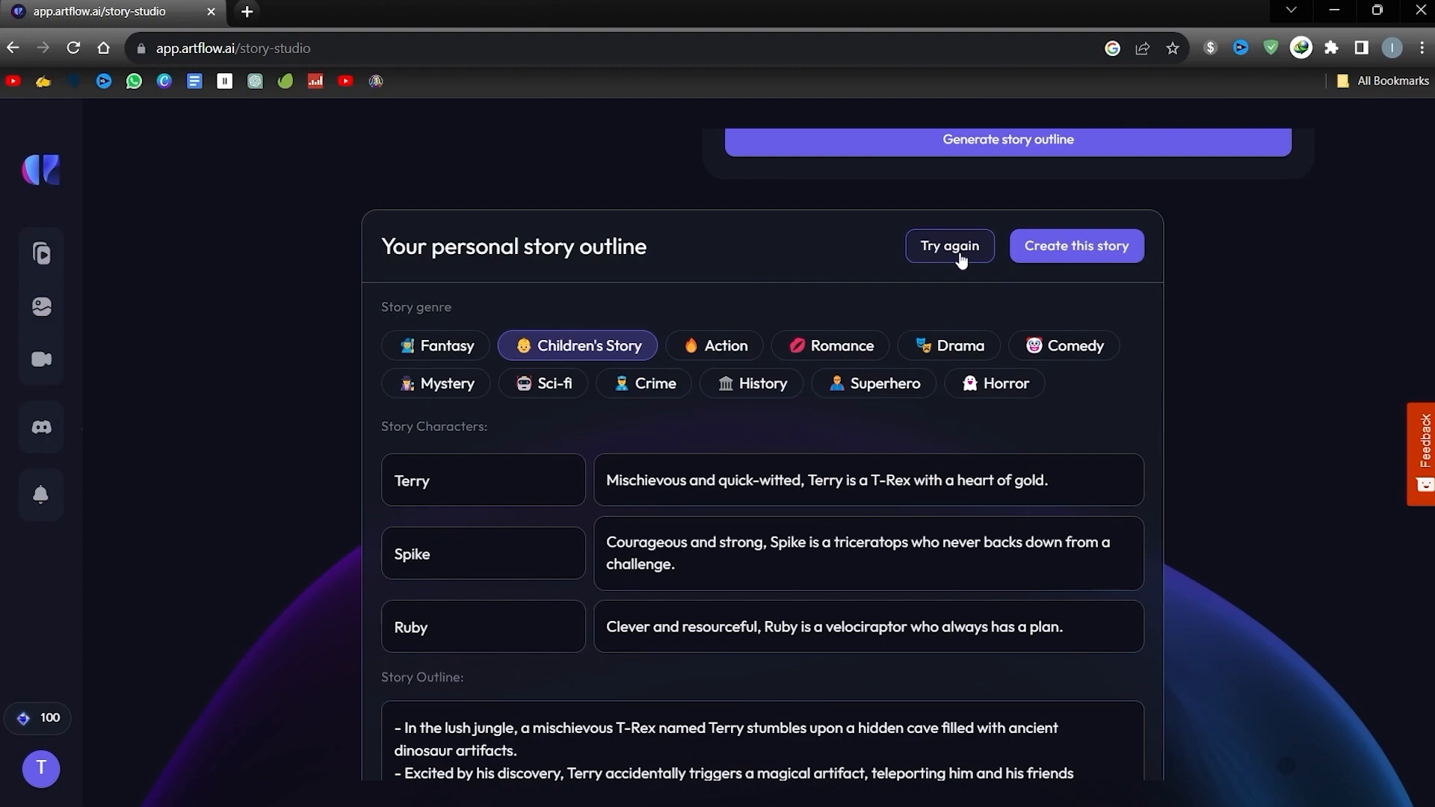
scroll(down, 3)
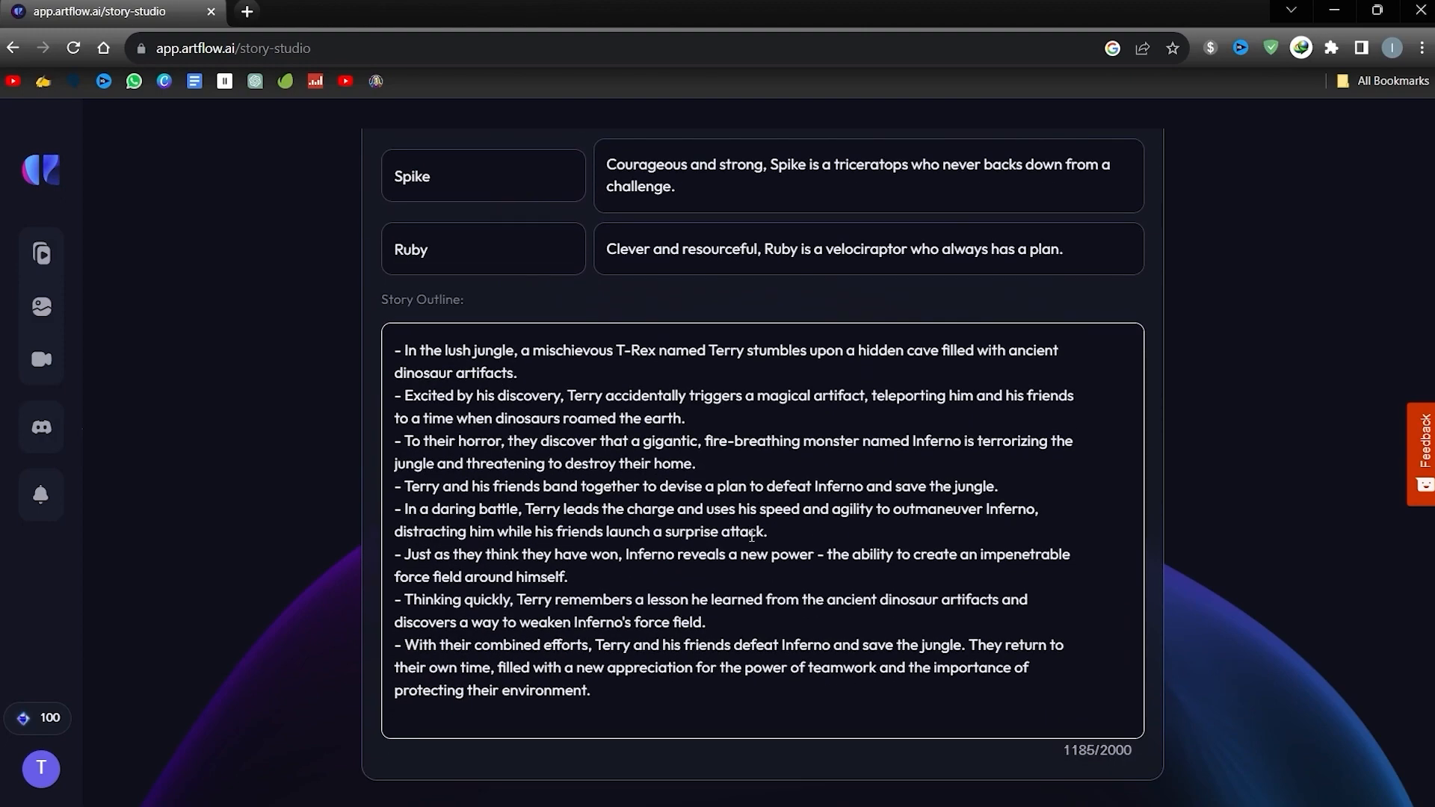
scroll(up, 3)
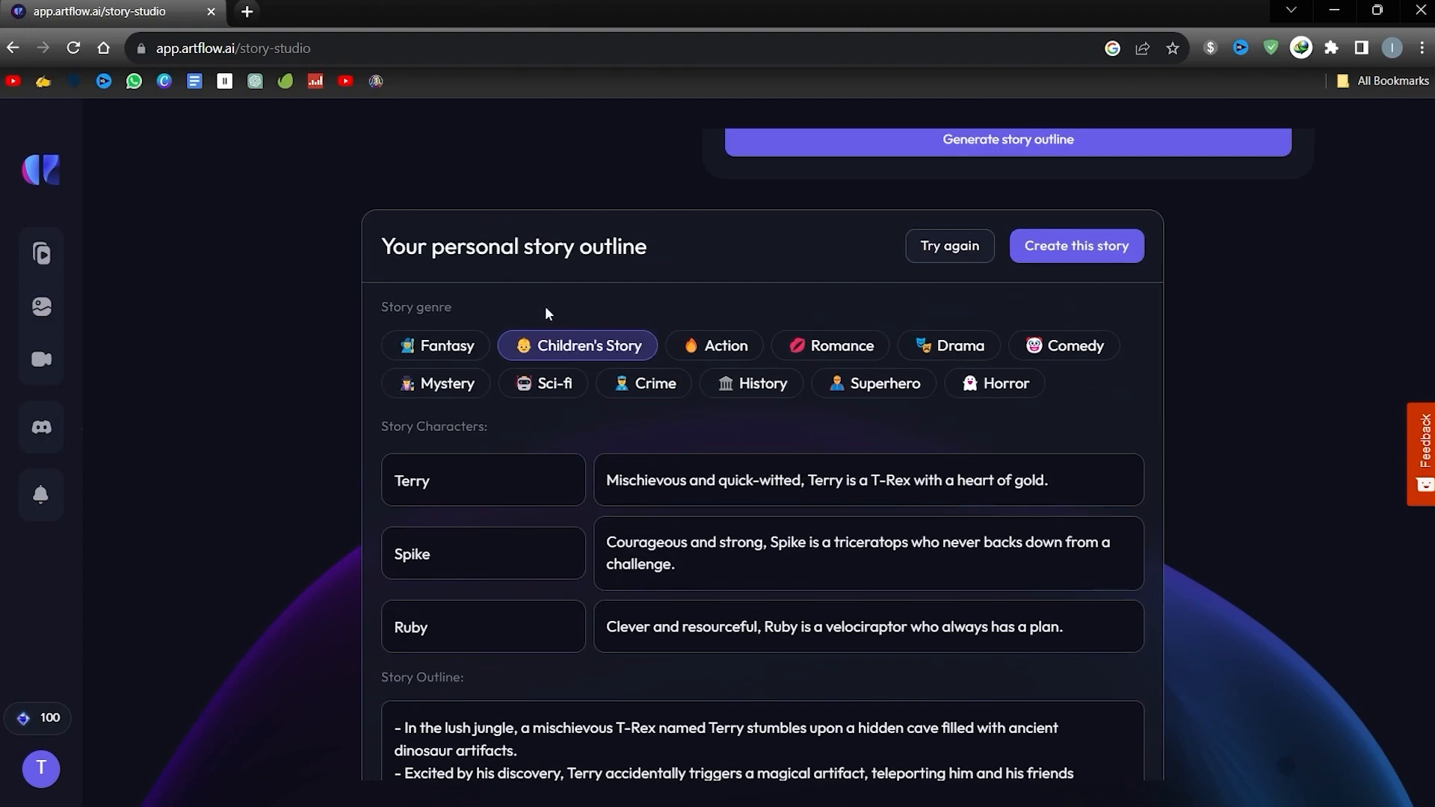
Create the story from the outline in Horizontal 16:9 video format.
click(1076, 245)
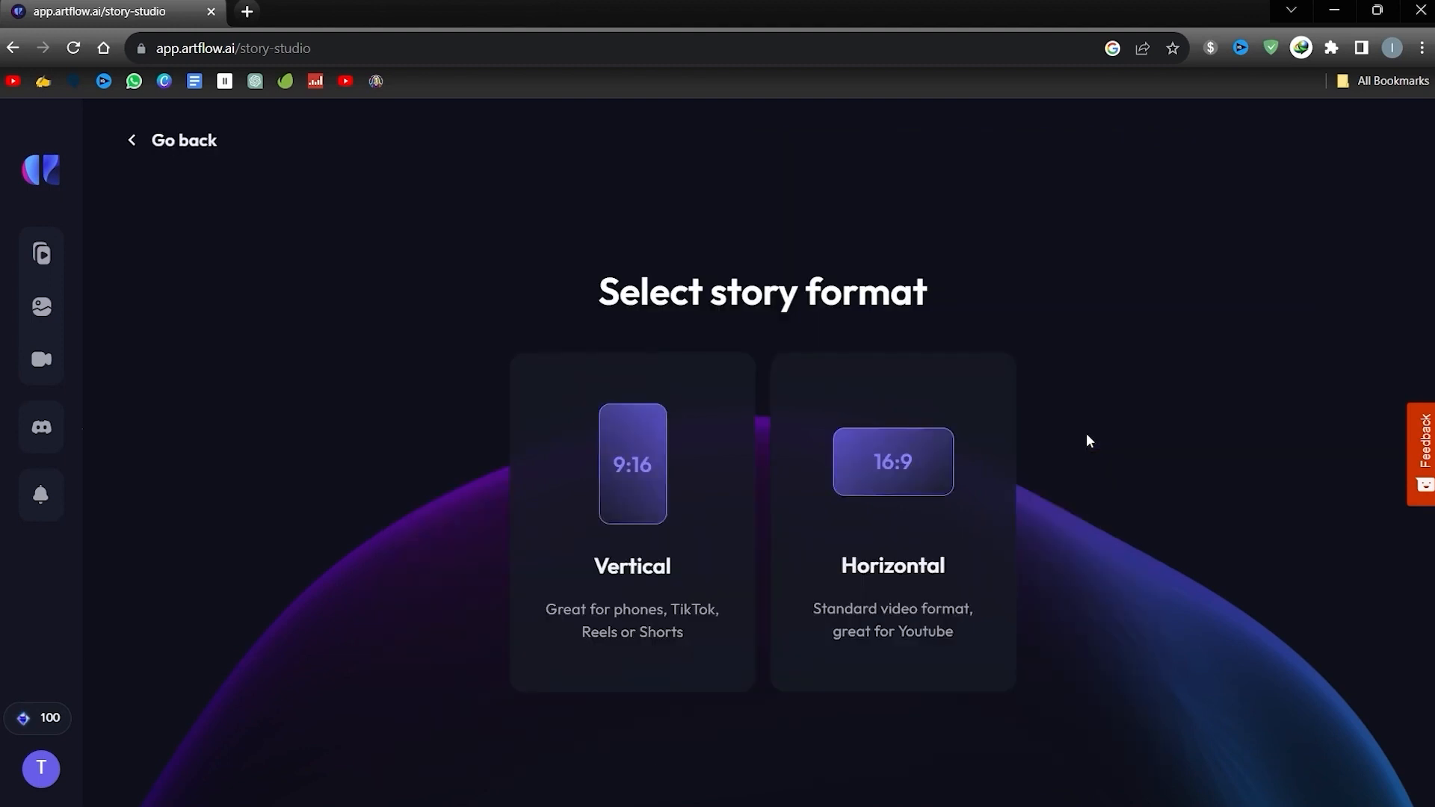
mouse_move(702, 629)
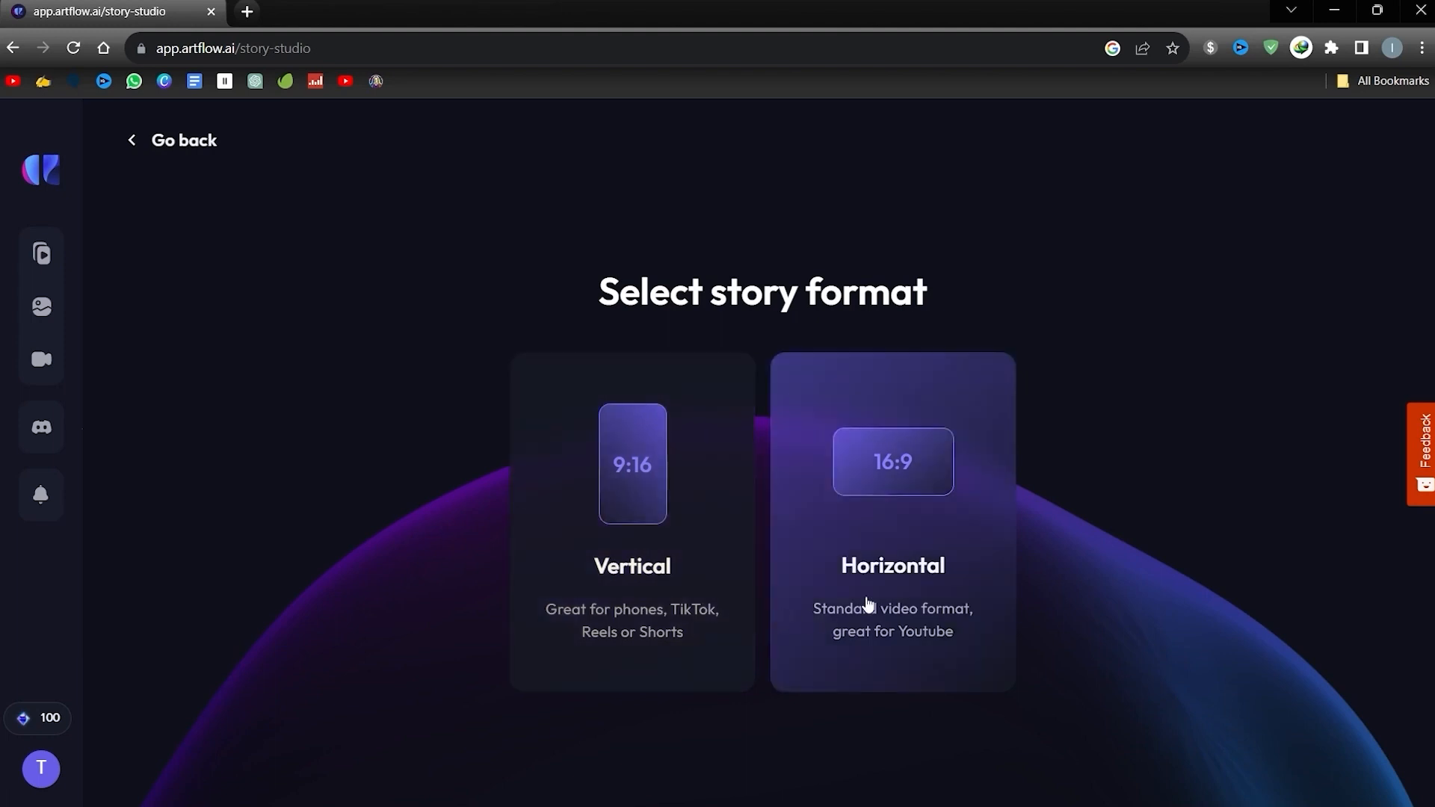
mouse_move(899, 524)
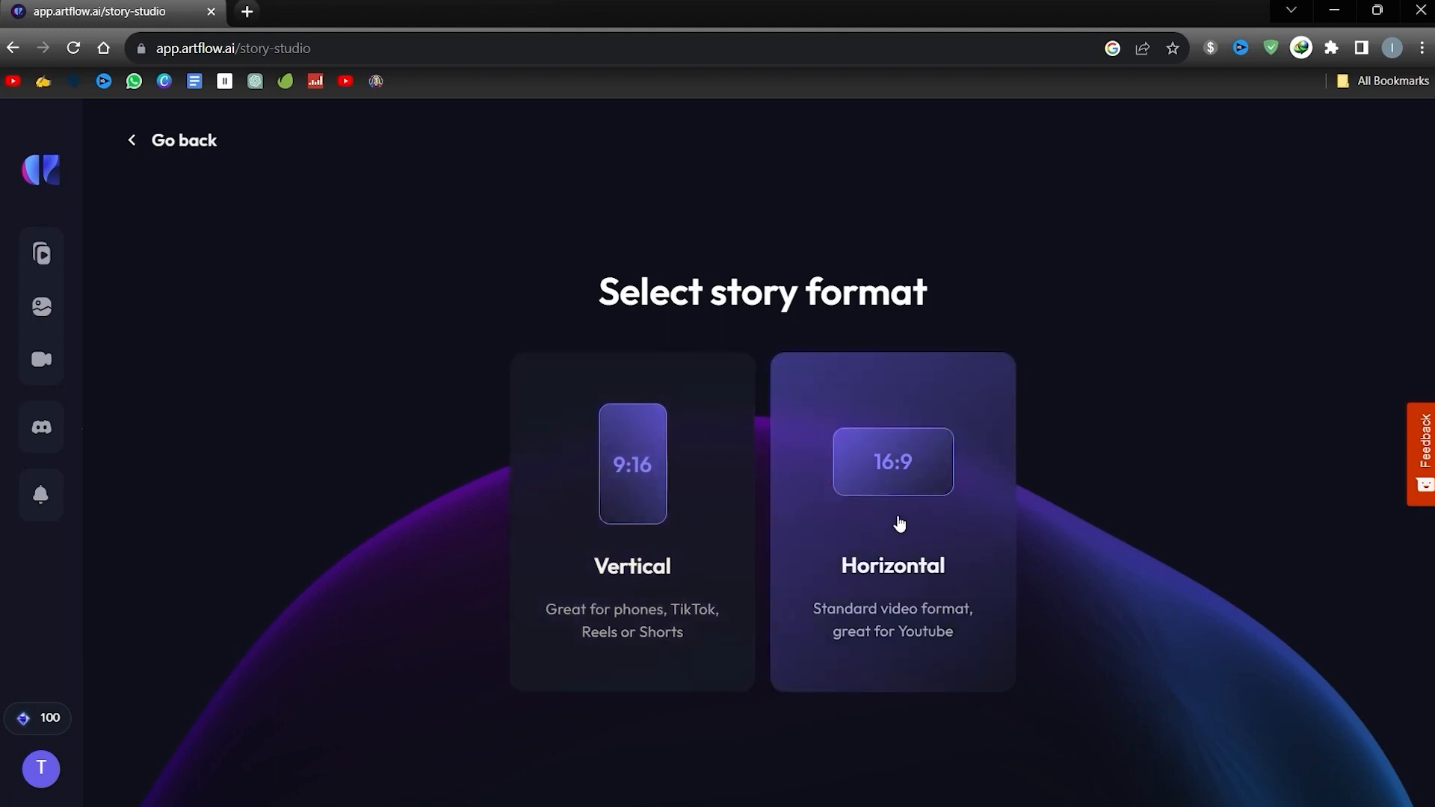
click(890, 521)
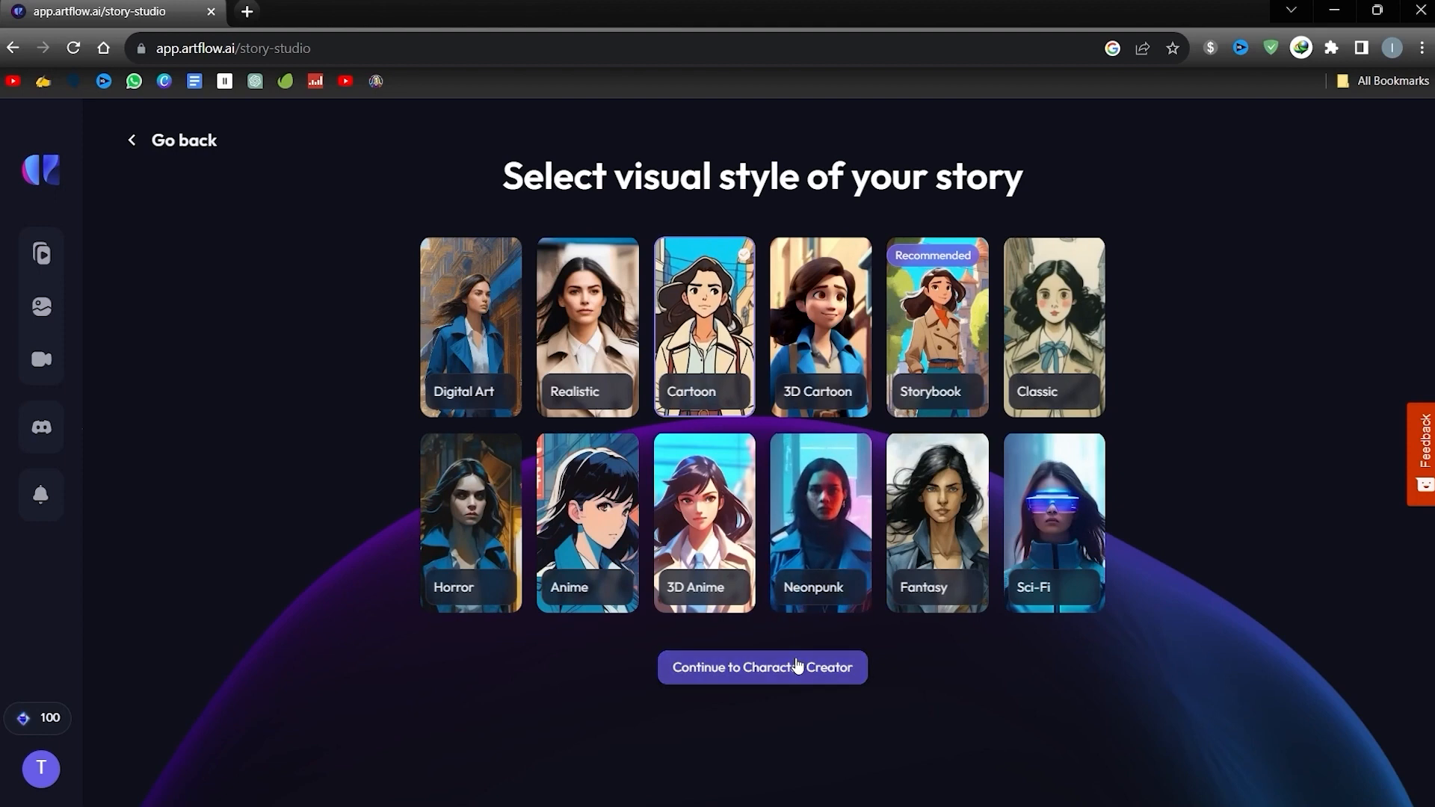
Confirm Terry's generated character image unchanged and continue to the storyboard.
click(761, 666)
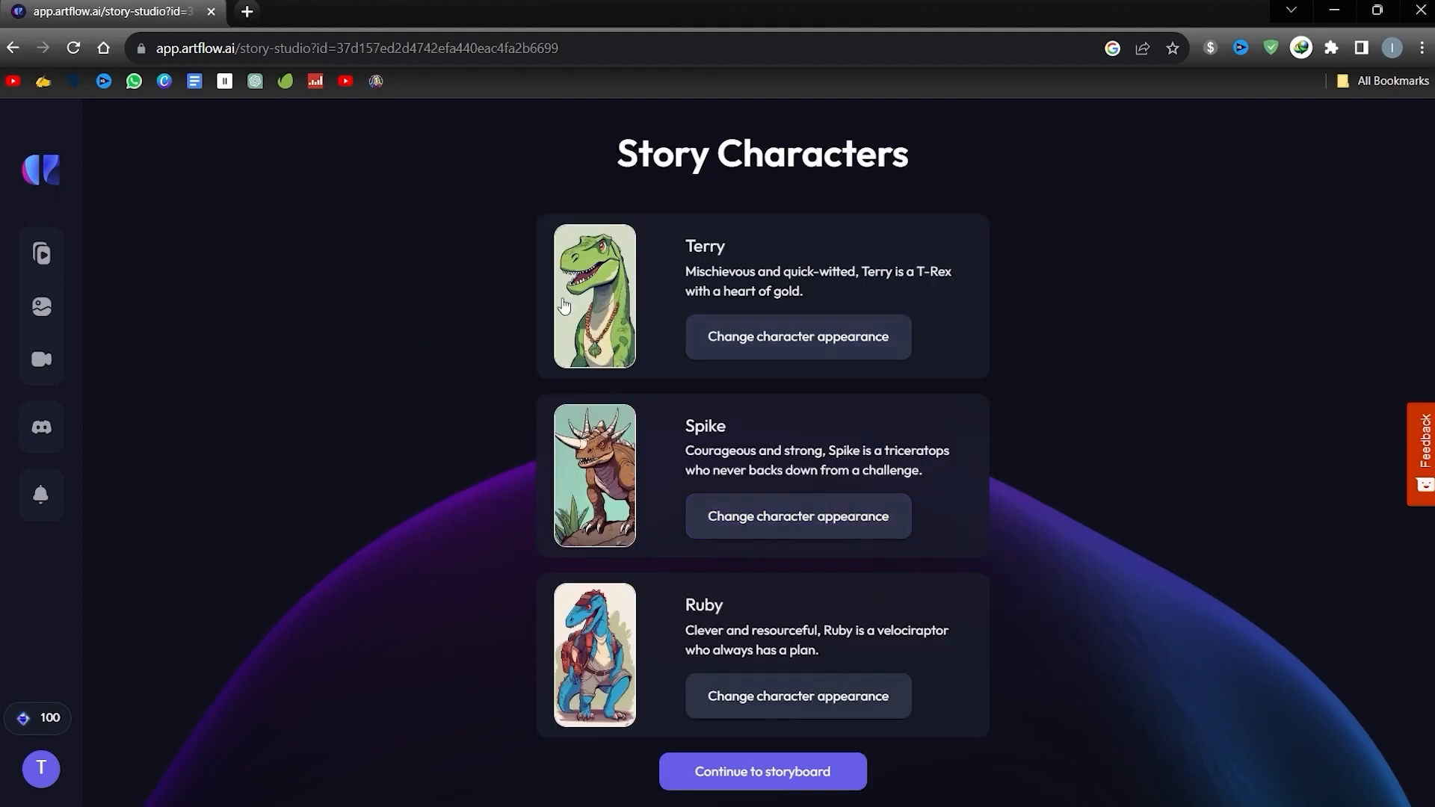
mouse_move(762, 351)
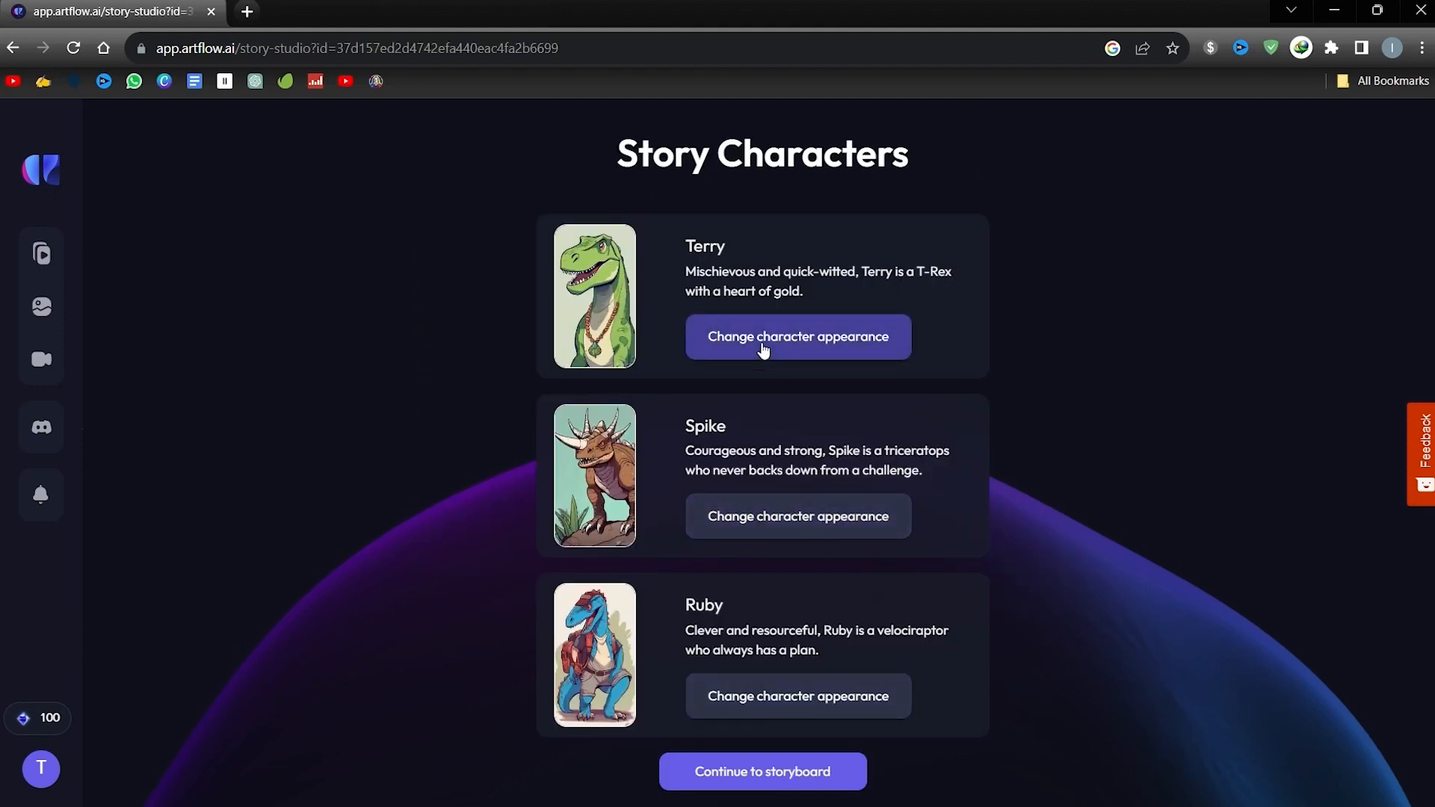
click(795, 336)
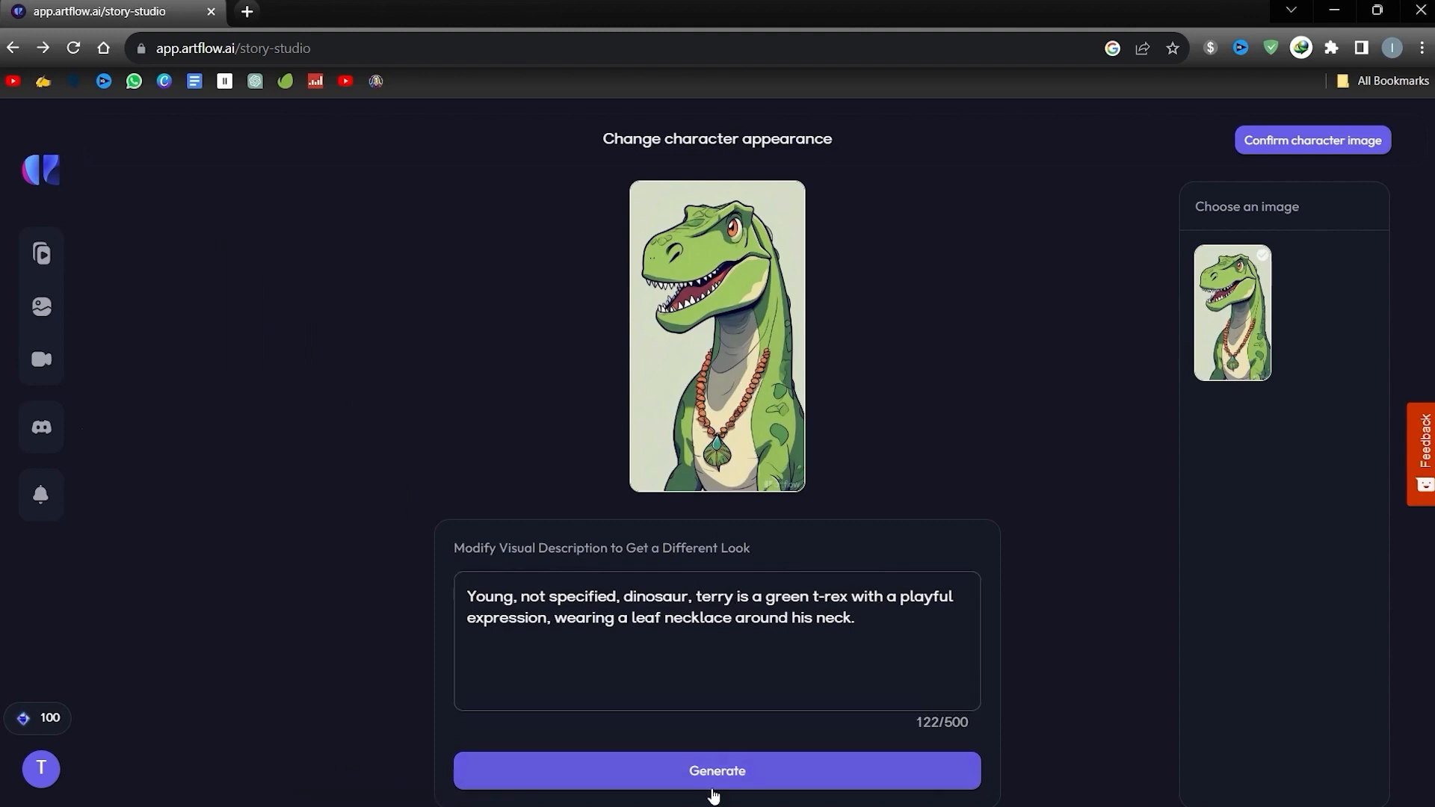
mouse_move(1277, 154)
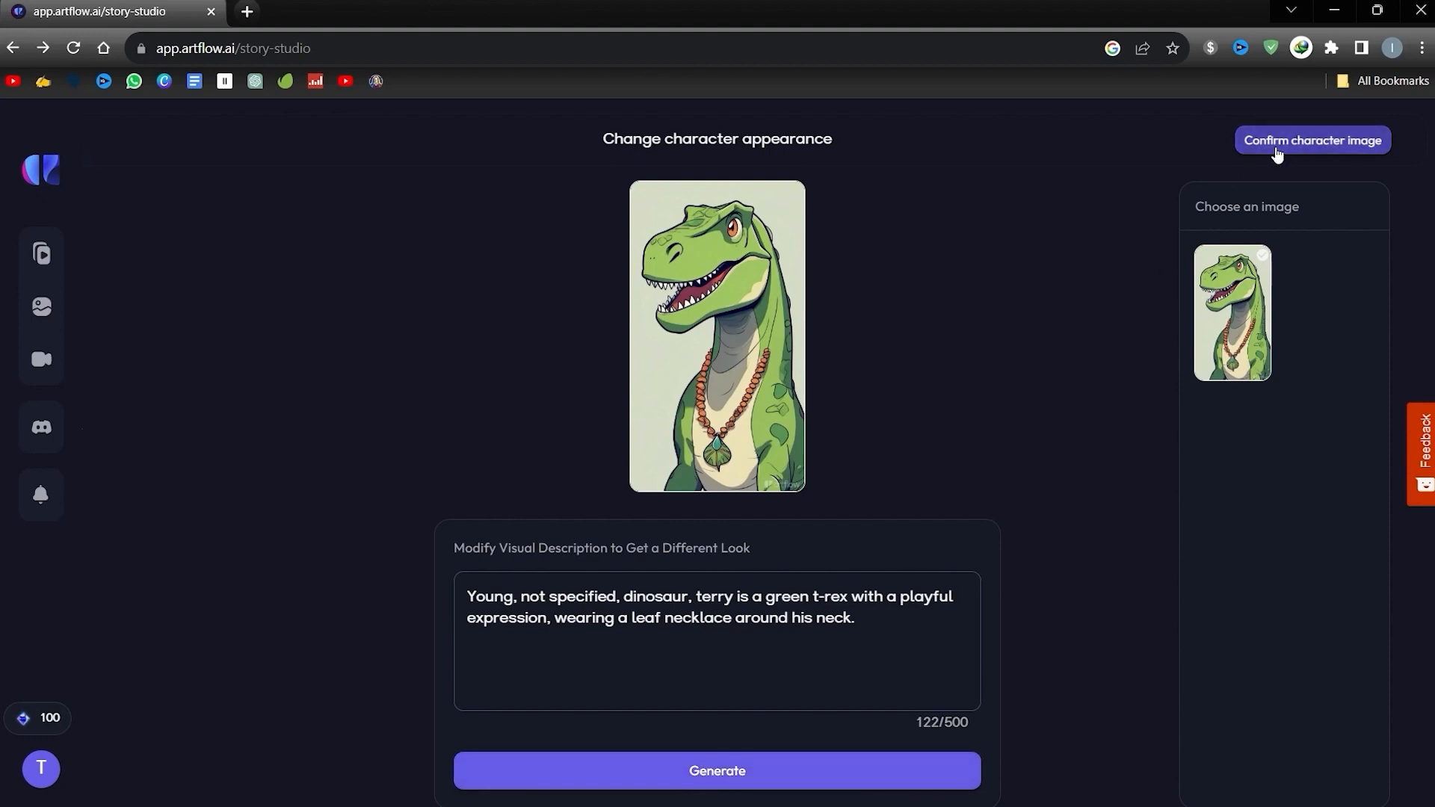
click(1311, 140)
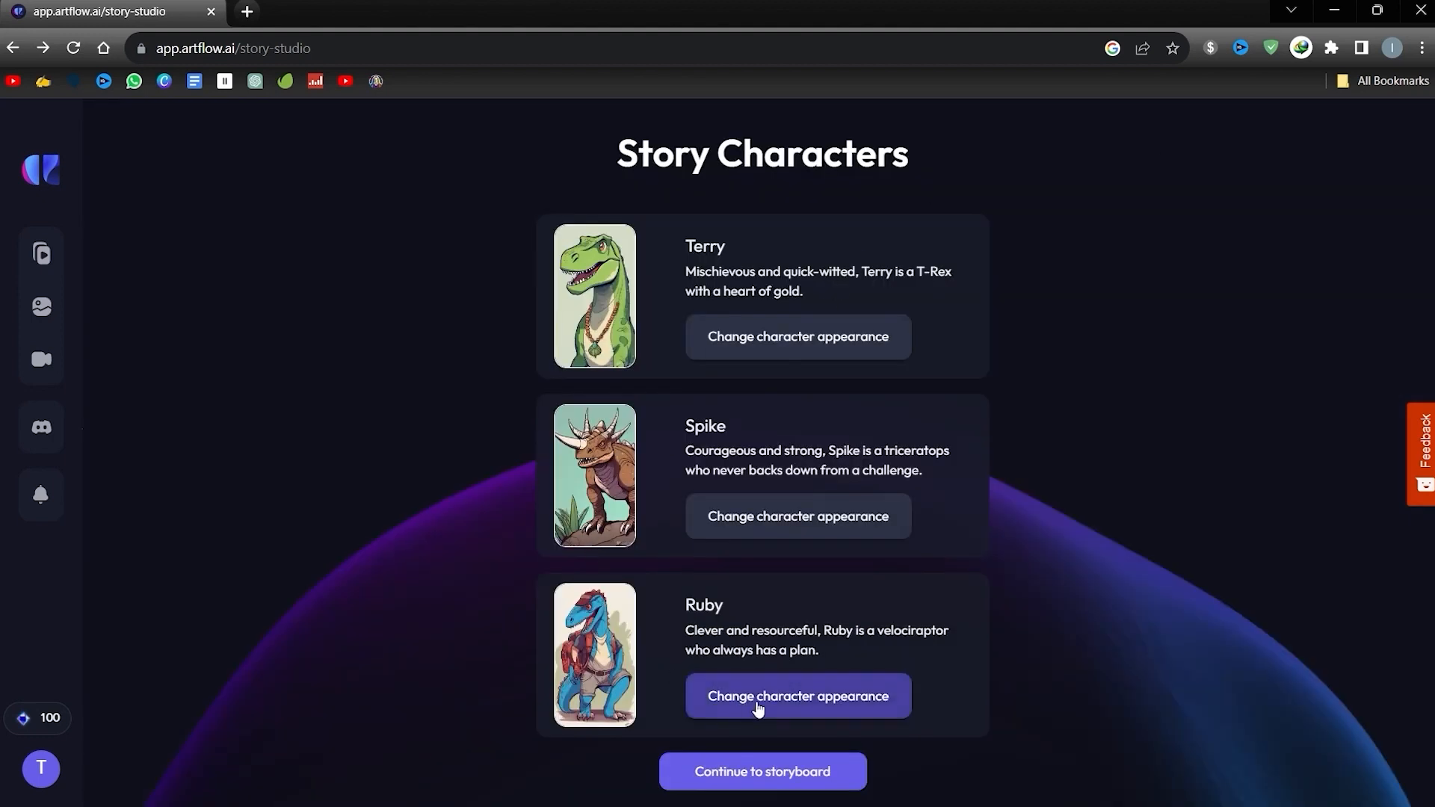
click(761, 772)
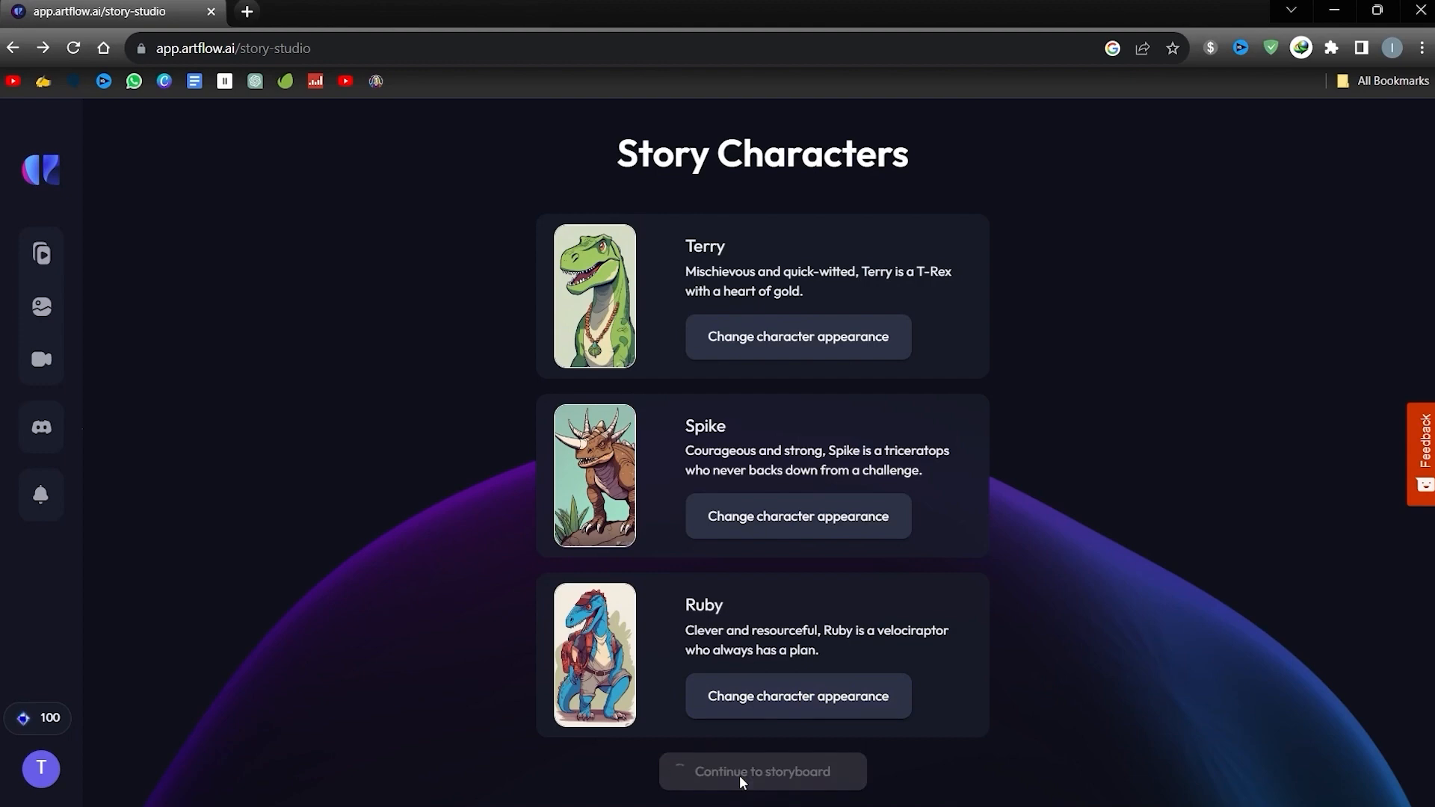
Review the storyboard scenes and show Spike's narration, character and background prompts.
click(762, 772)
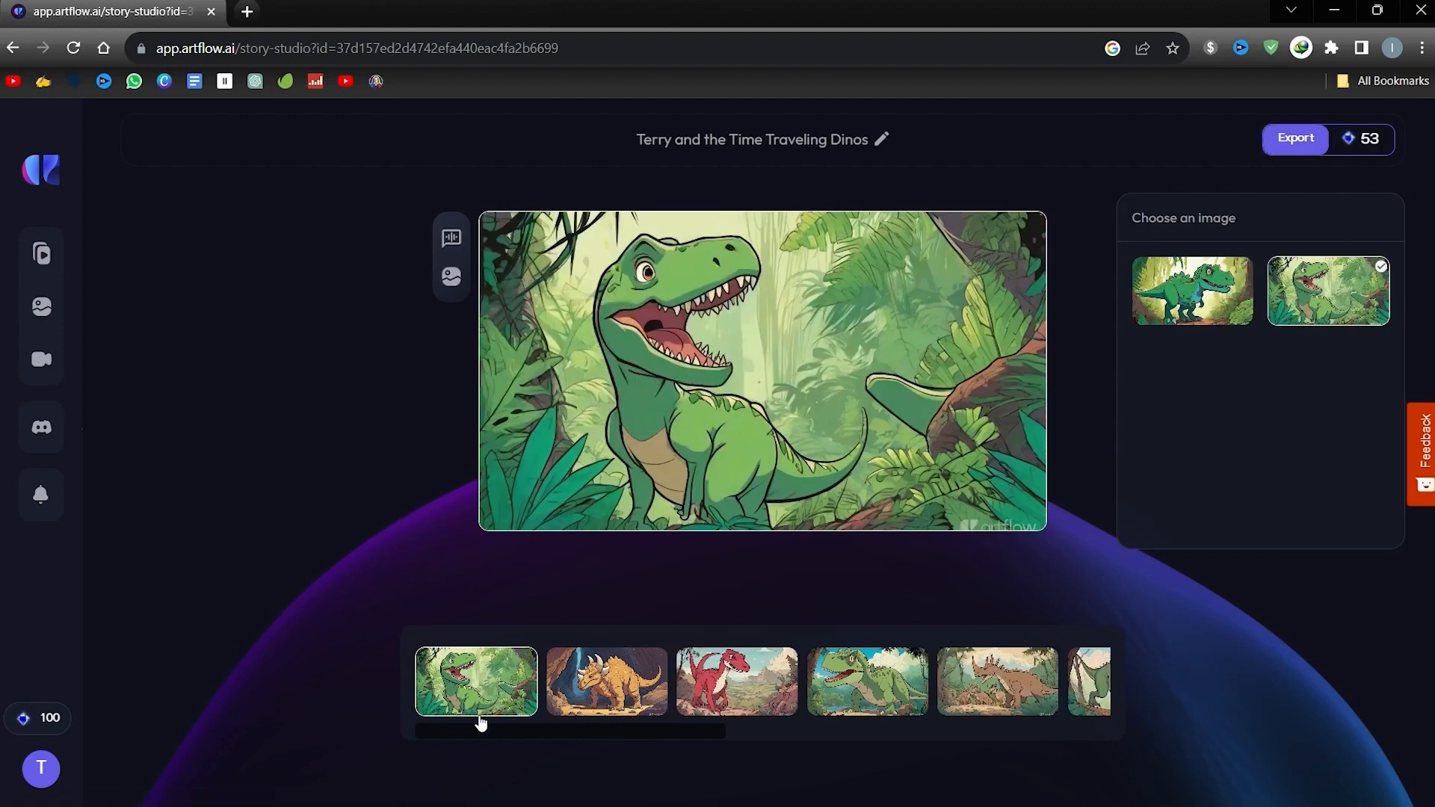
click(606, 681)
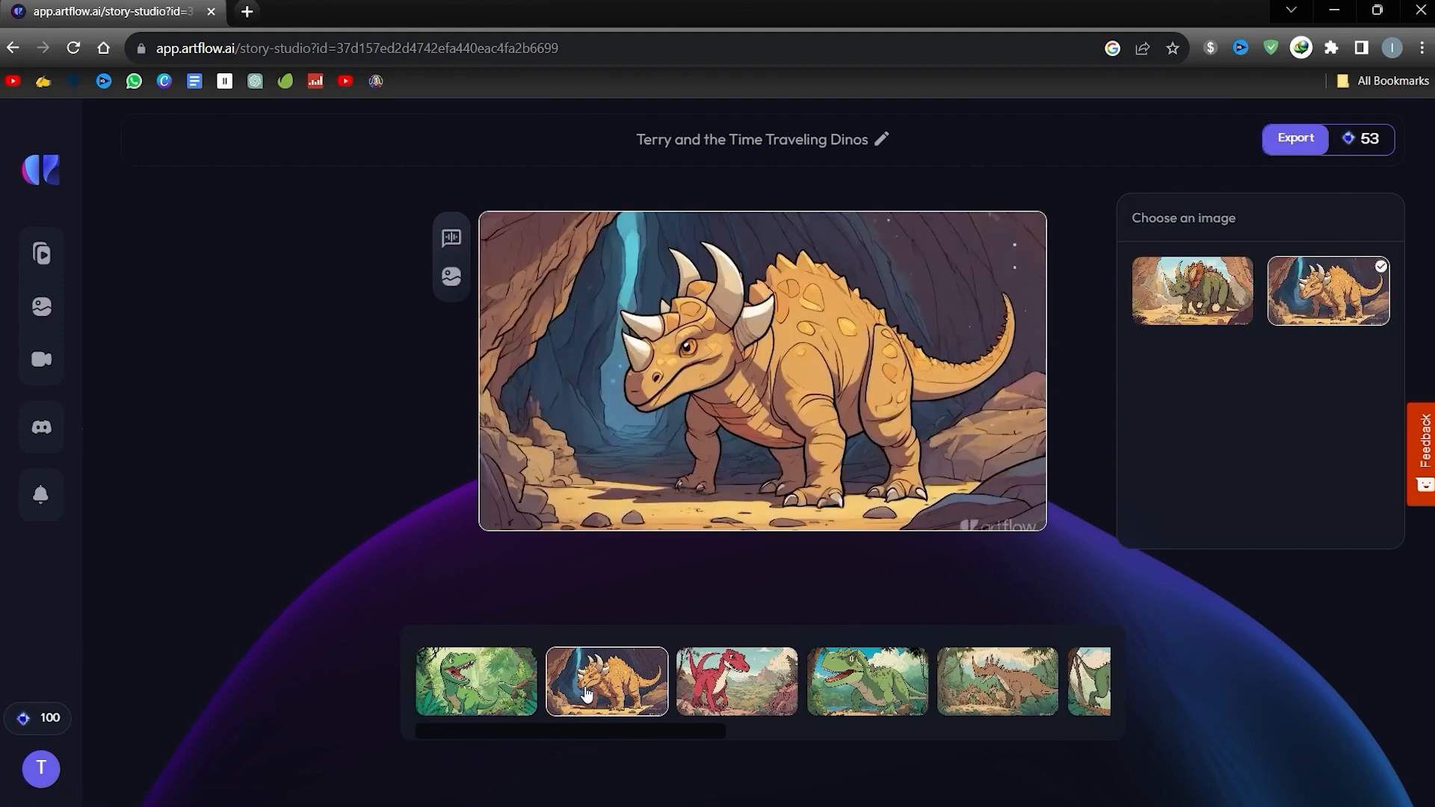
click(865, 682)
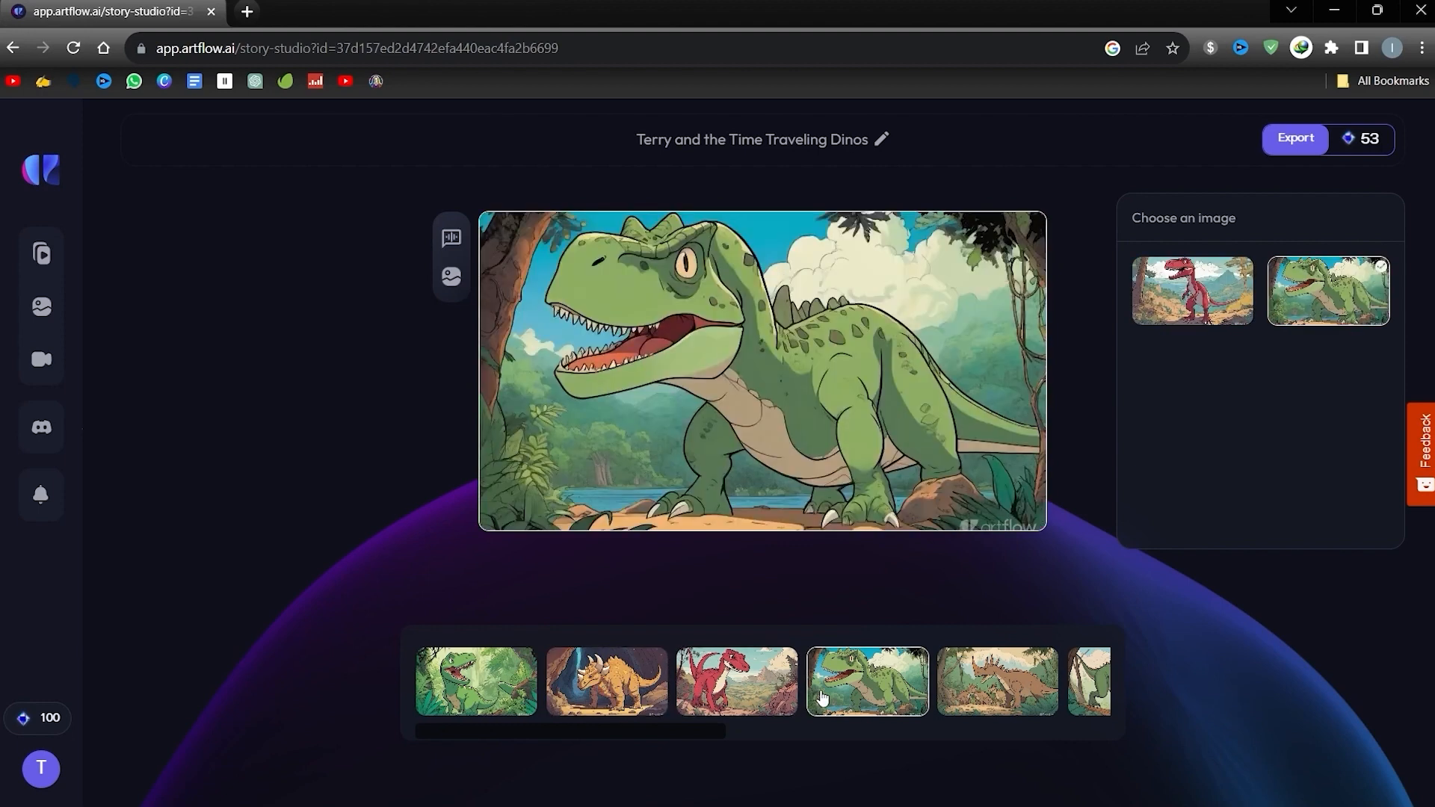
click(450, 239)
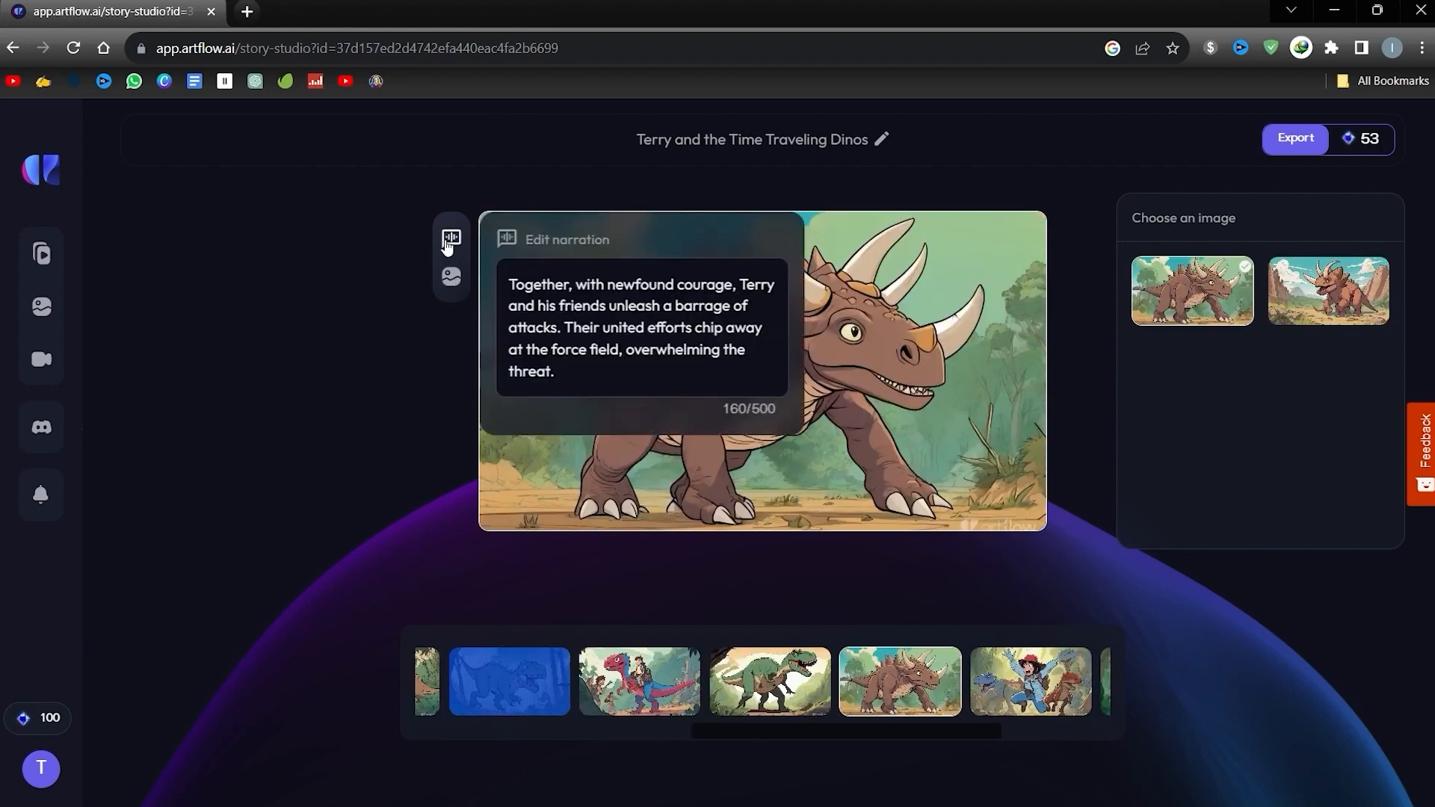
click(449, 278)
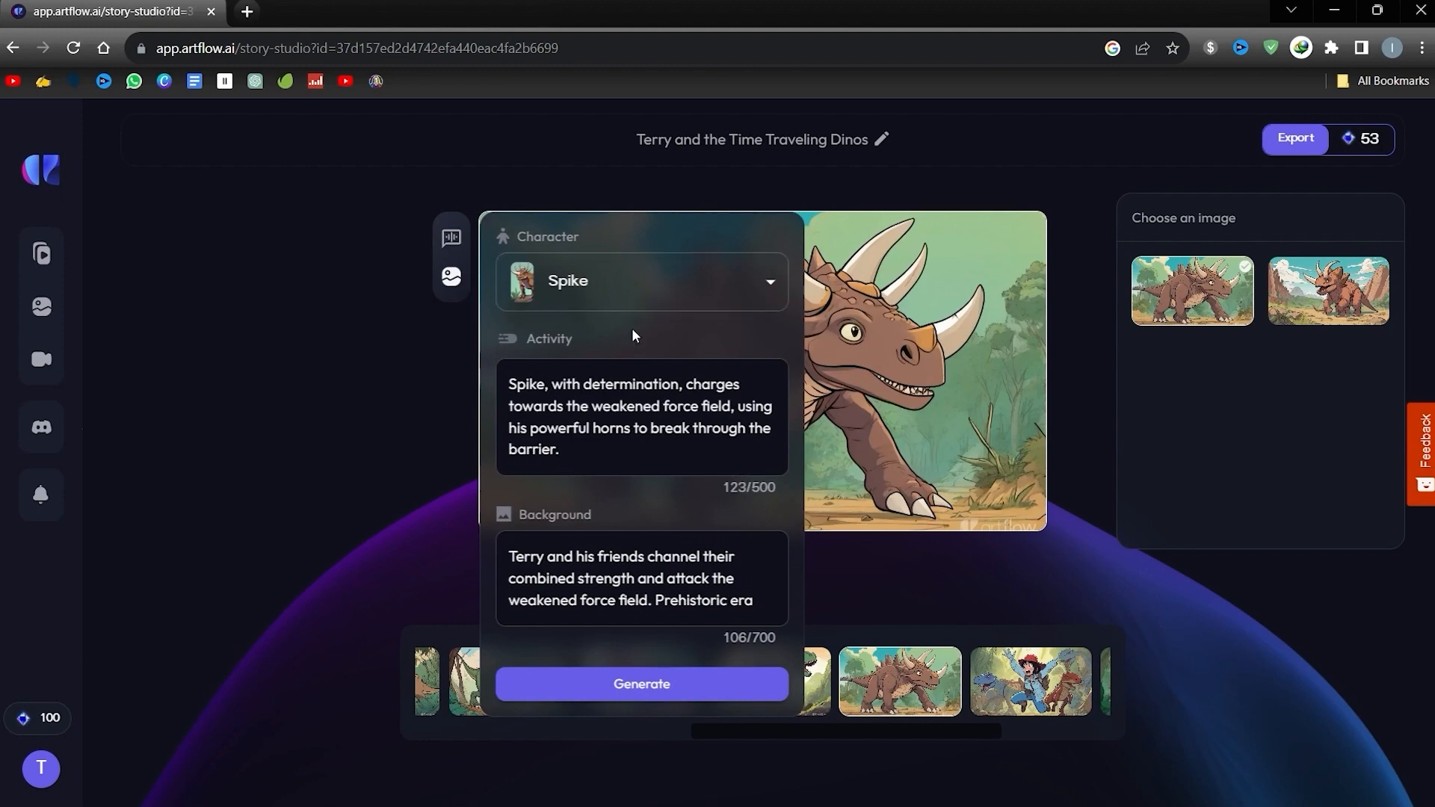
Edit the Spike scene's background description and regenerate its four images.
click(641, 578)
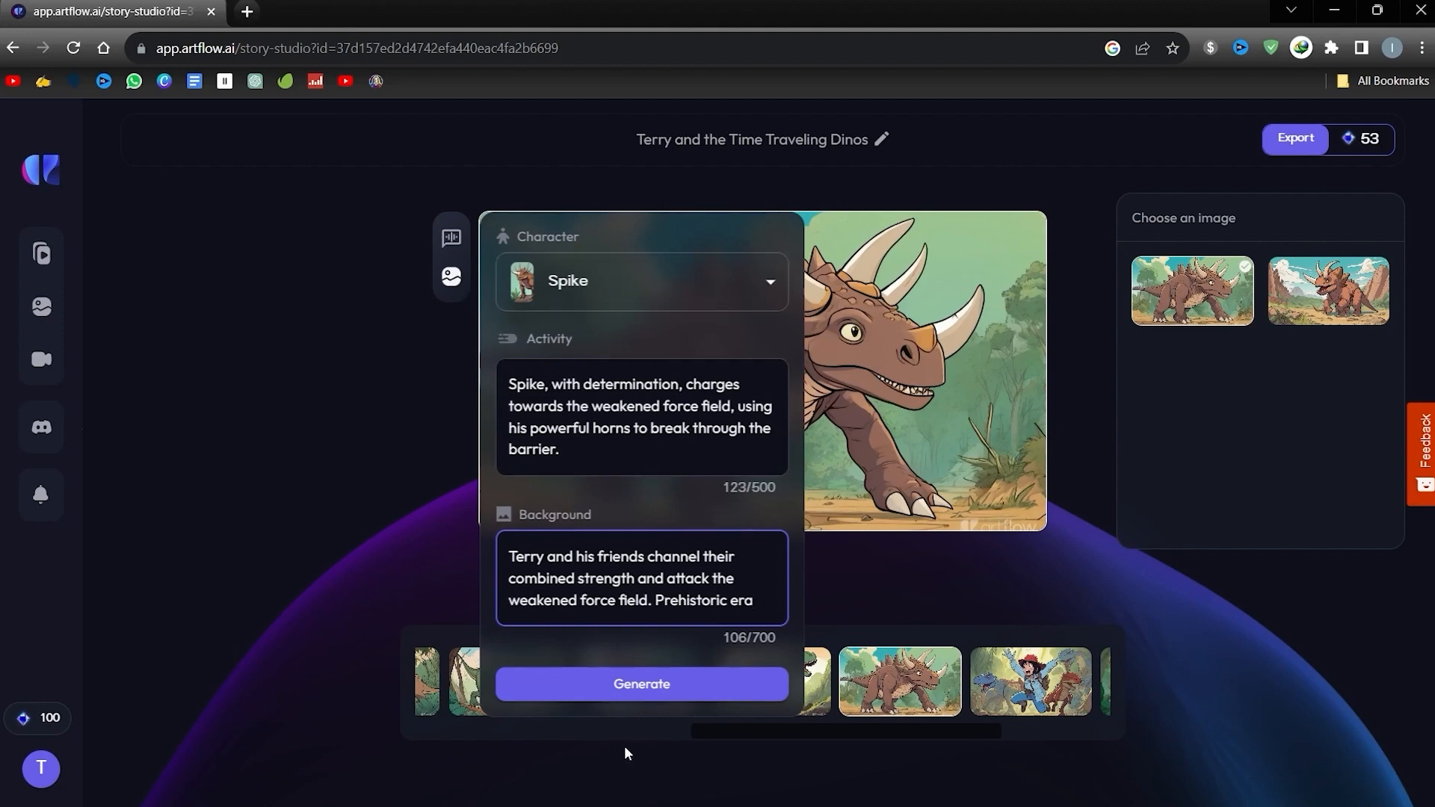
click(640, 684)
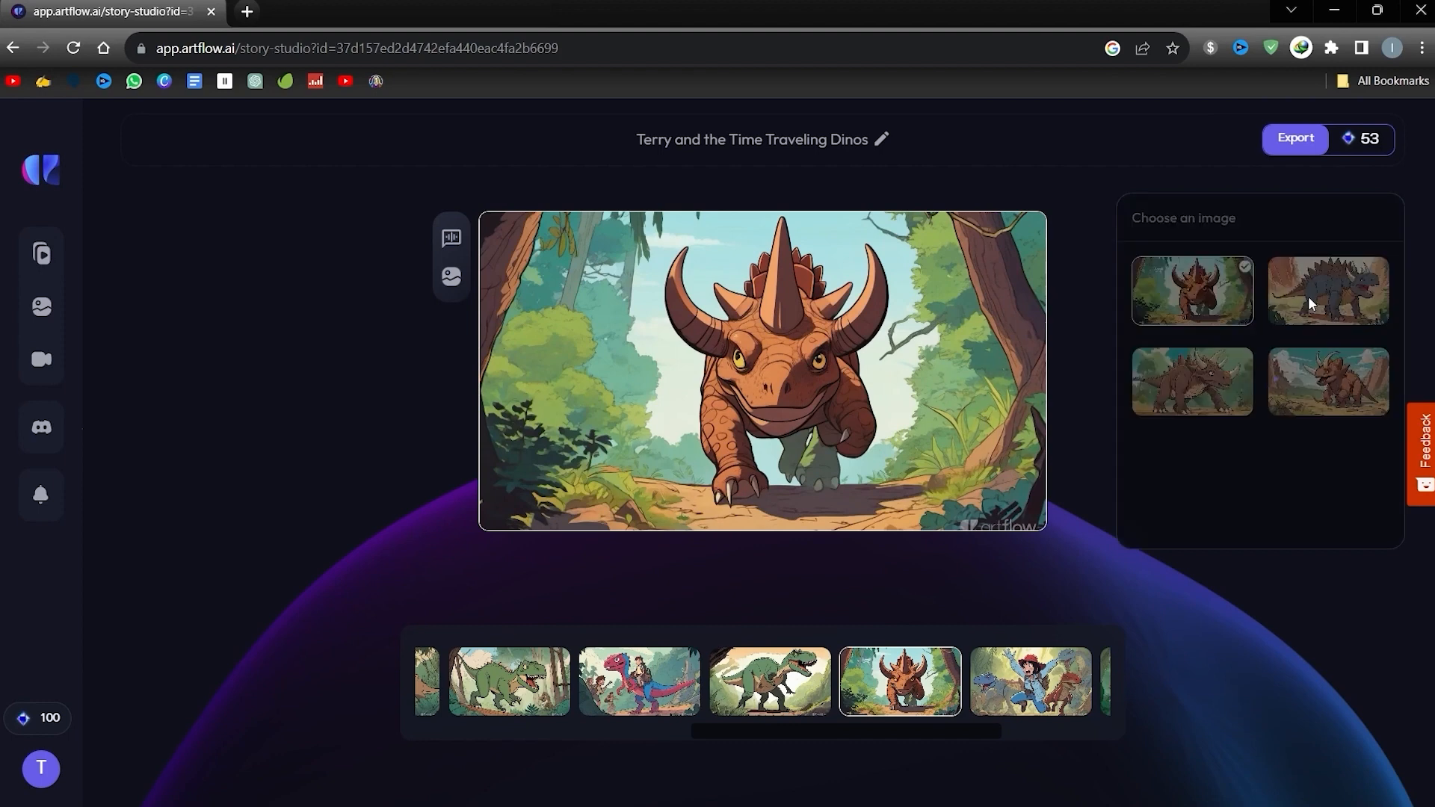
click(450, 237)
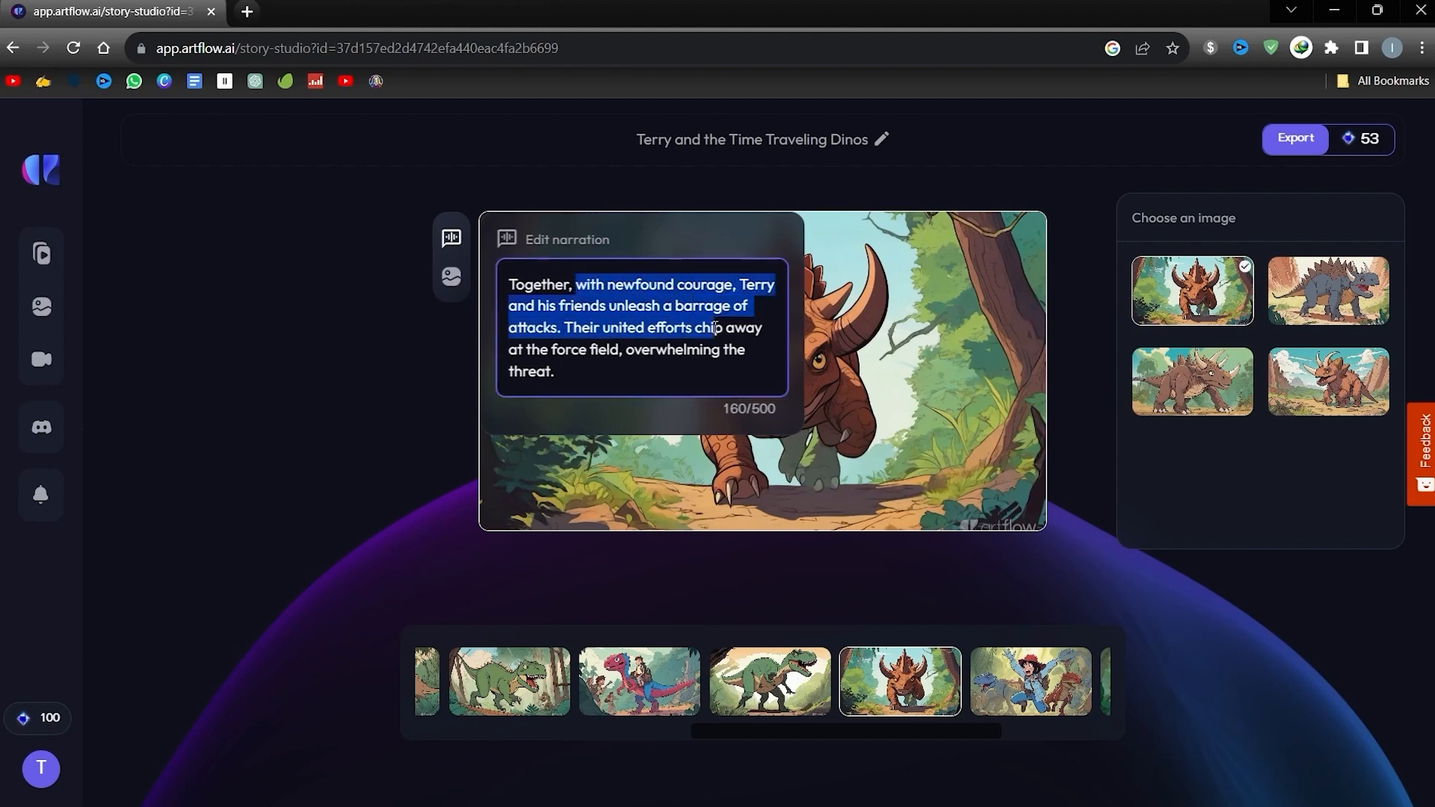
Close the narration editor and export the storyboard as a video.
click(449, 237)
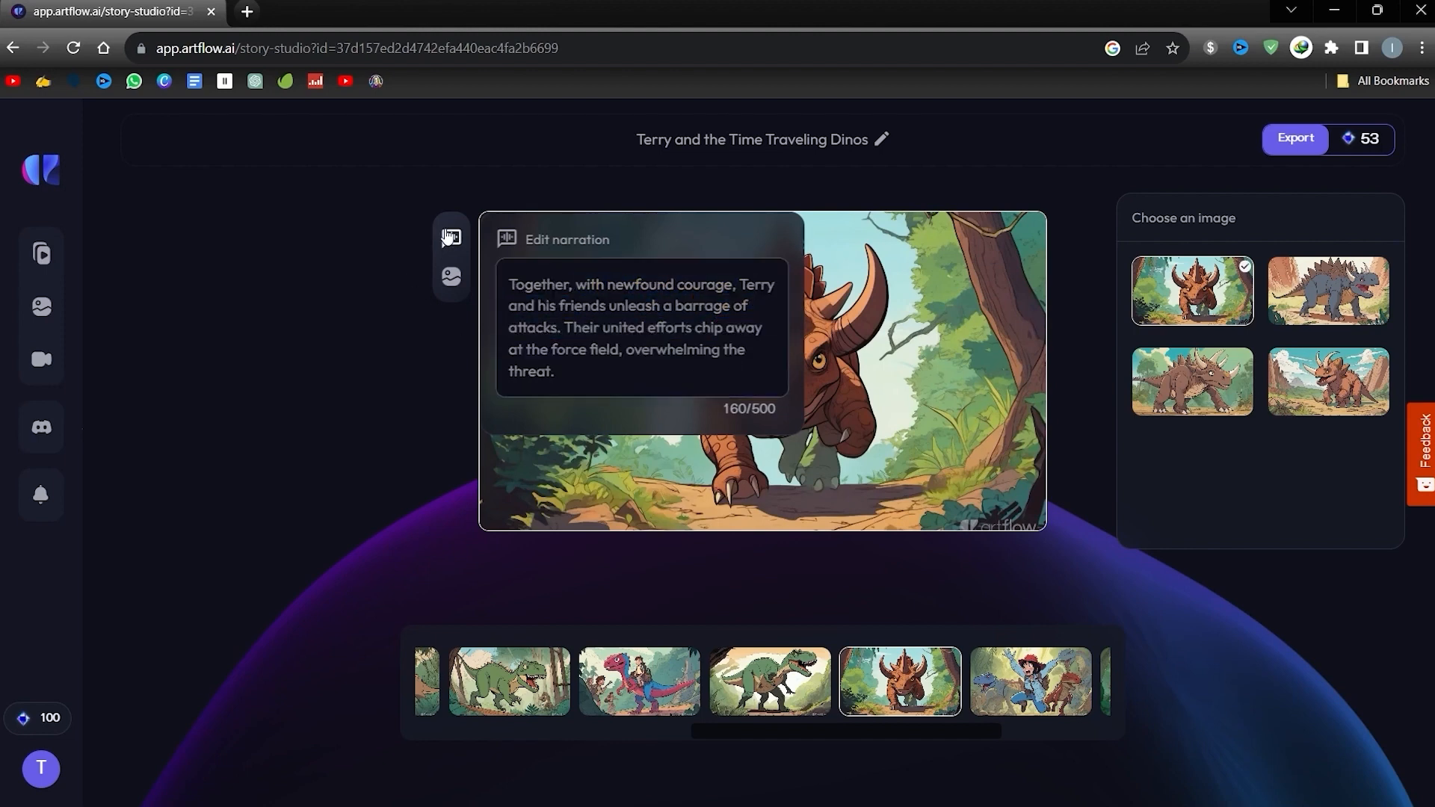
click(450, 237)
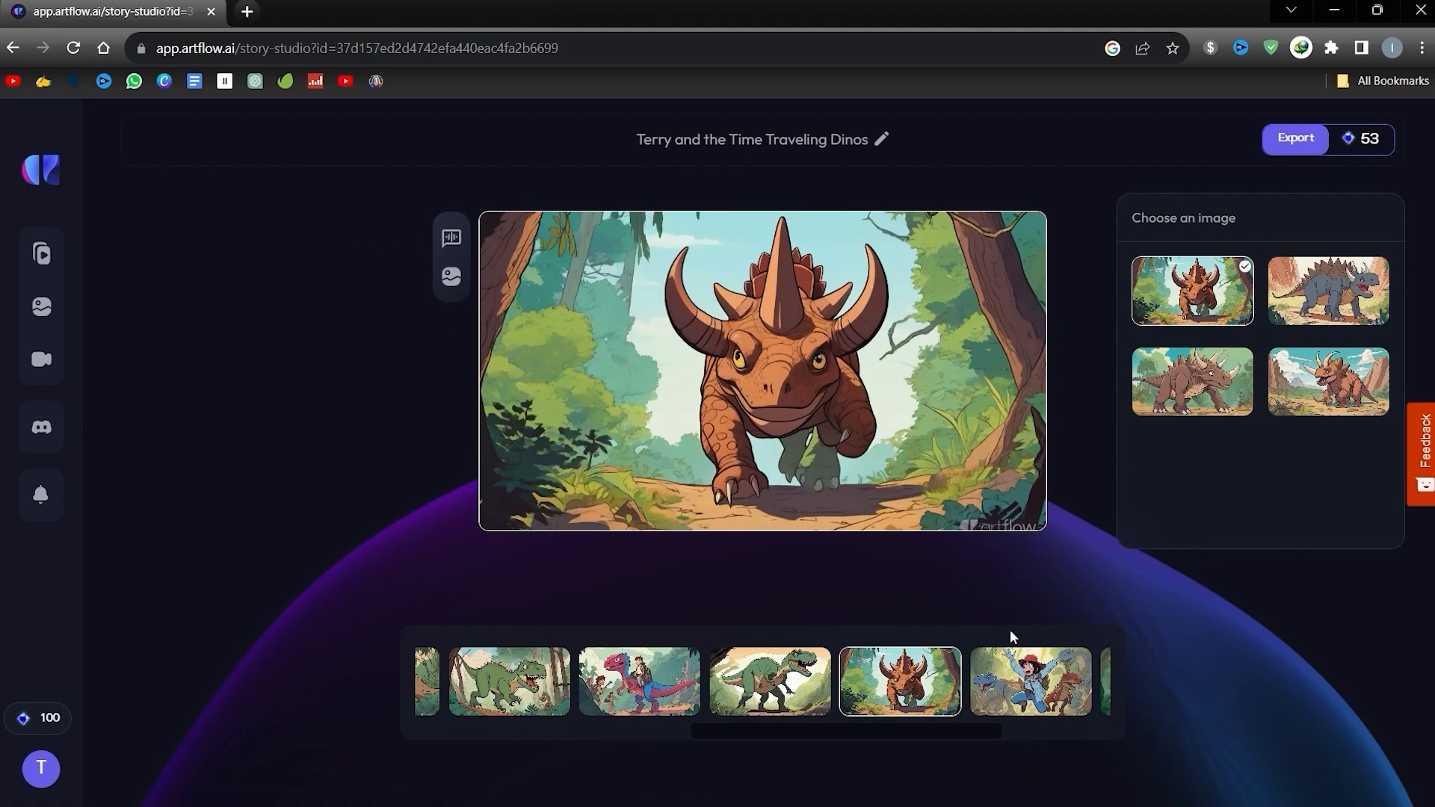
scroll(left, 3)
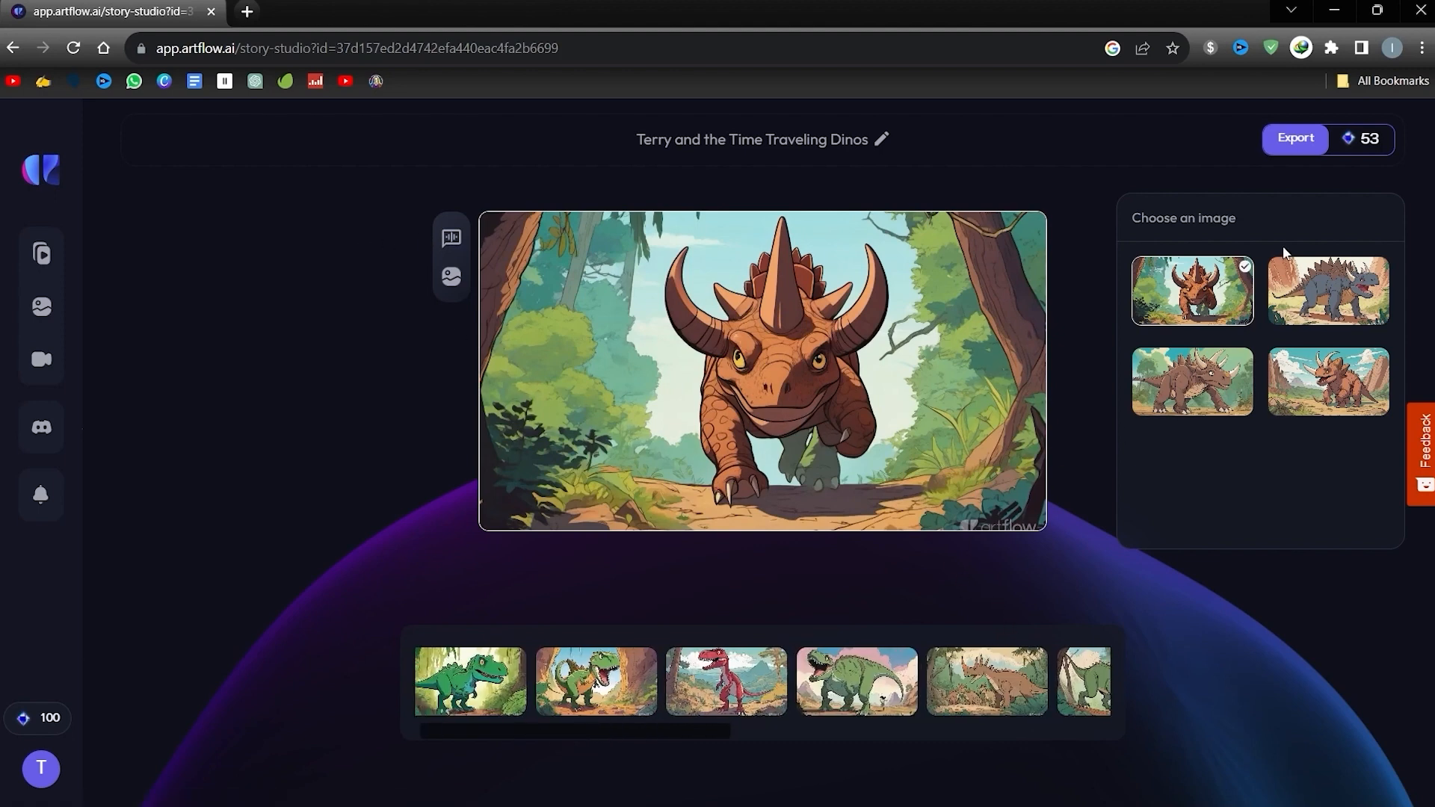
click(1296, 138)
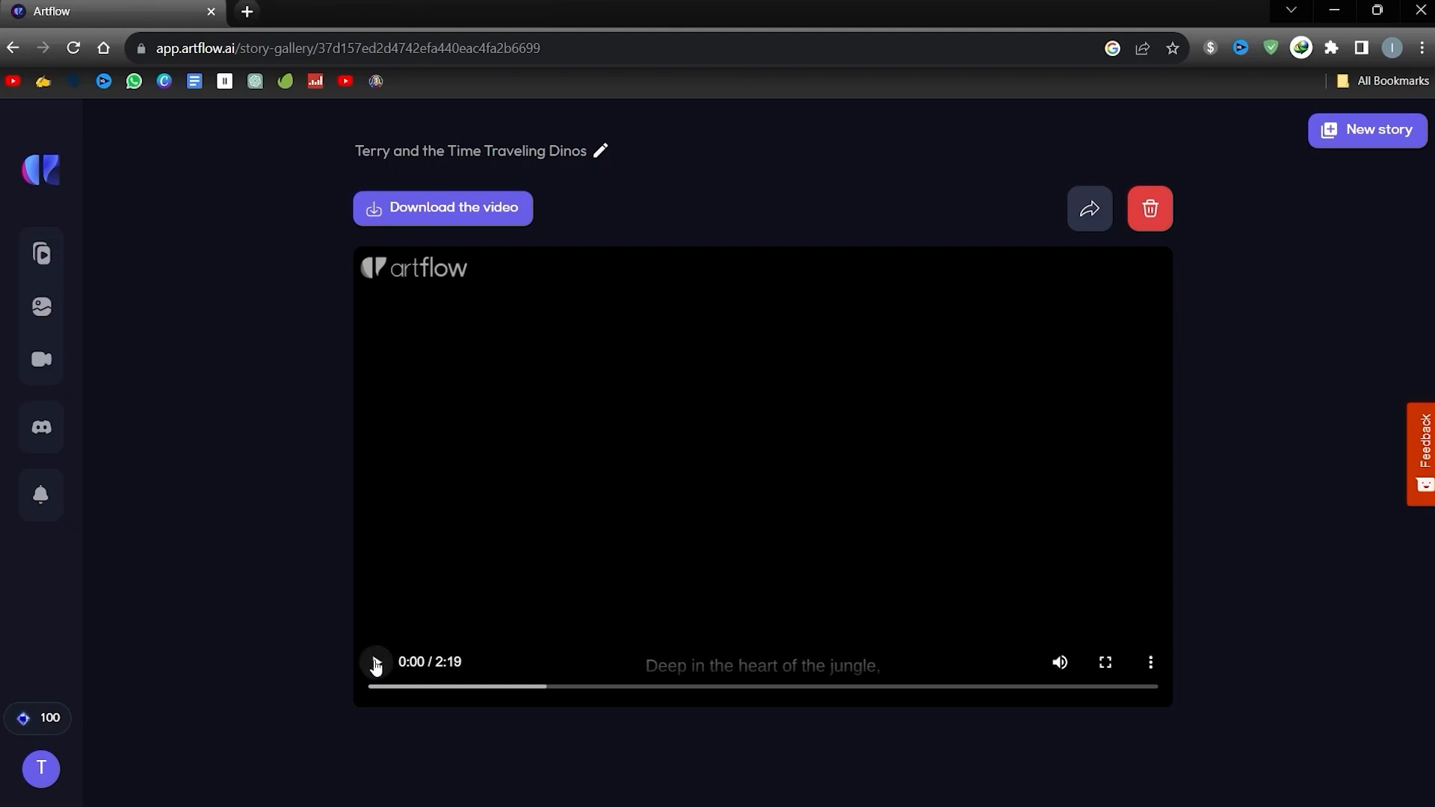
Play the finished story video full screen, then move to a new ChatGPT tab.
click(1105, 662)
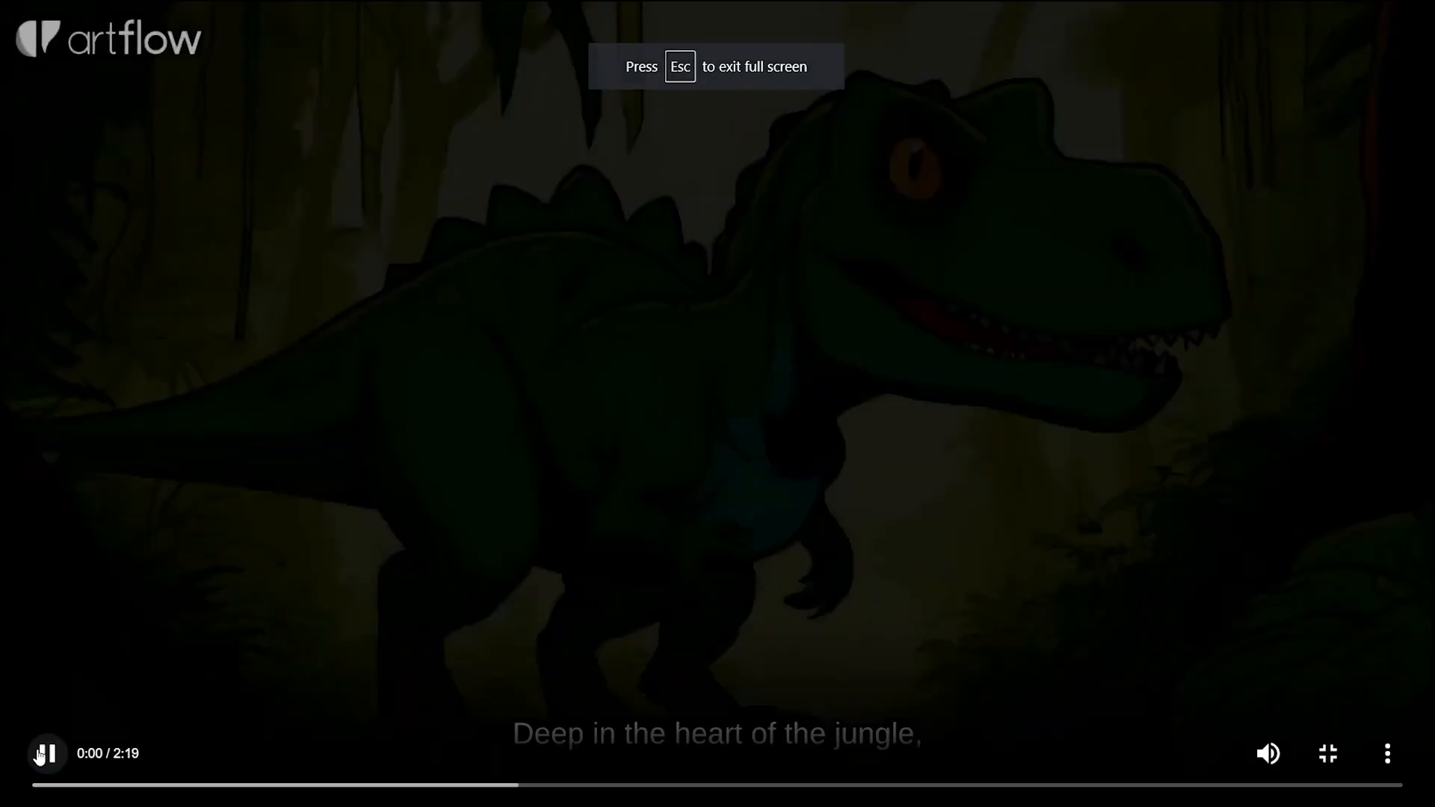
click(44, 753)
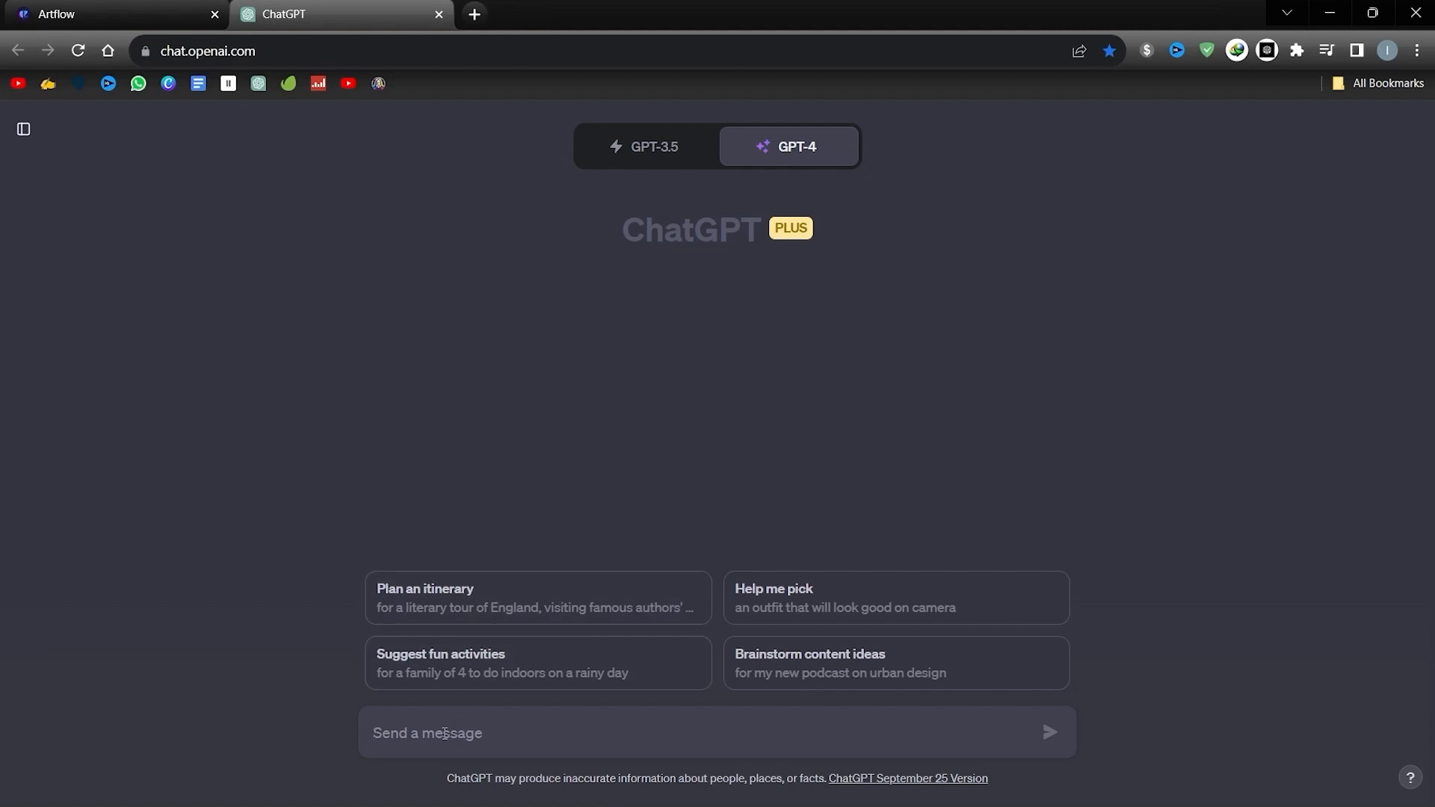
Request a short jungle adventure story about two friends with conversation, under a word limit.
text(write a short story about)
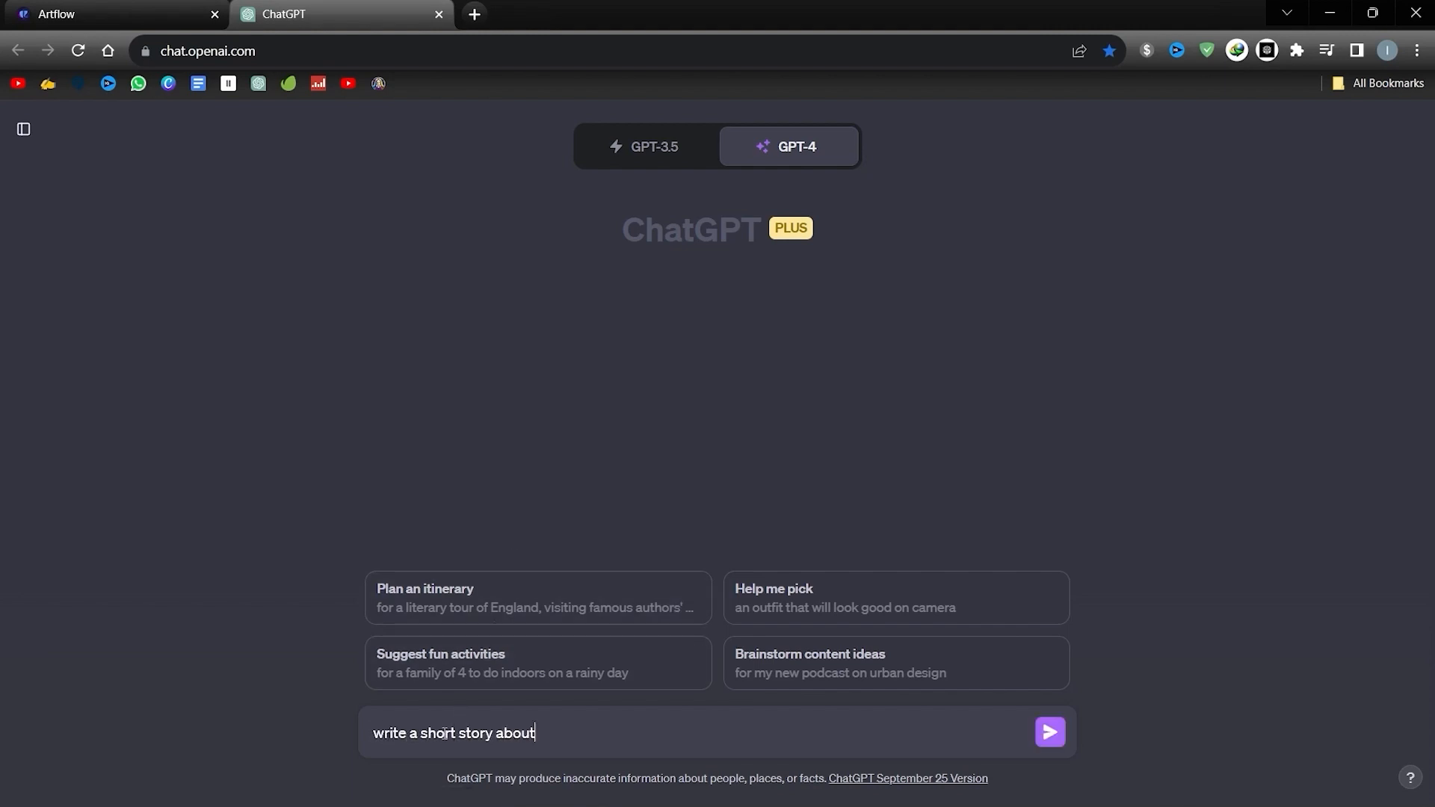
text(two friends adventure)
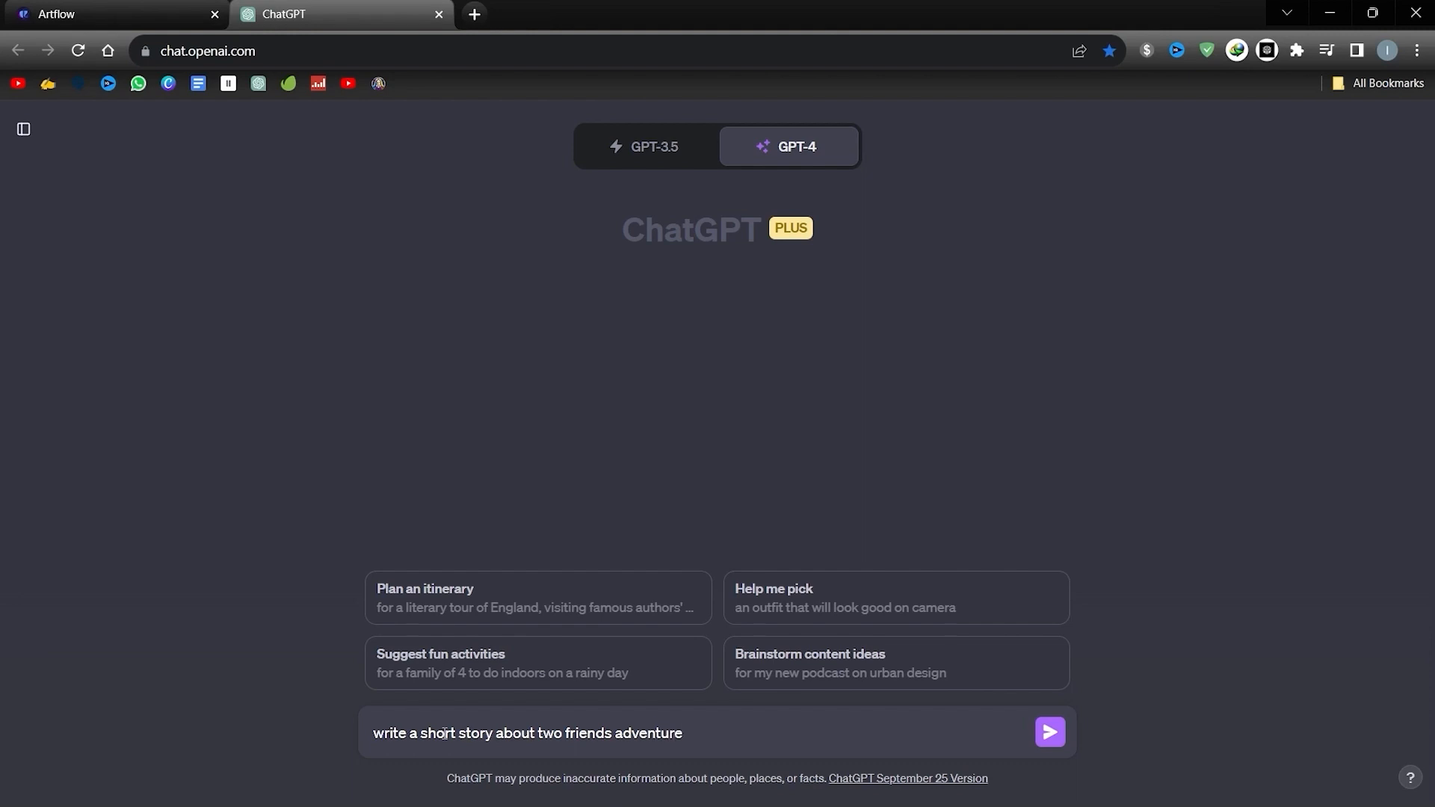
text(in a jungle.add some conversa)
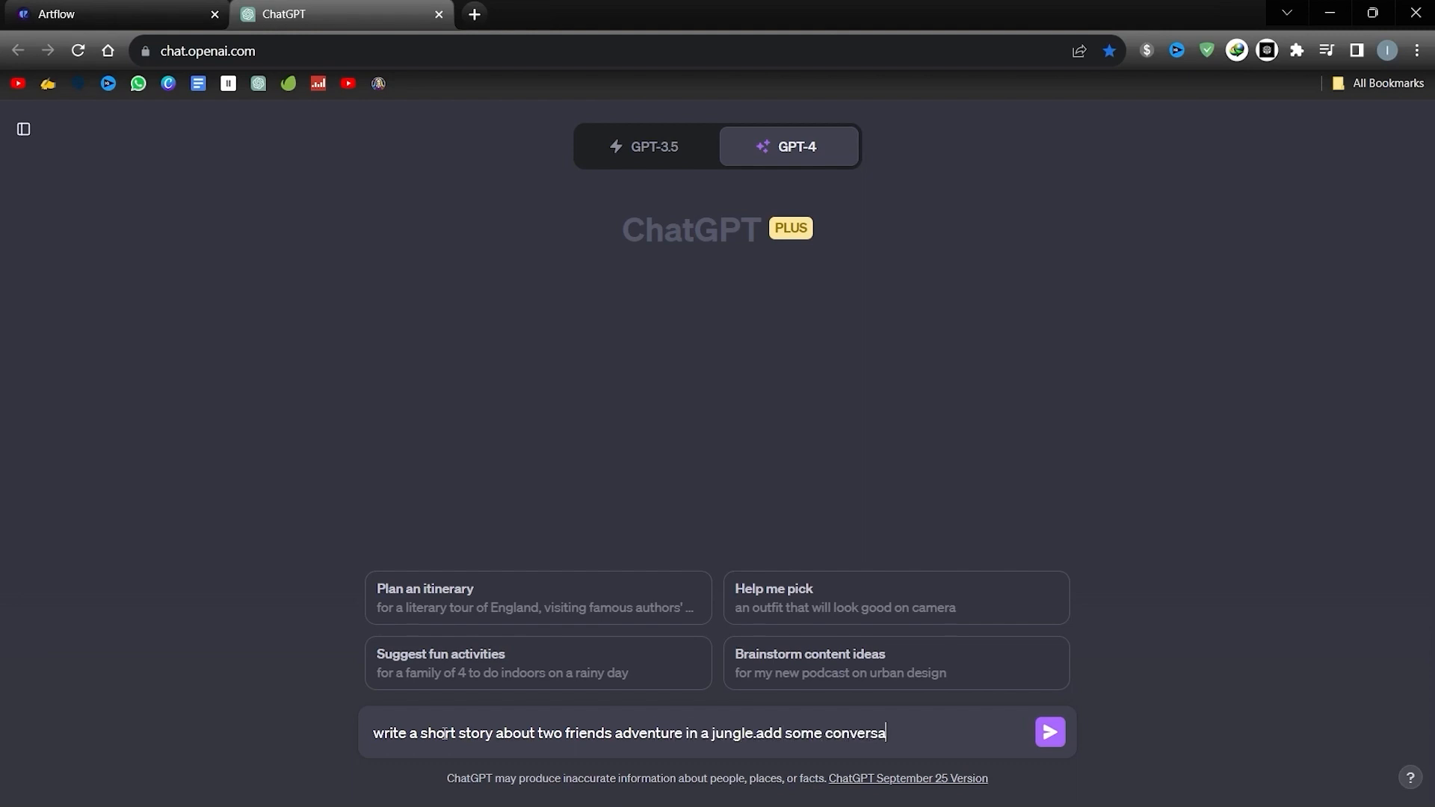
text(tion beetw)
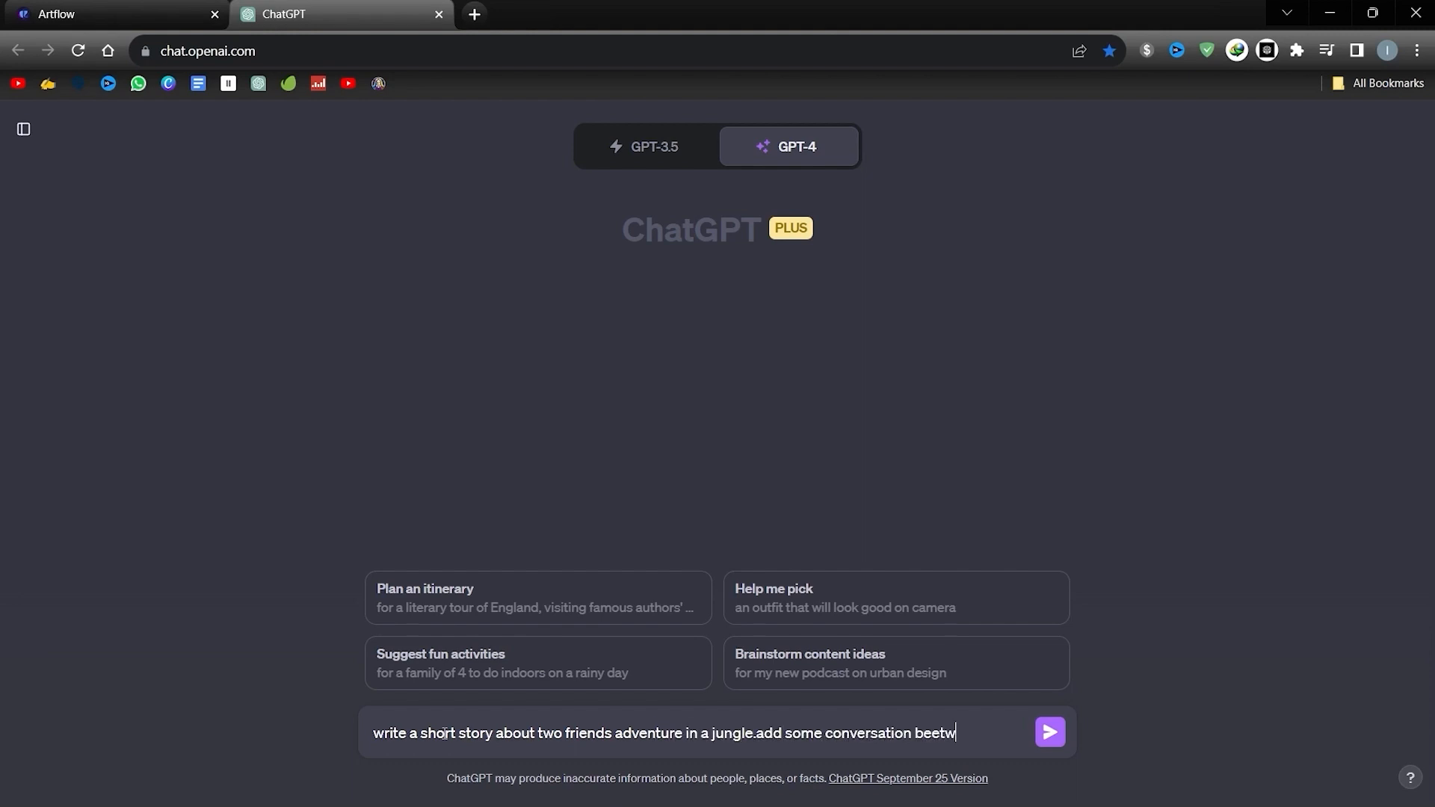
key(Backspace)
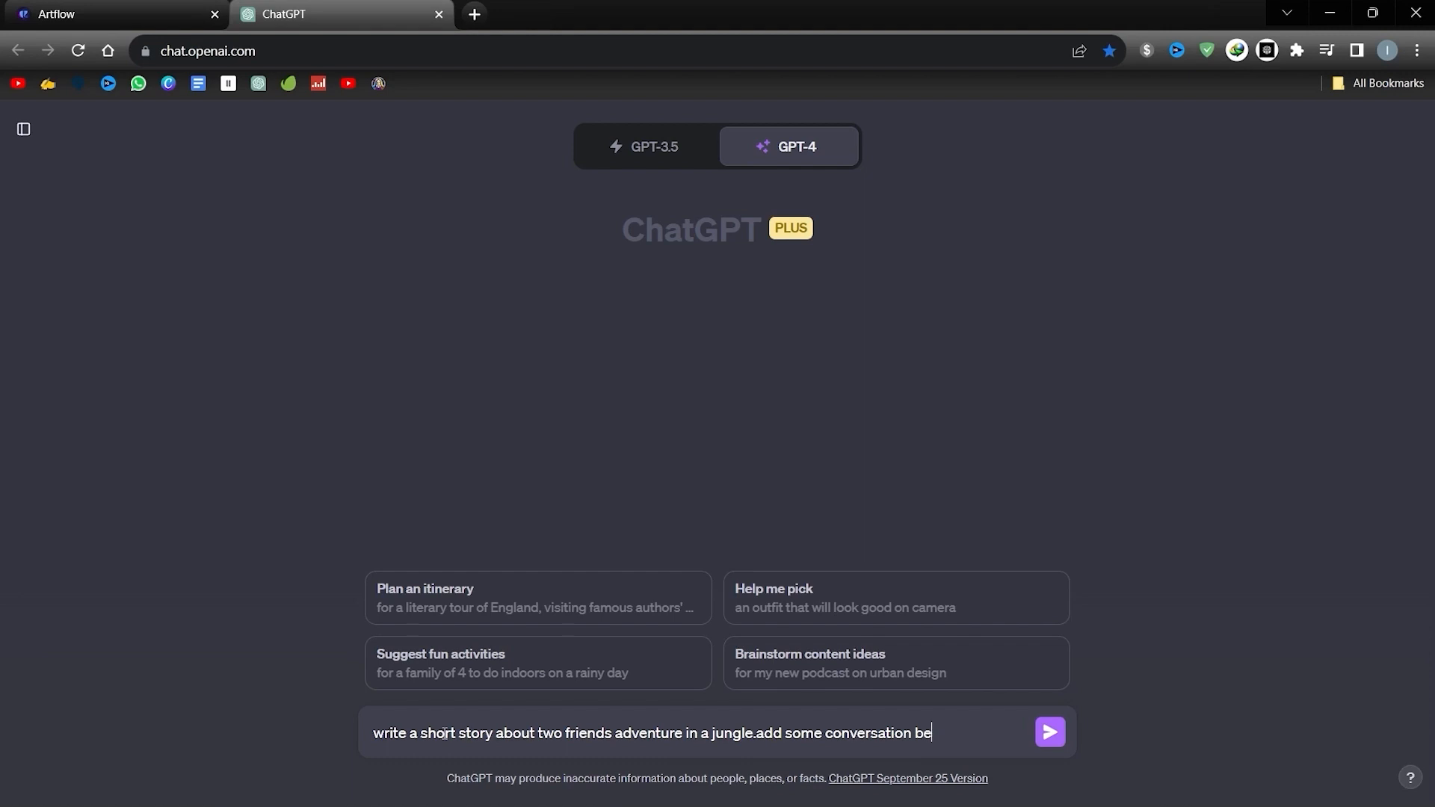
text(tween them.The)
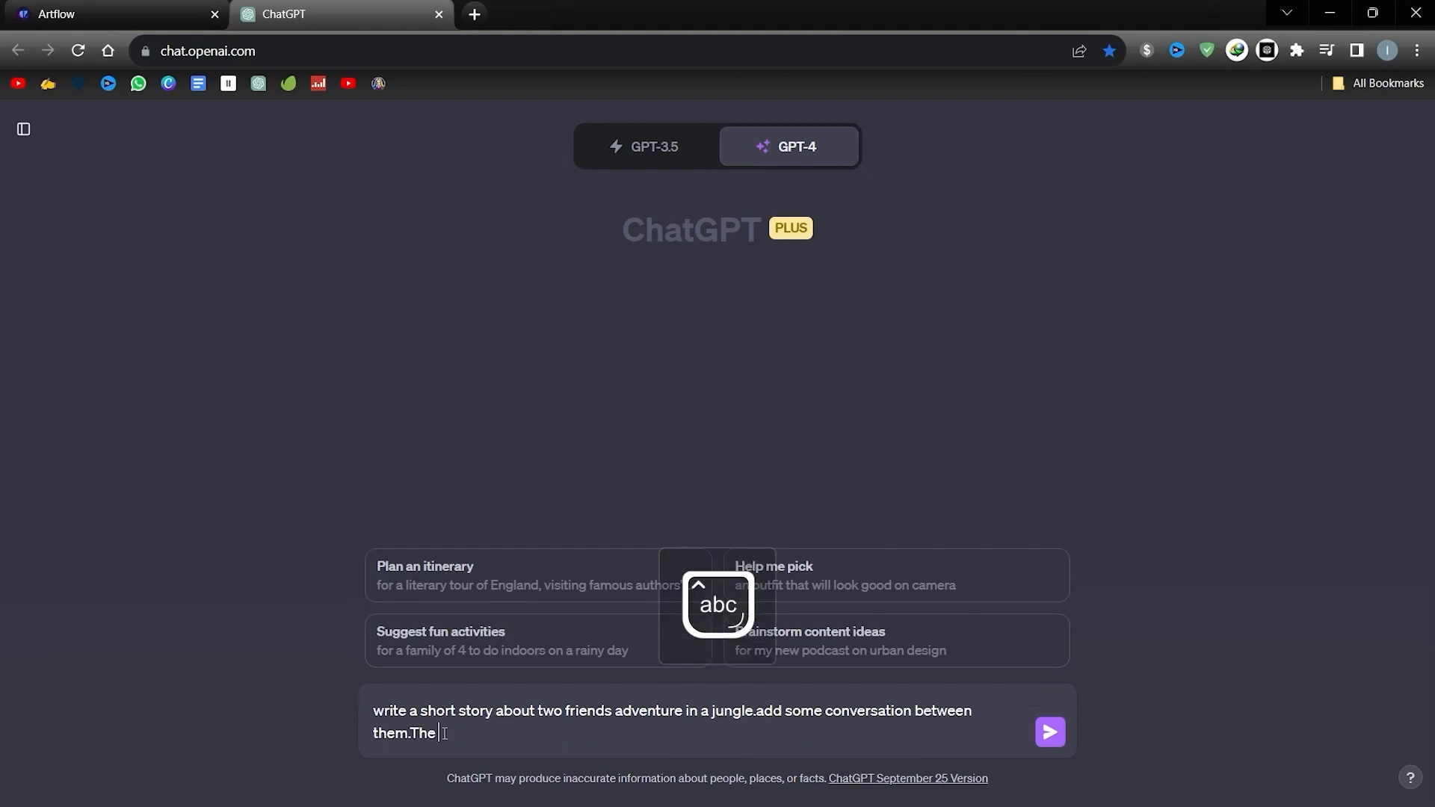
text(story should be under)
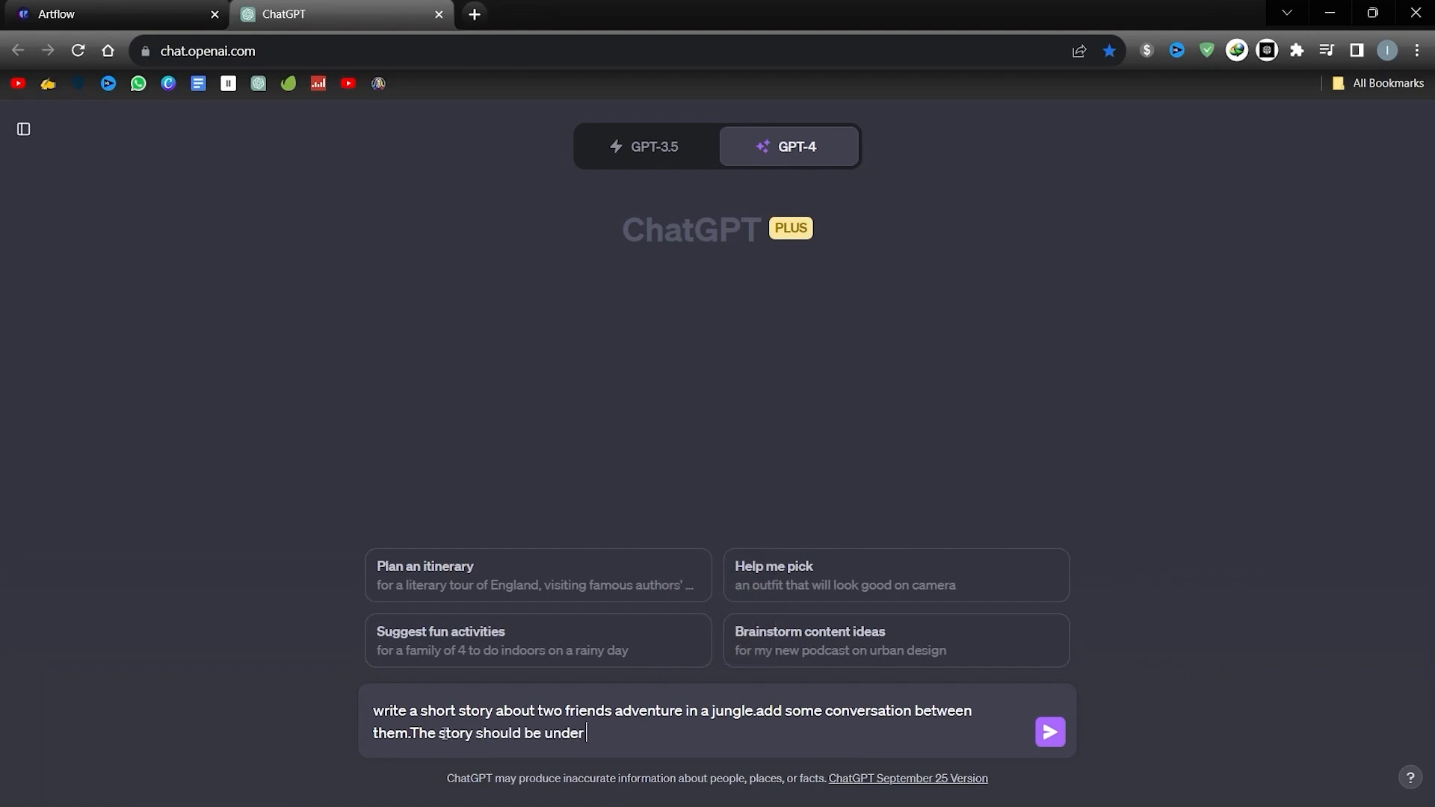
click(1048, 731)
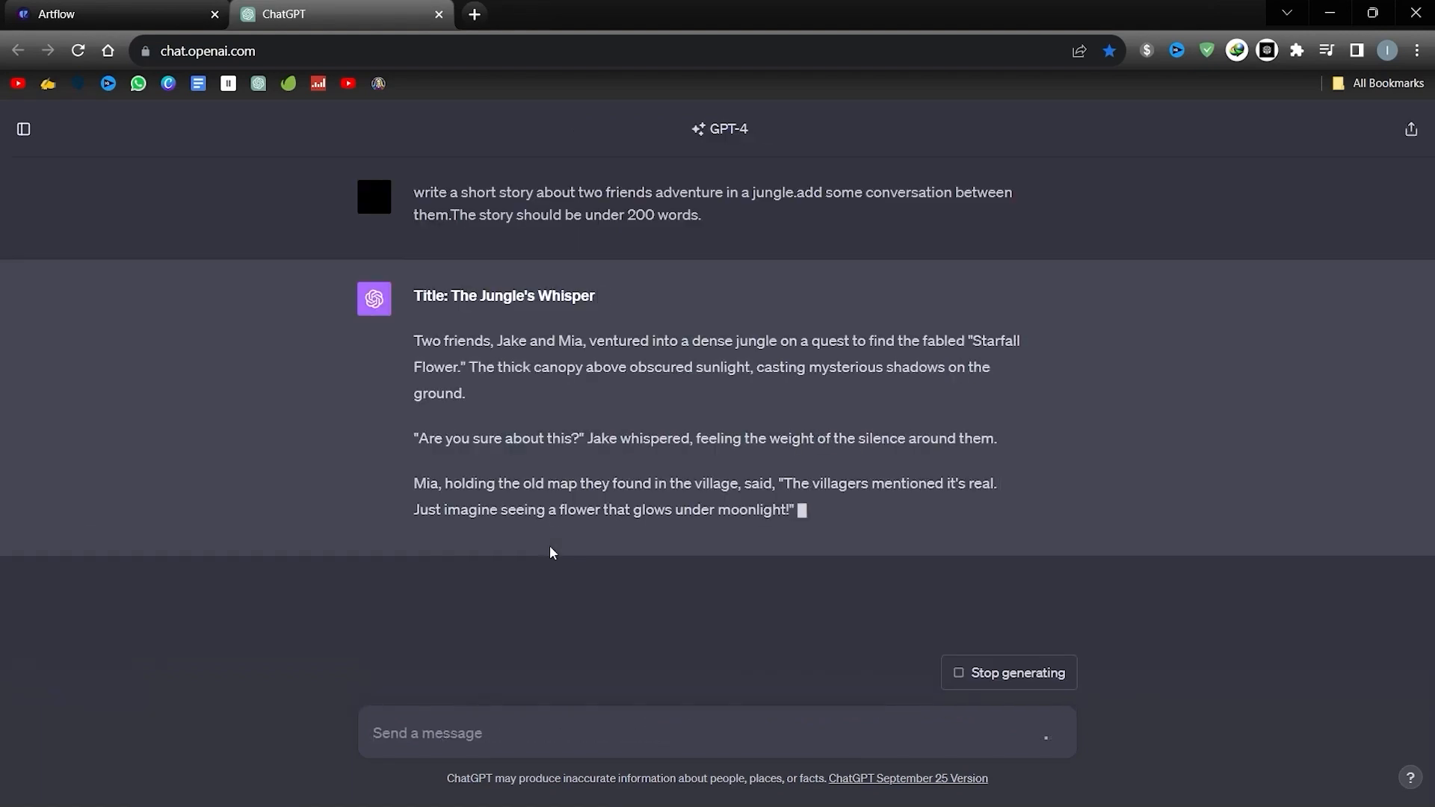
Skim the generated Jake and Mia story and return to the Artflow outline tab.
scroll(down, 3)
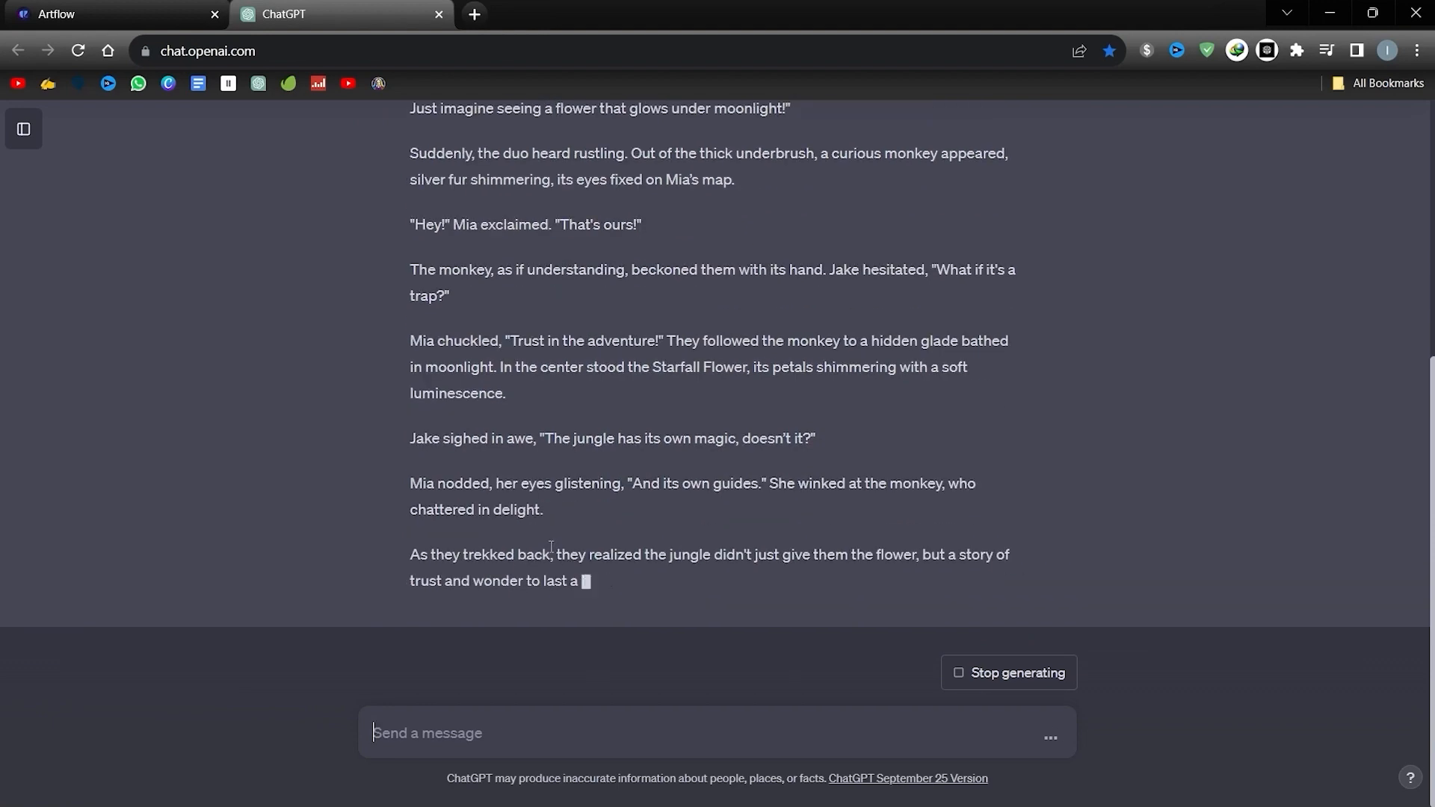
click(111, 13)
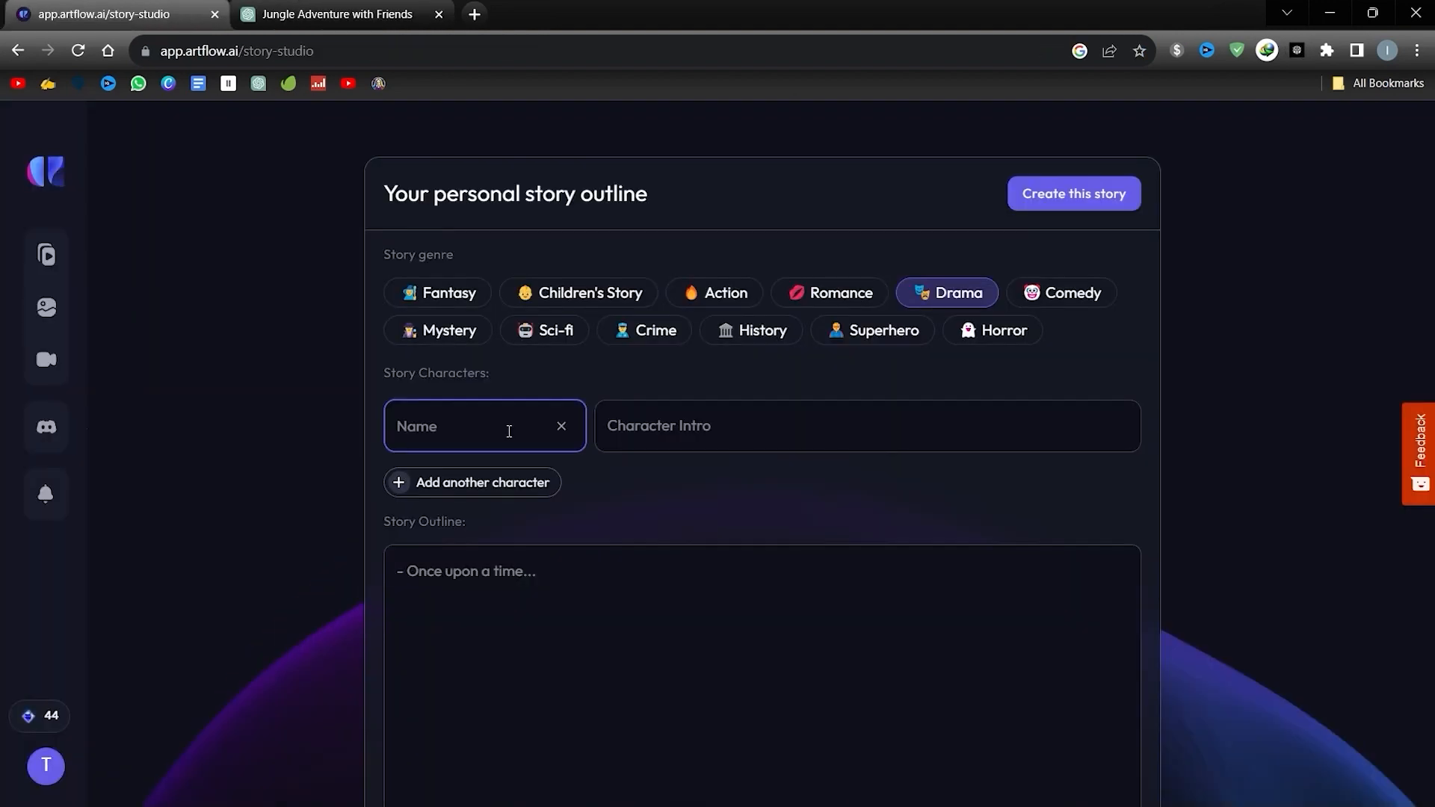
Name a character jake, add another, and copy the ChatGPT story text into the outline.
text(jake)
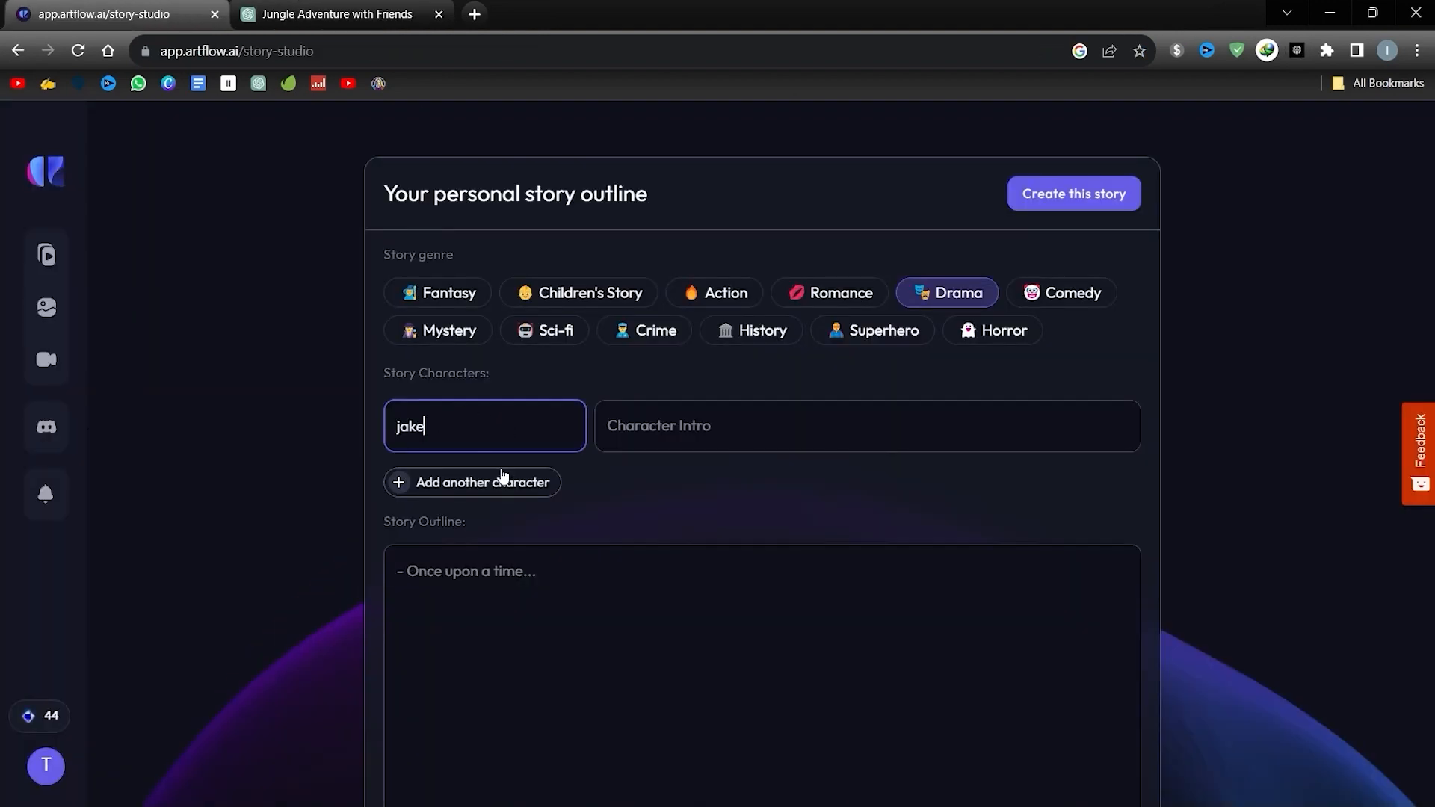
click(472, 482)
text(Monkey)
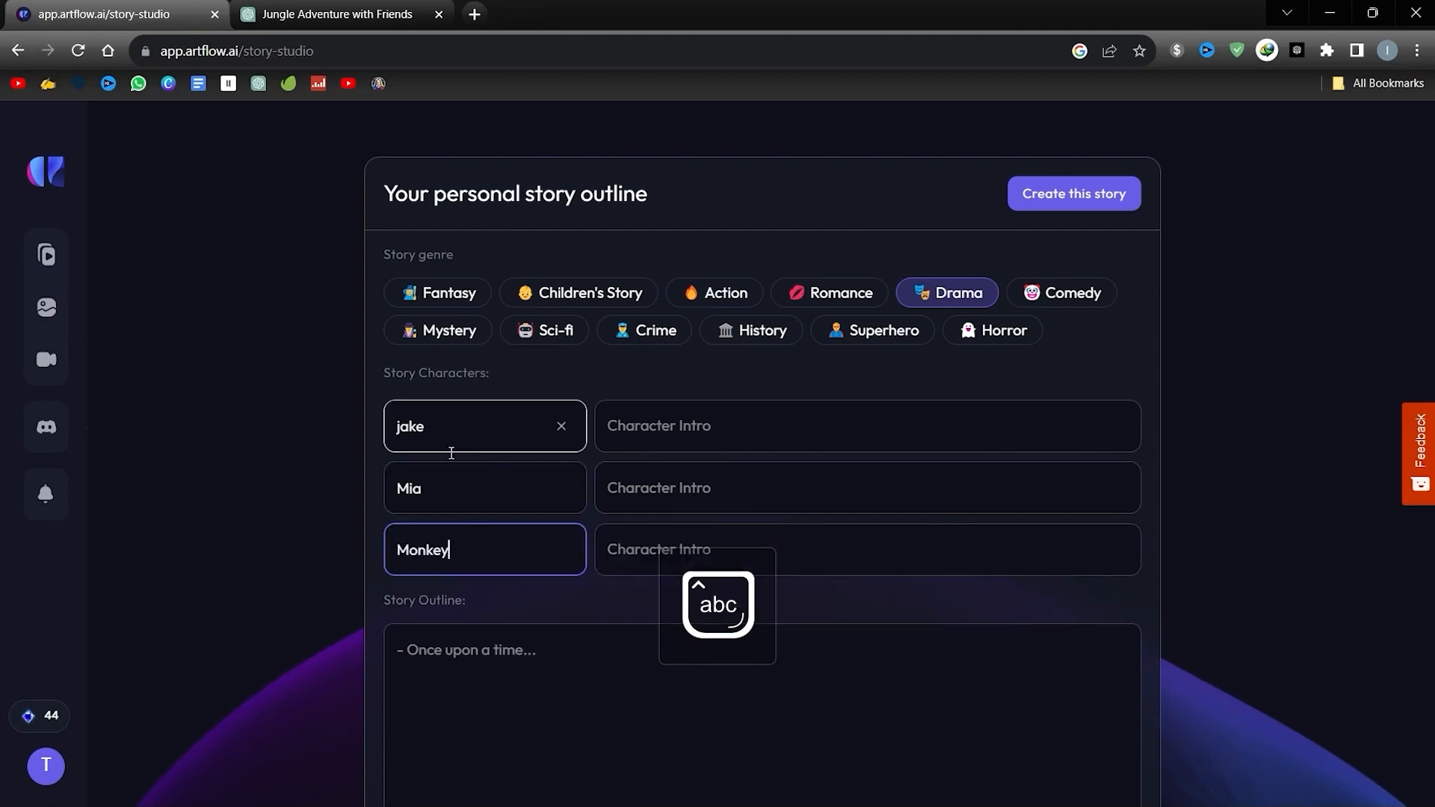
click(339, 13)
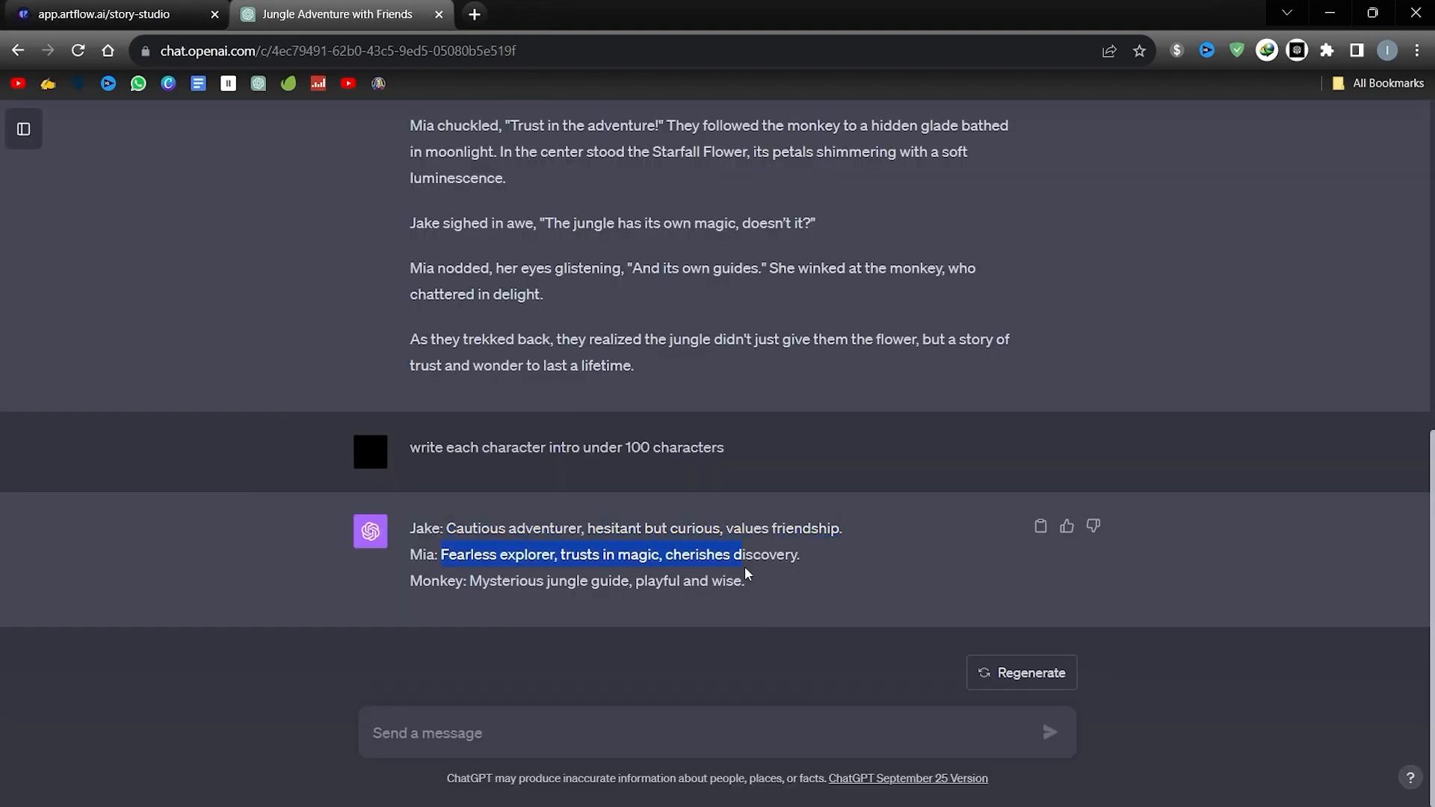
click(103, 13)
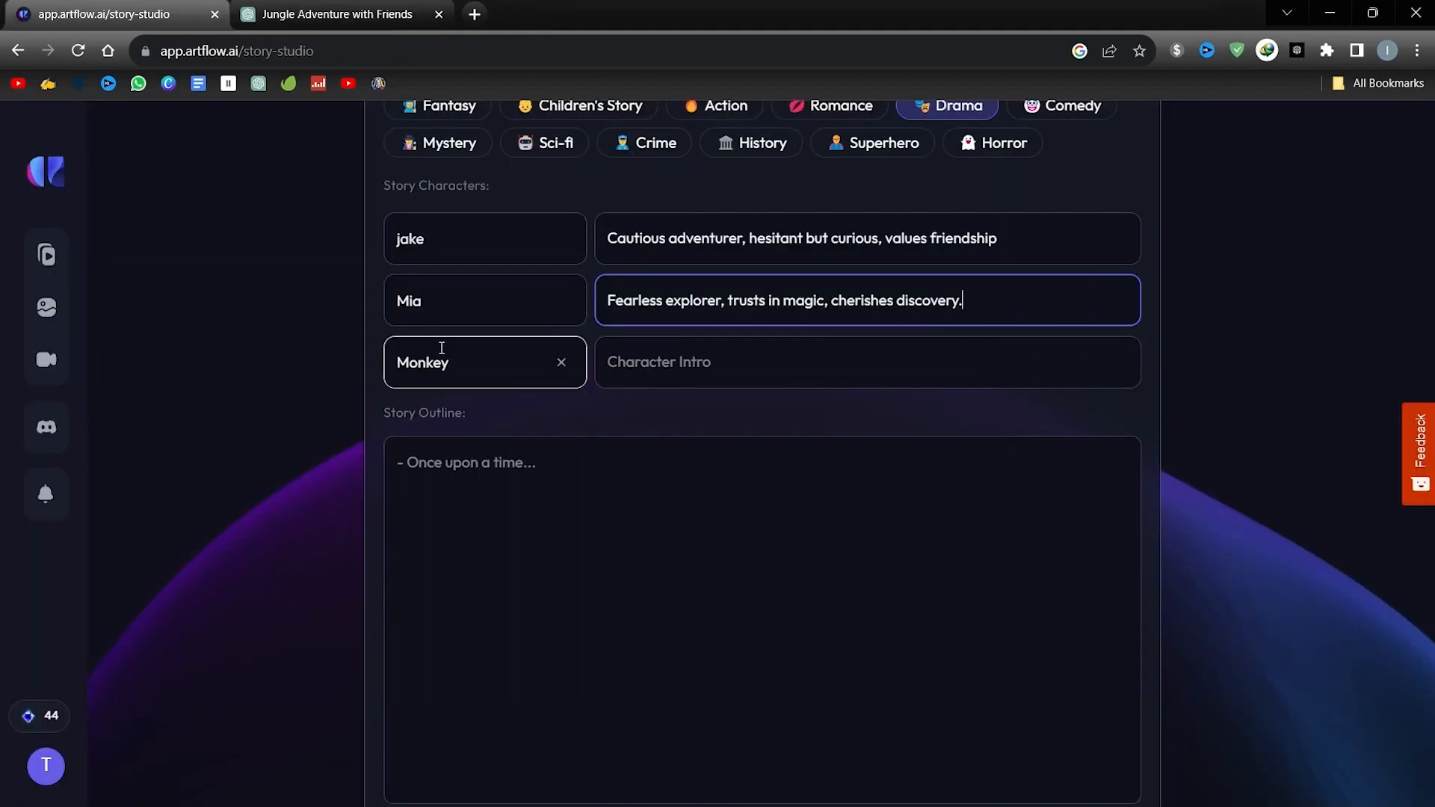
right_click(613, 513)
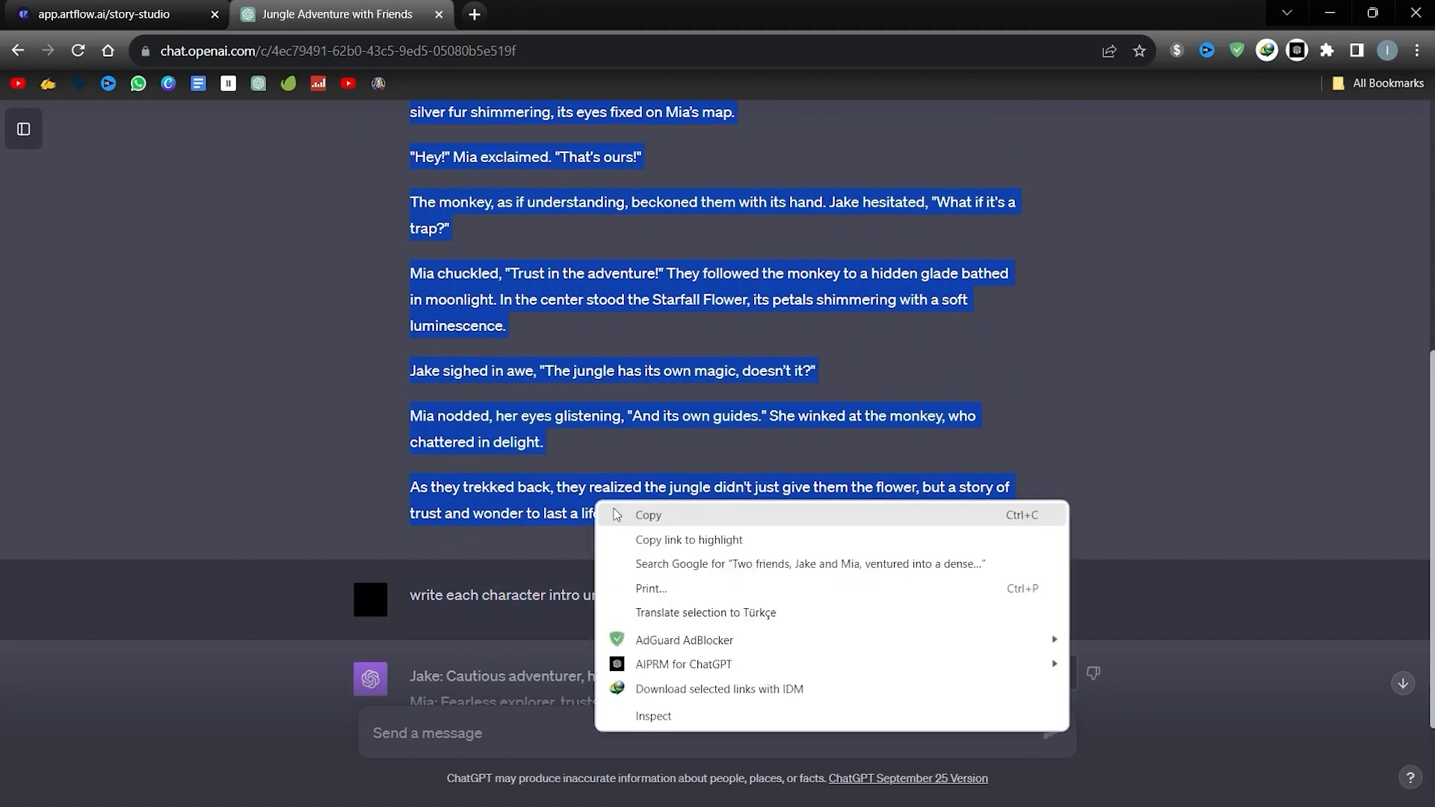
click(110, 14)
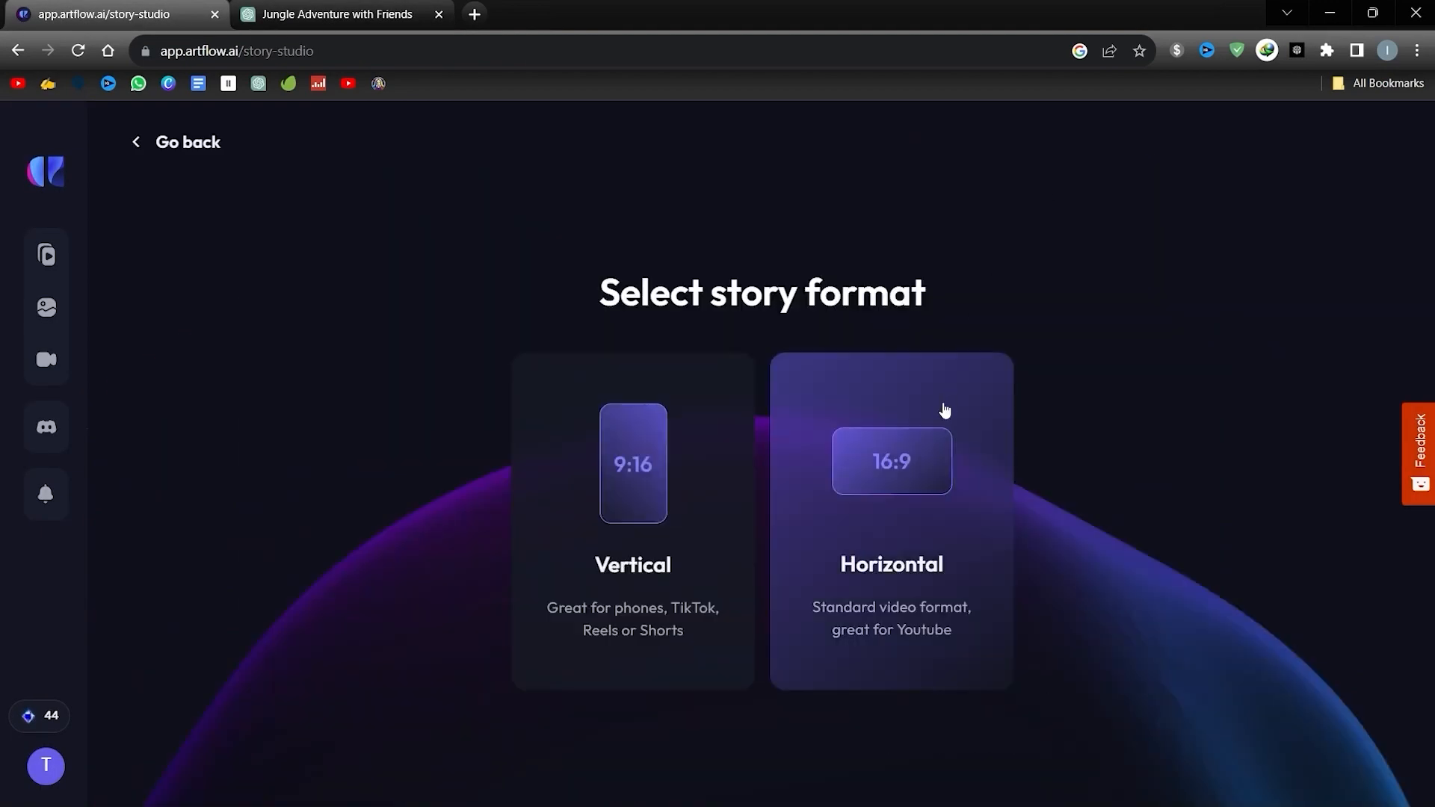
Build the horizontal 16:9 storyboard through Character Creator and pick an alternative Monkey scene image.
click(889, 519)
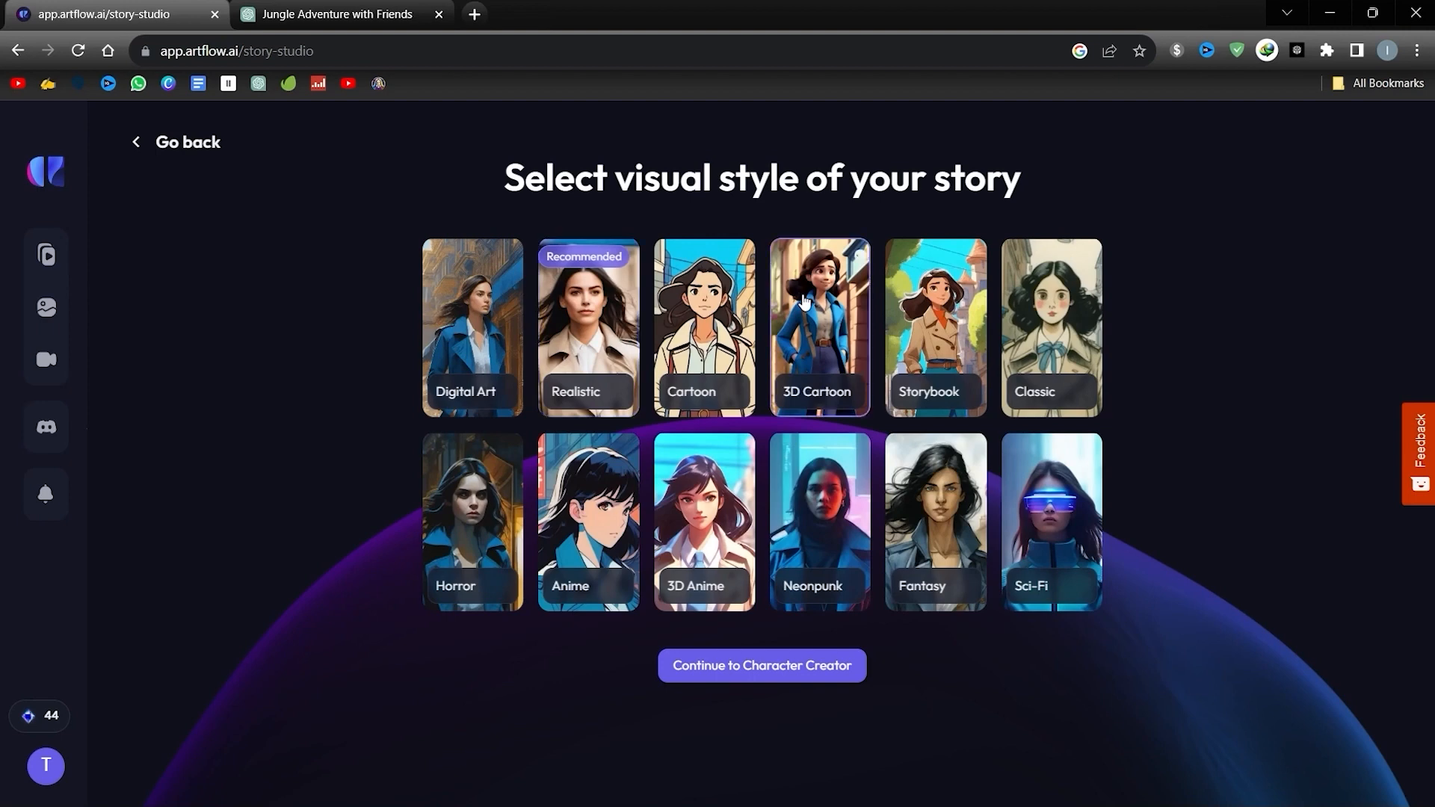
click(761, 665)
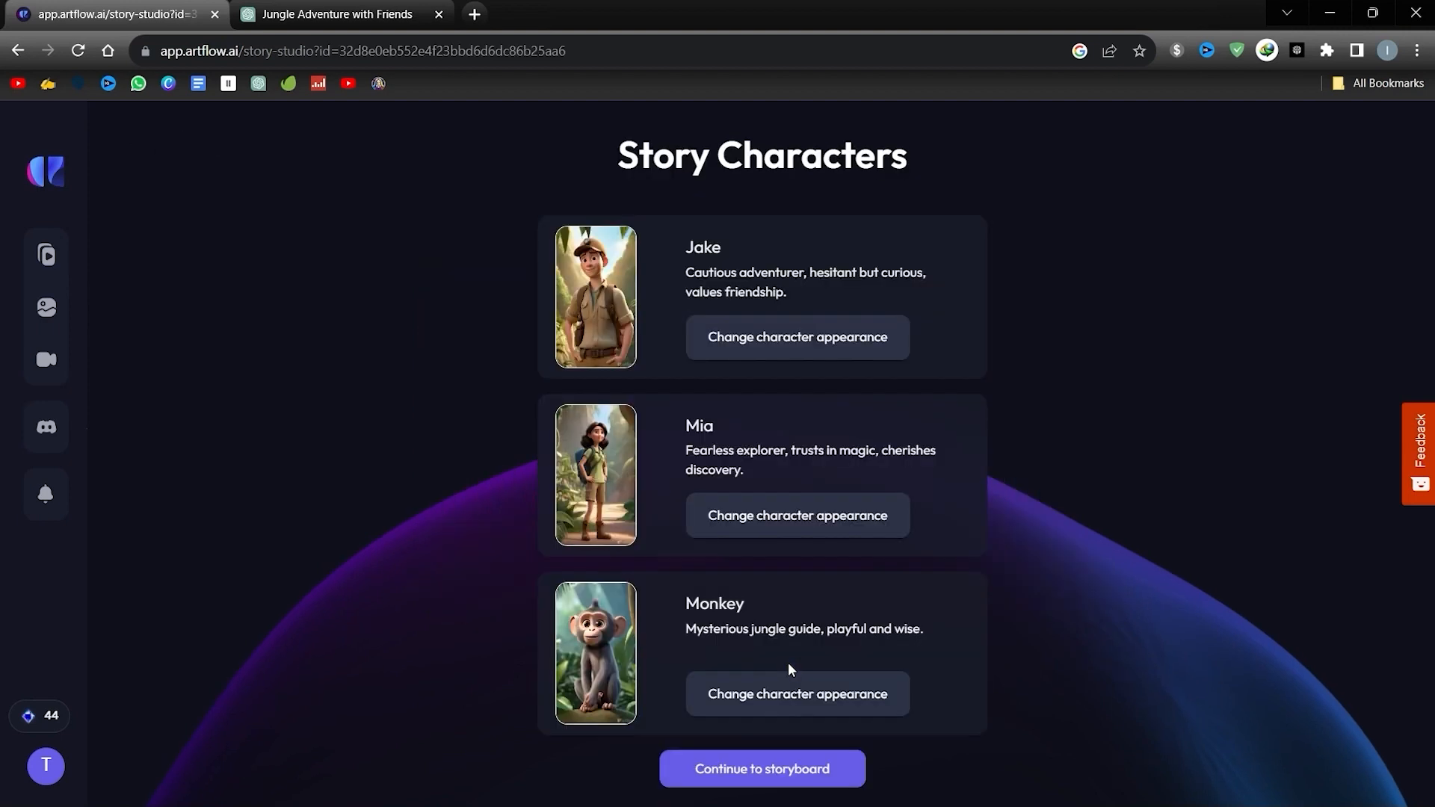
click(761, 769)
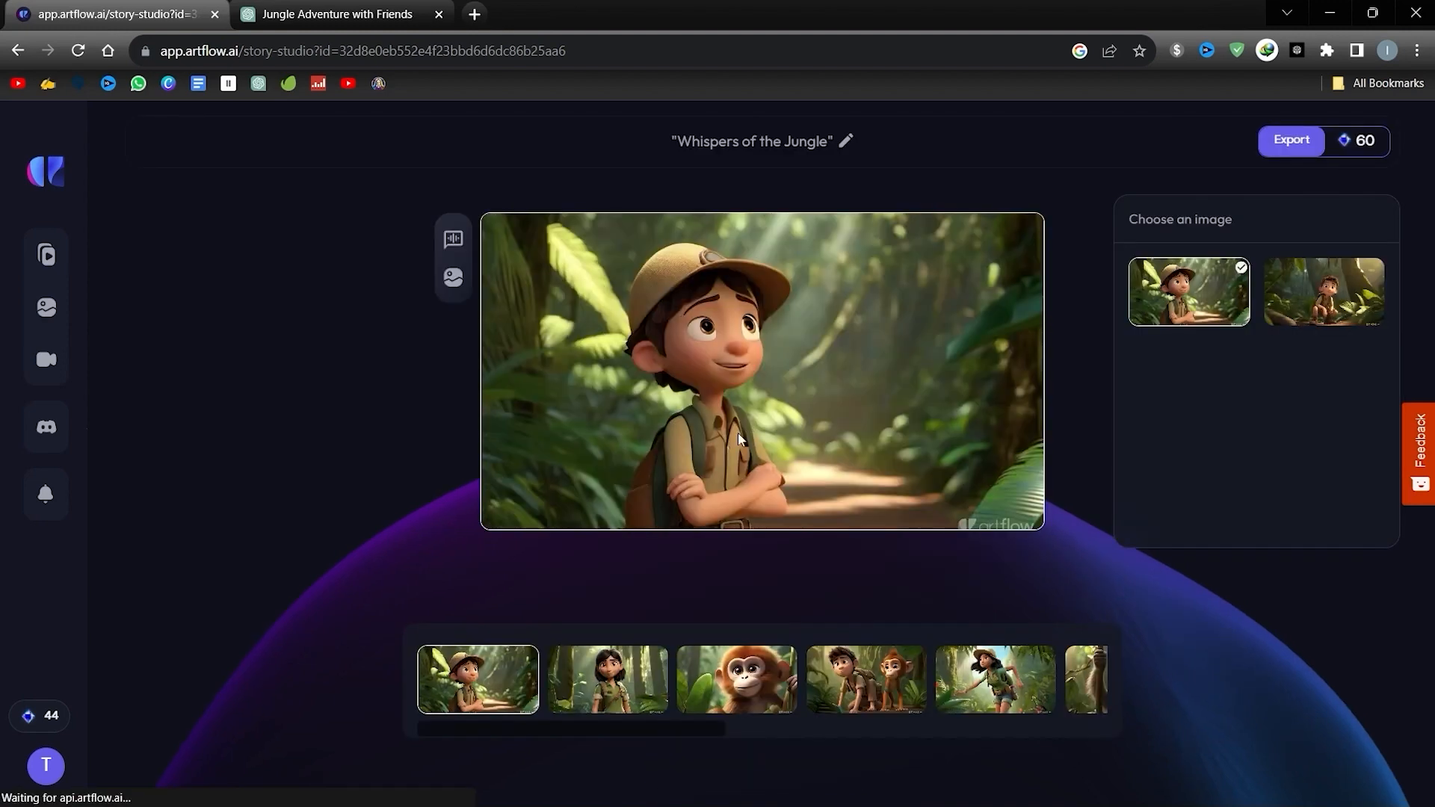
right_click(713, 433)
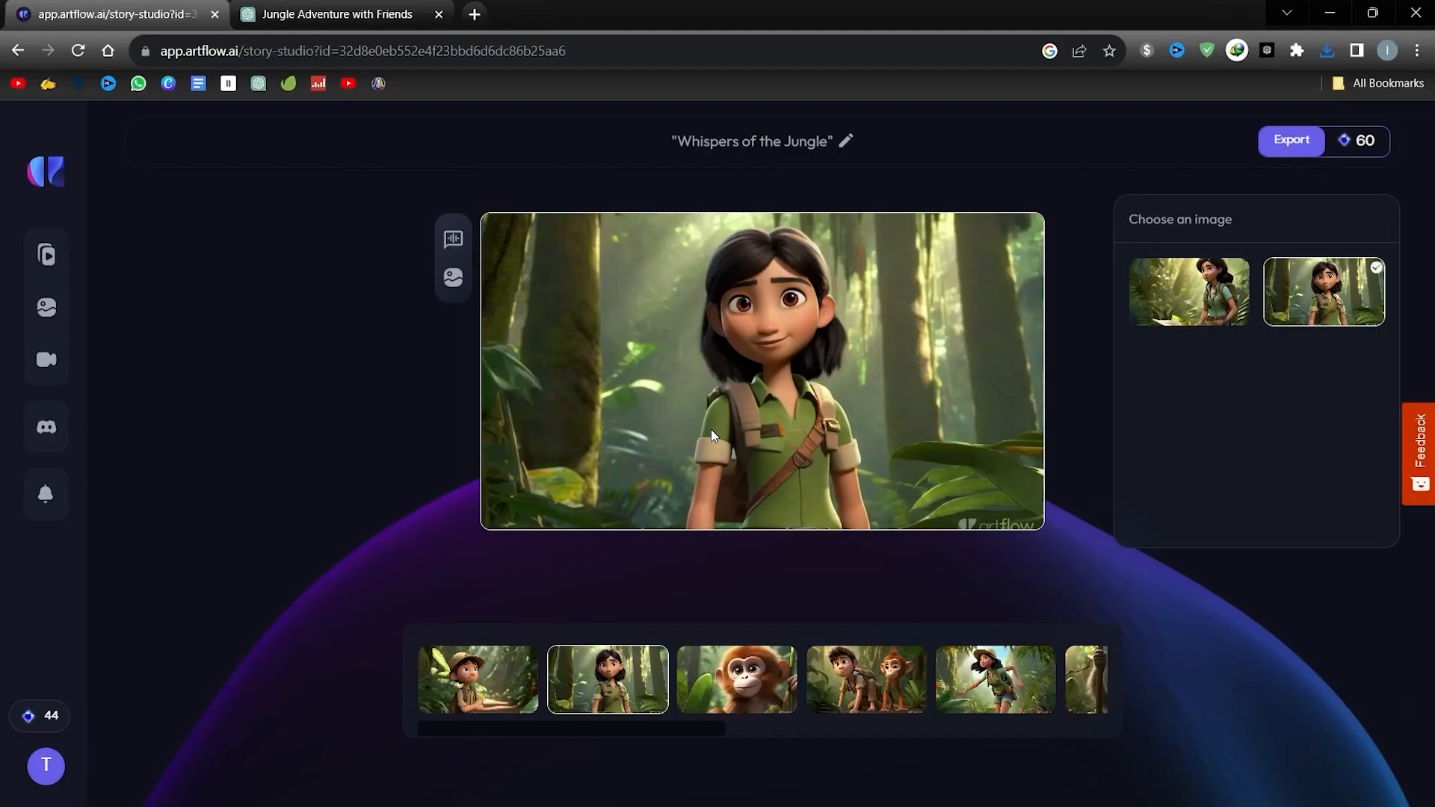
click(1290, 139)
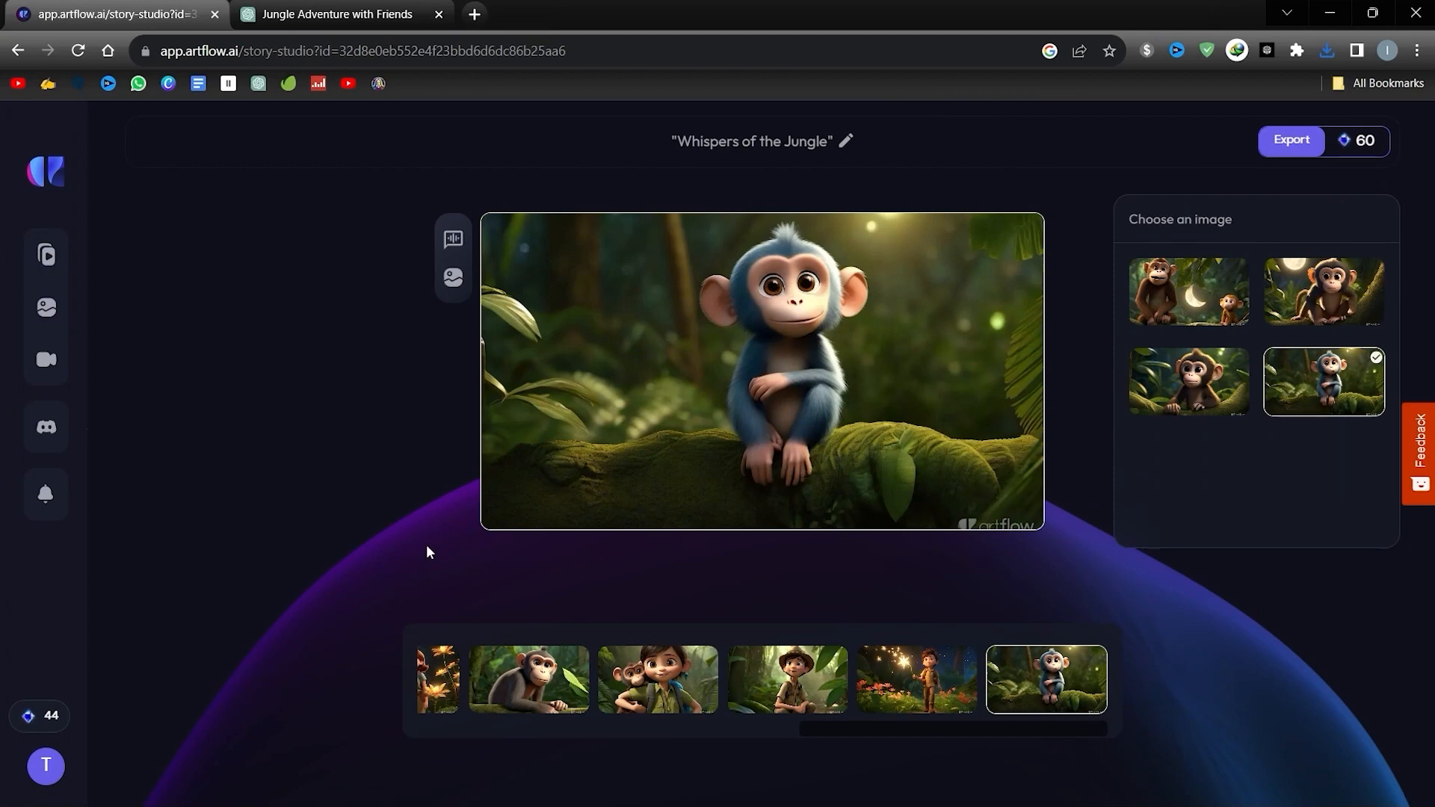
mouse_move(427, 511)
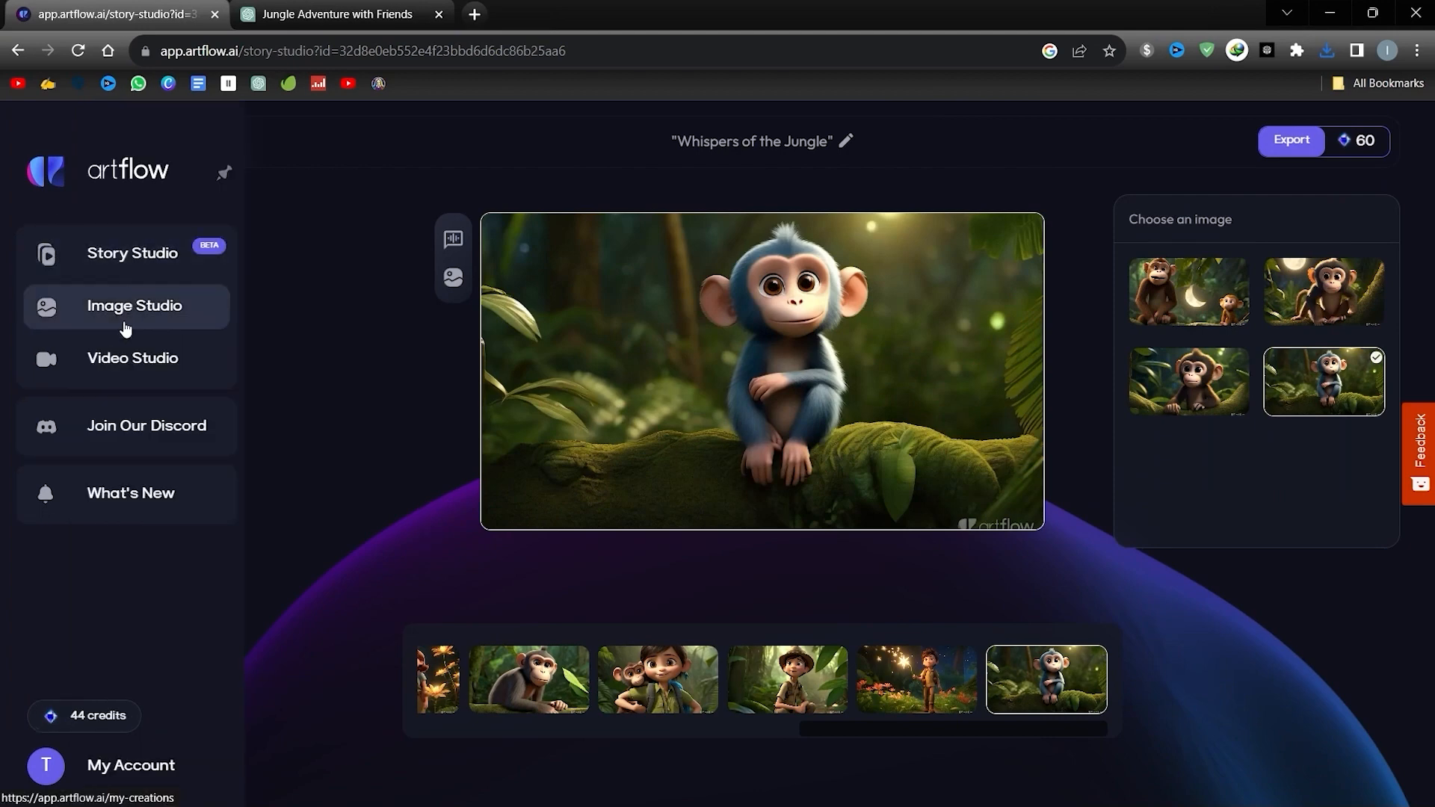
In Image Studio, generate Cartoon-style images from the prompt 'Two friends, Jake and Mia, ventured into a dense jungle...'.
click(135, 305)
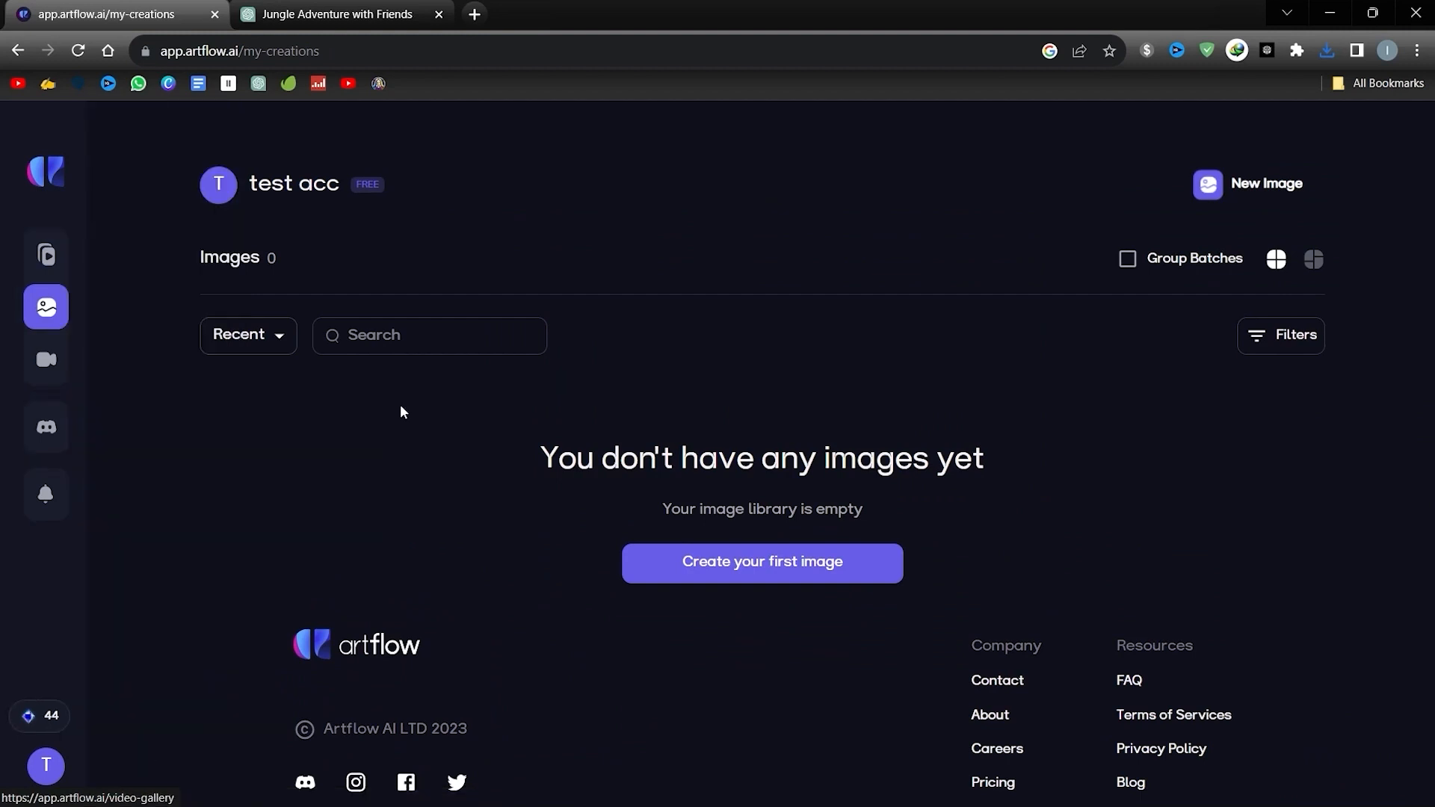
click(761, 562)
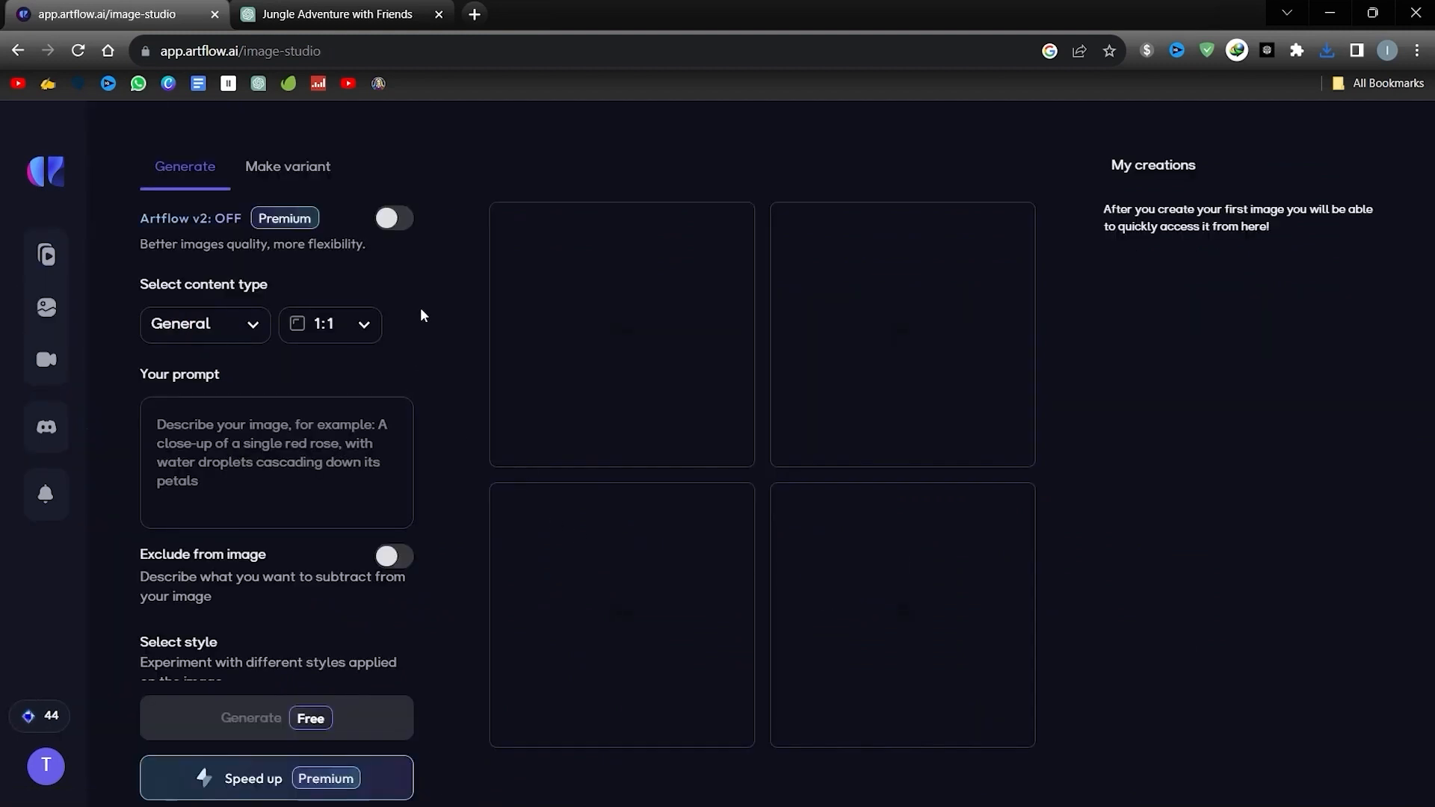
text(Two friends, Jake and Mia, ventured into a dense jungle on a quest to find the fabled "Starfall Flower." The thick canopy above obscured sunlight, casting mysterious shadows on the ground.)
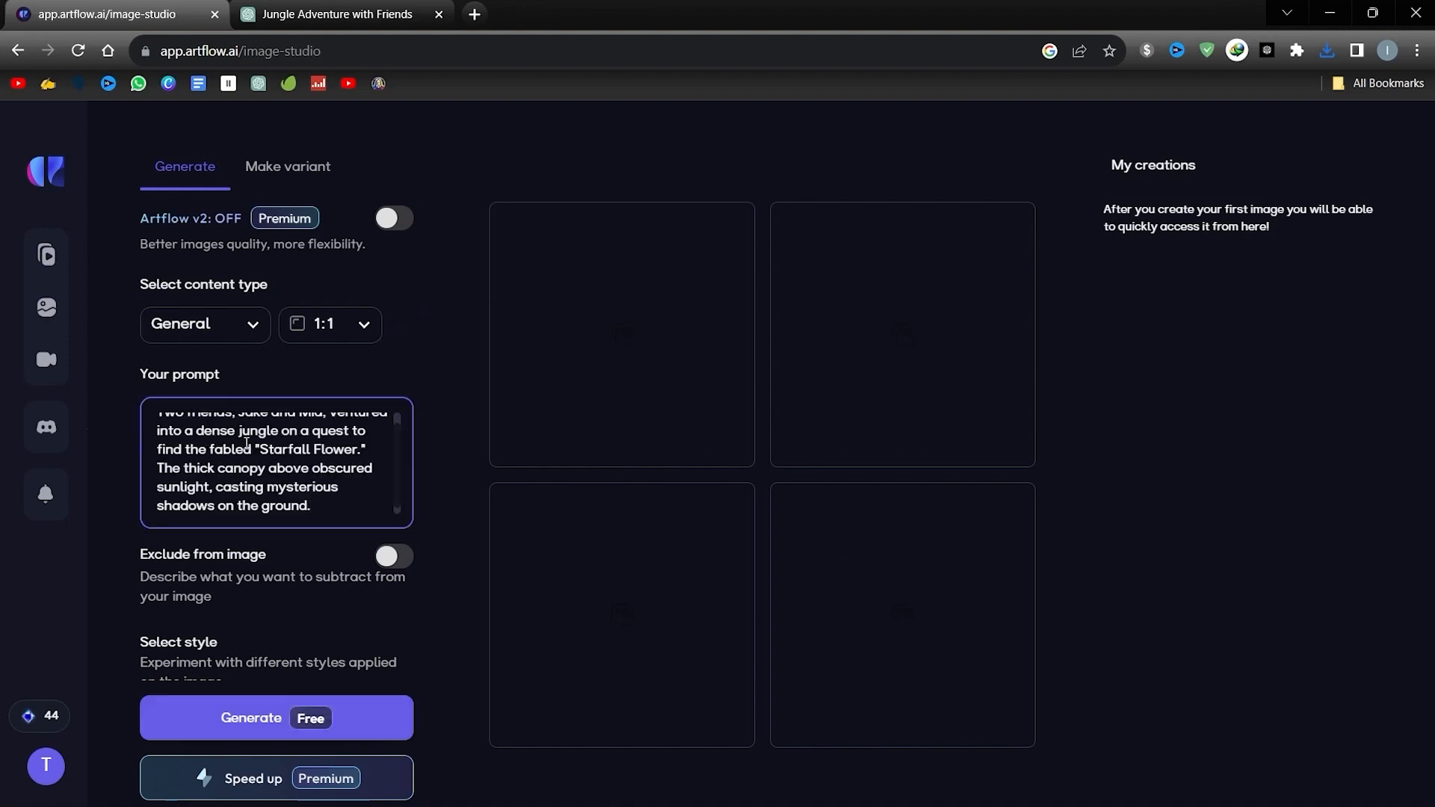
scroll(down, 3)
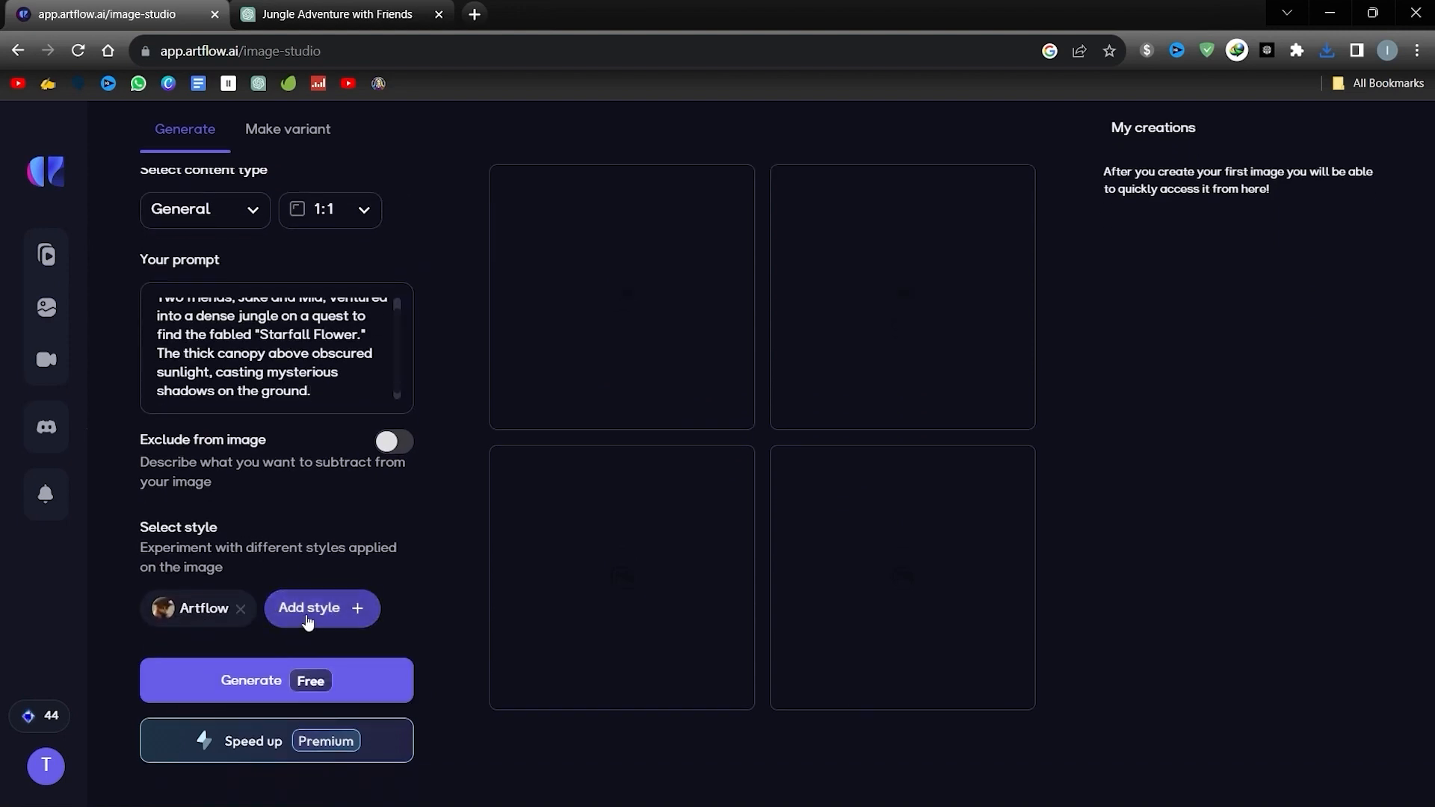
click(321, 608)
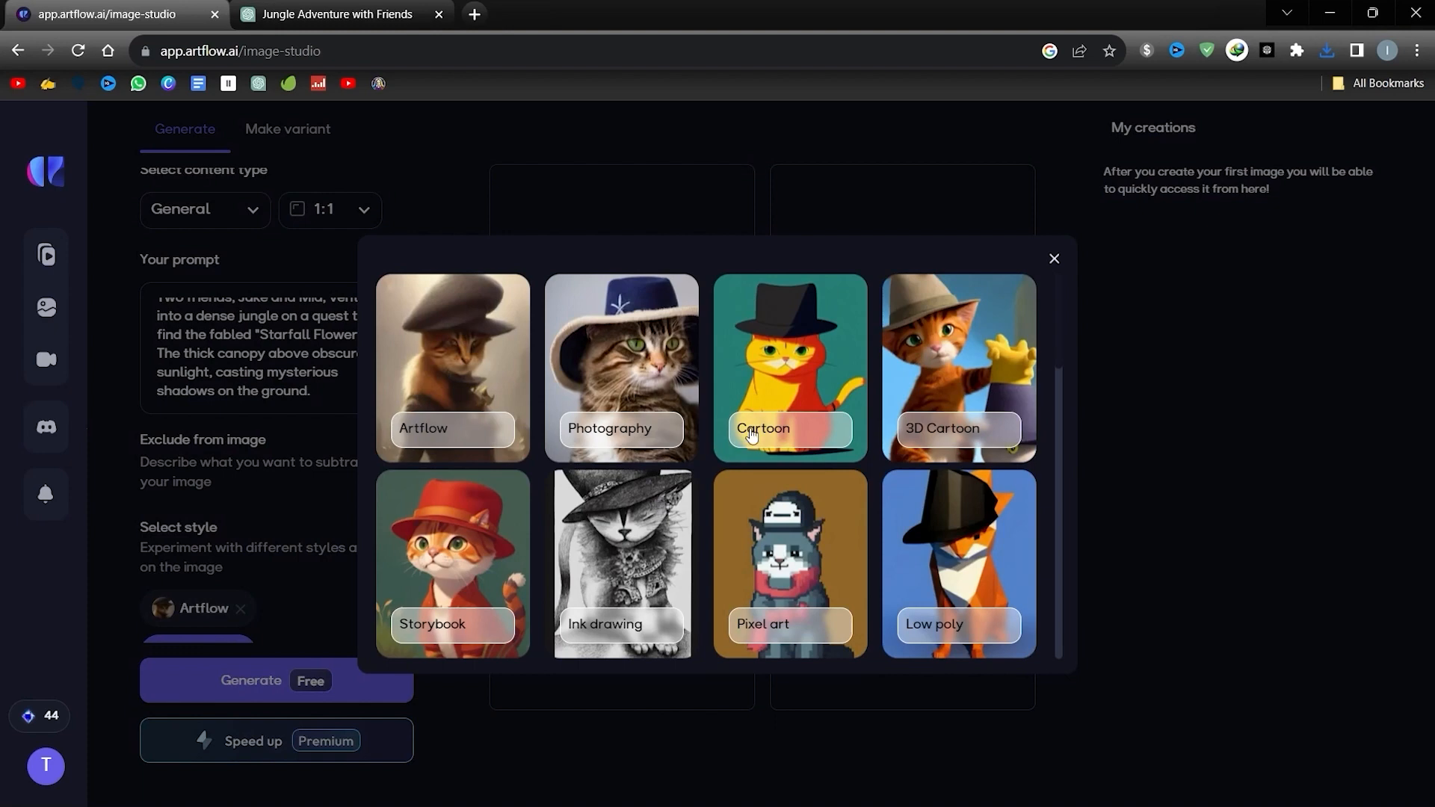
click(1053, 260)
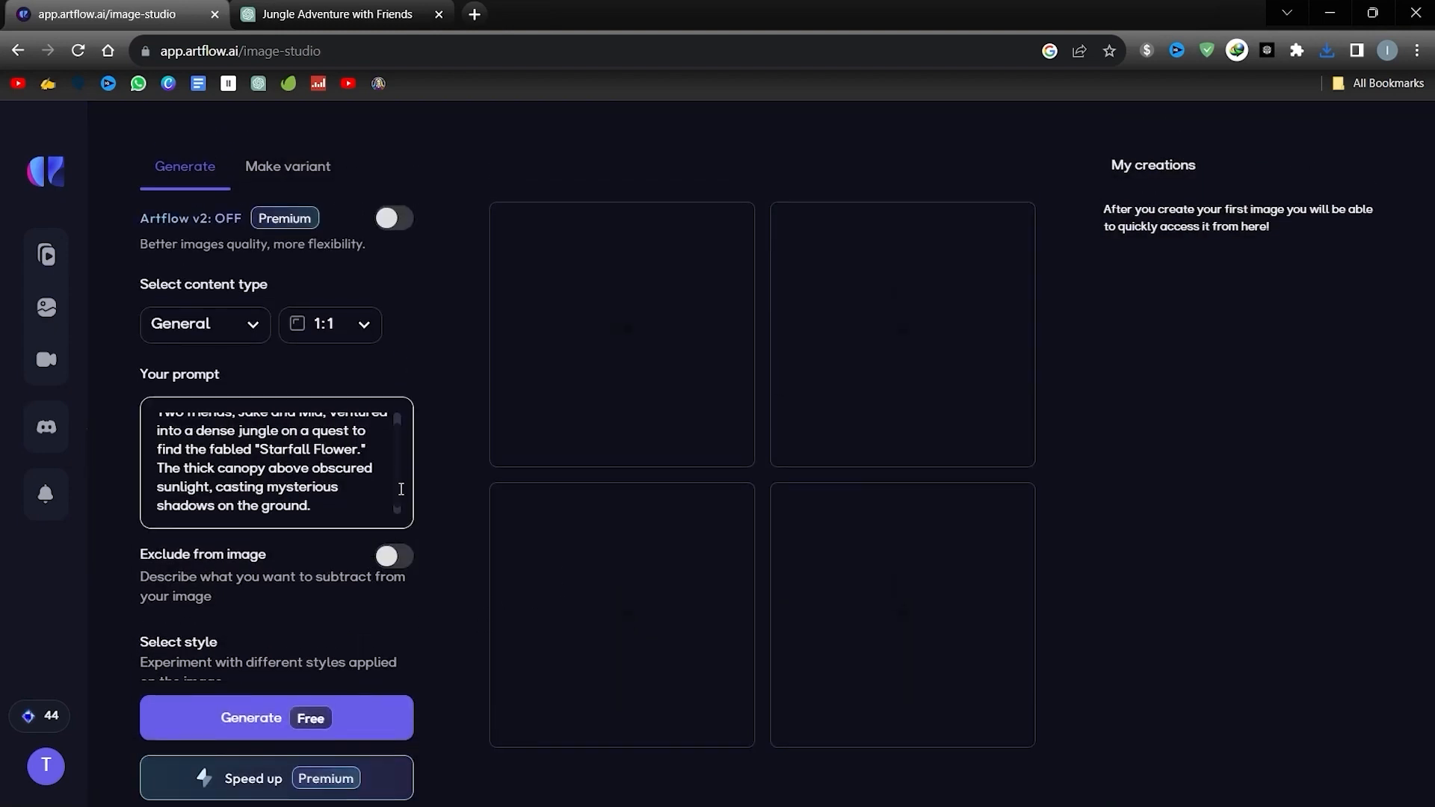
click(277, 718)
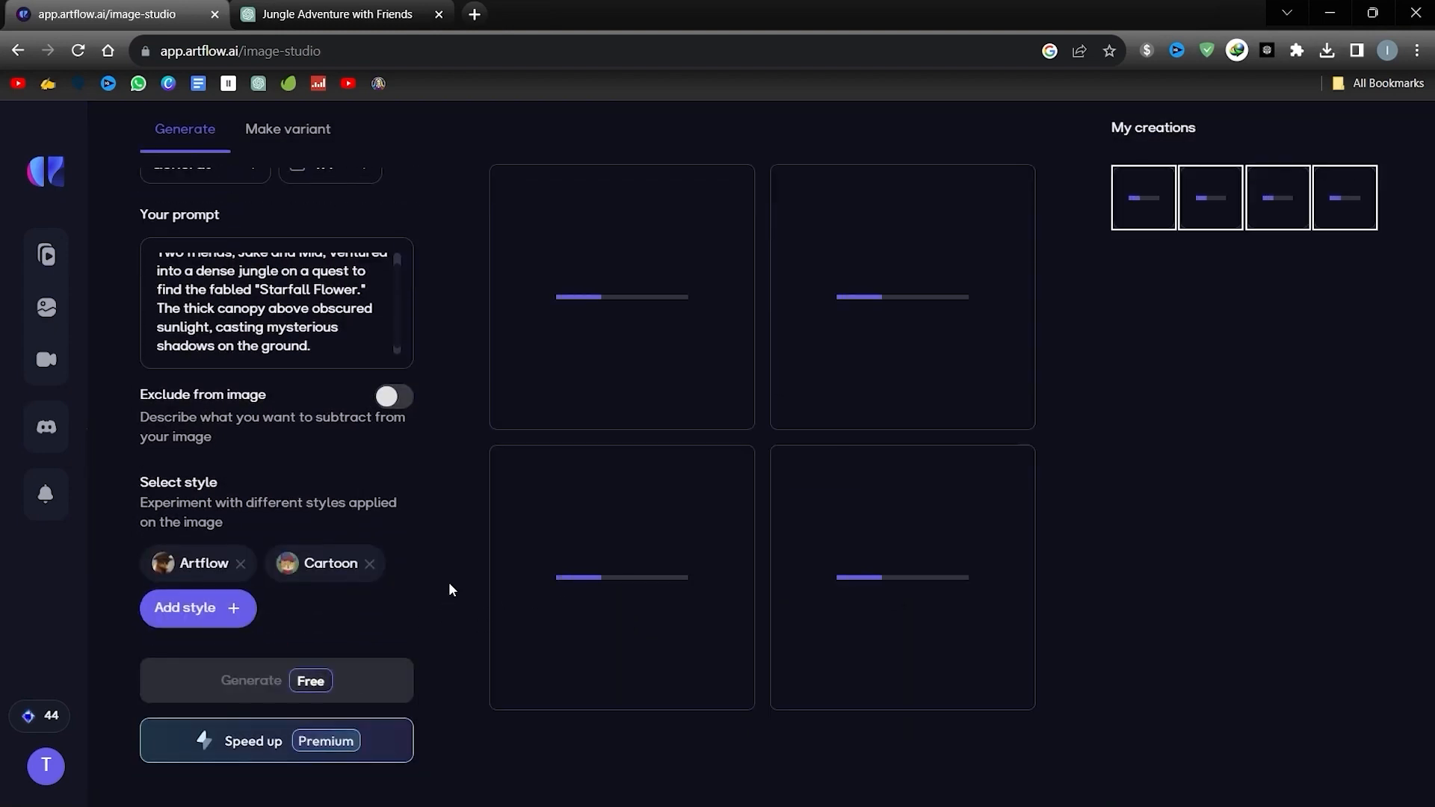
View a generated jungle image from My creations and leave its details.
scroll(up, 3)
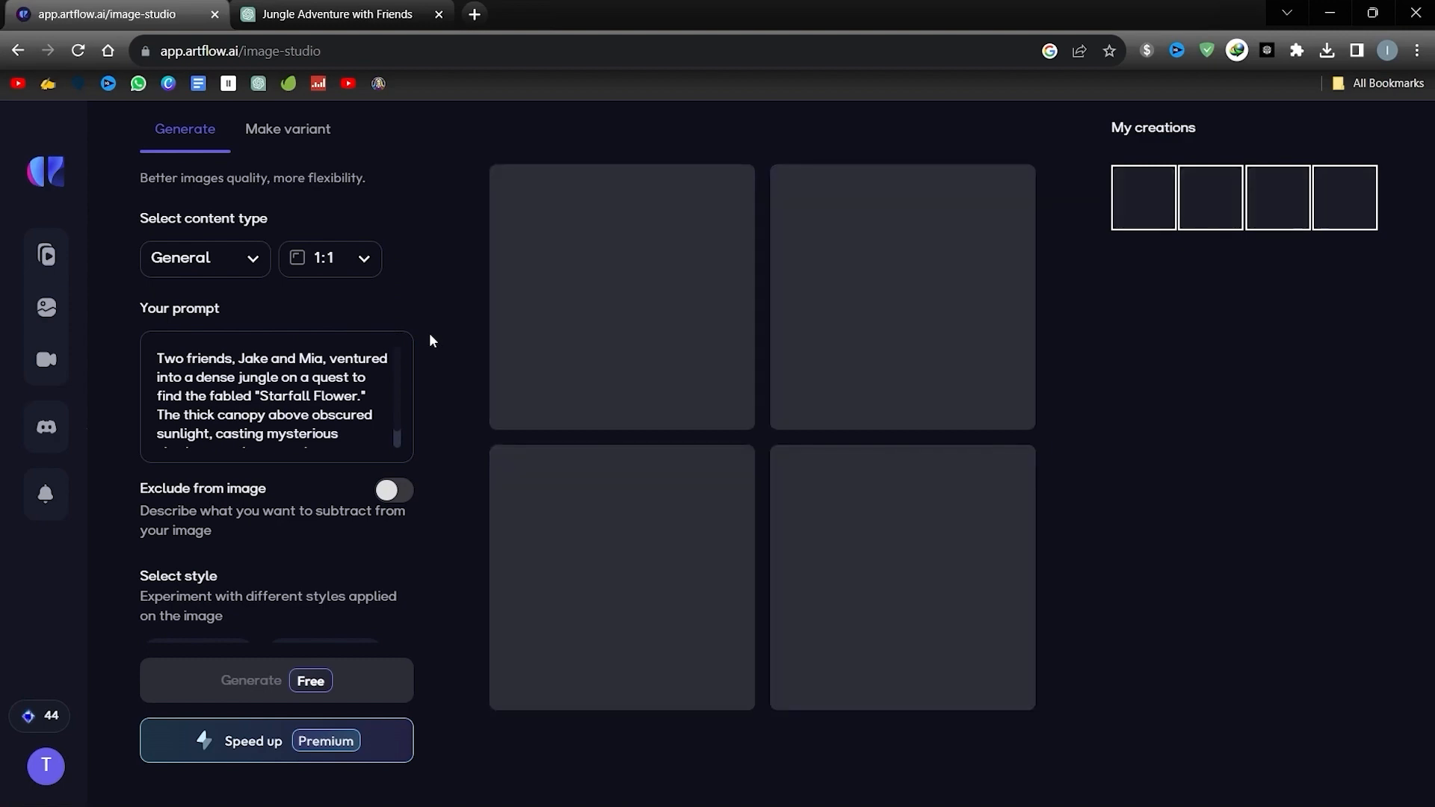
click(276, 680)
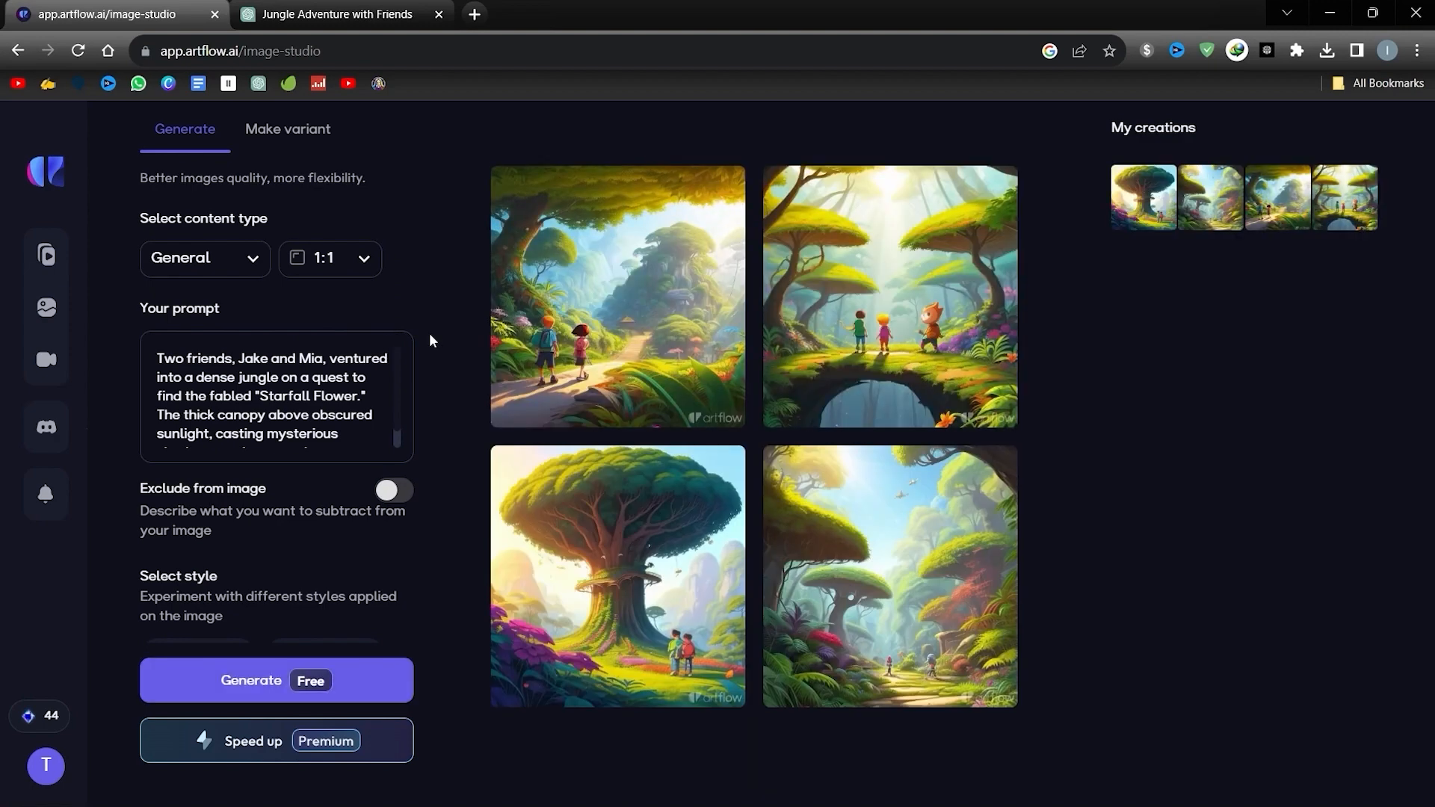
click(1143, 196)
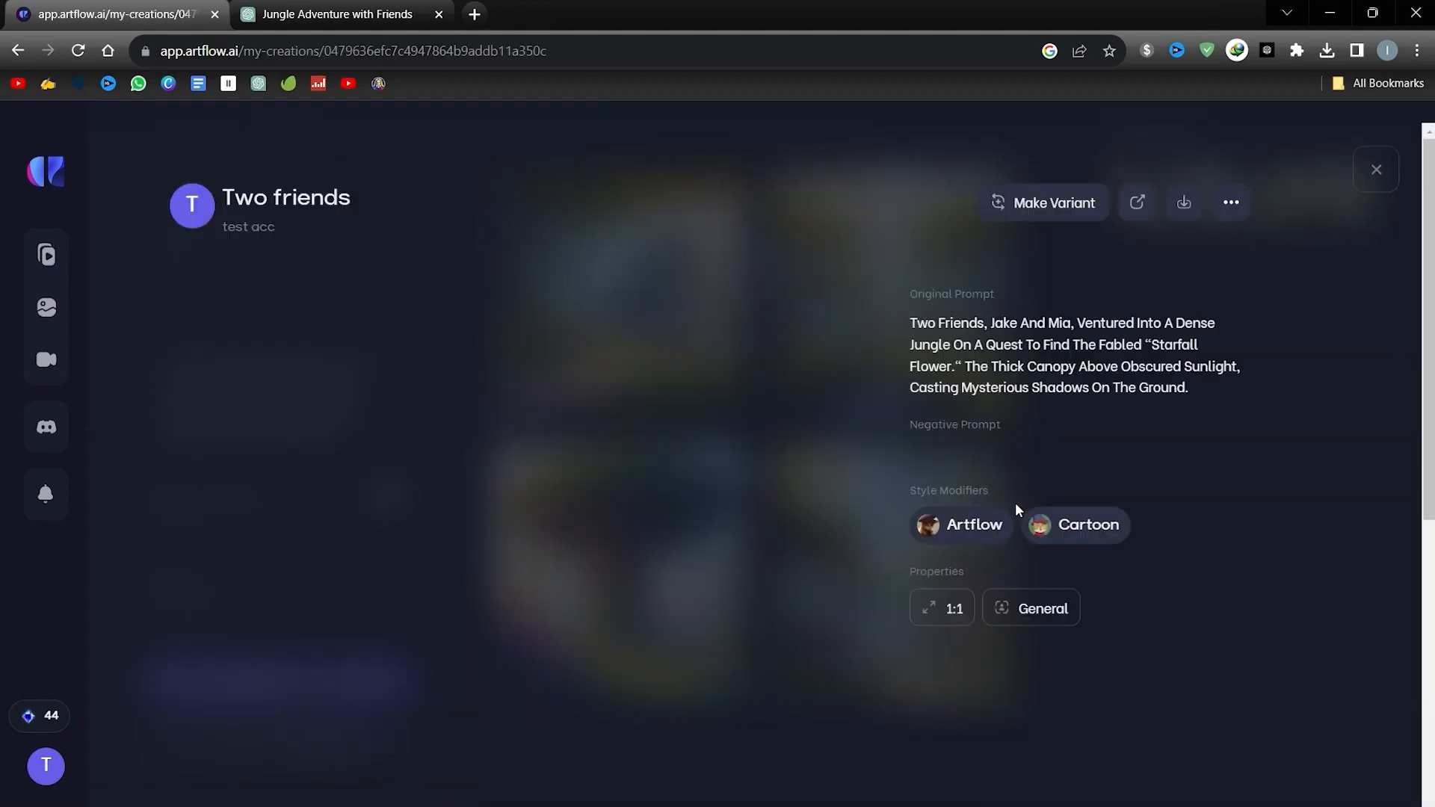
click(1042, 202)
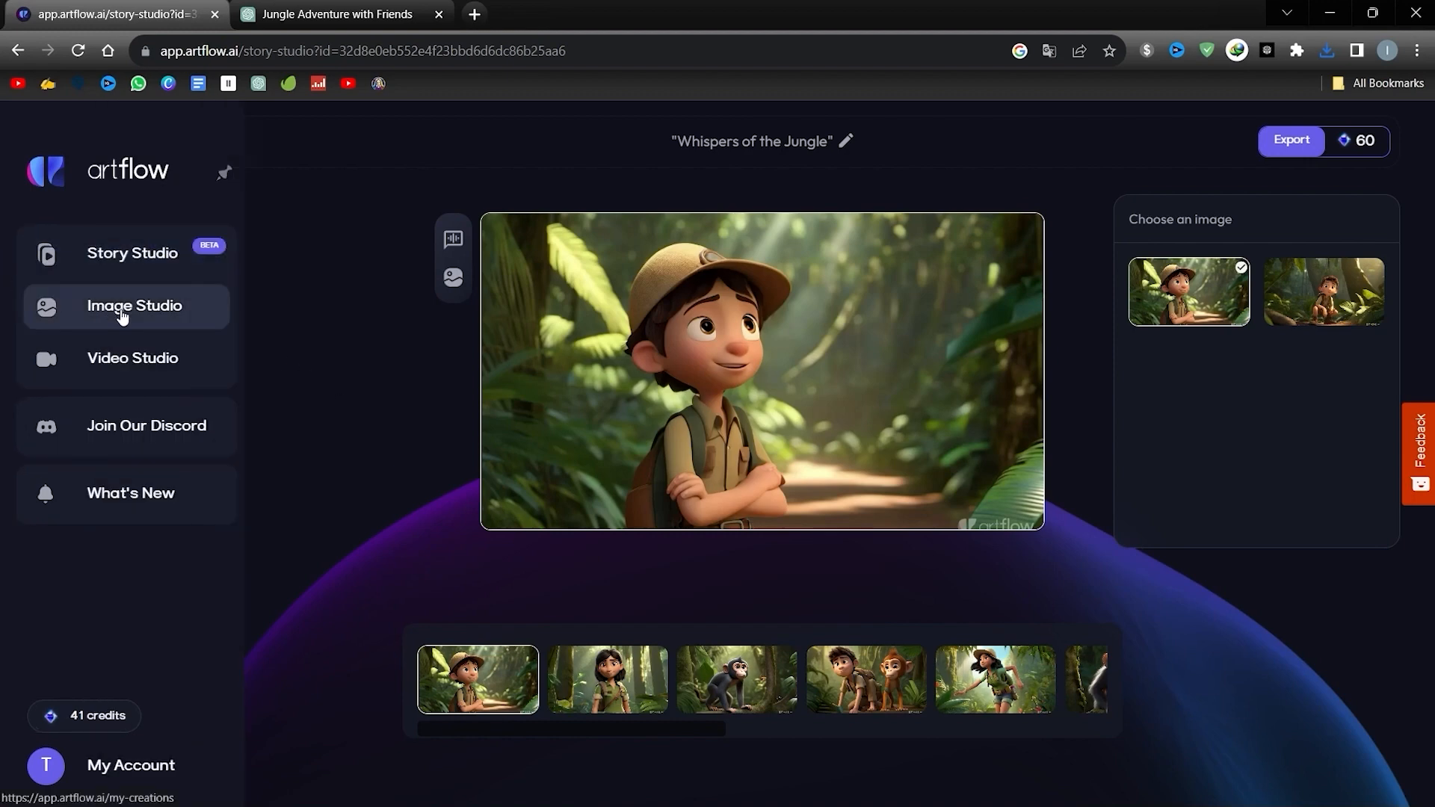
Start a new Video Studio project using the two-friends-on-jungle-path image as the first shot.
click(134, 305)
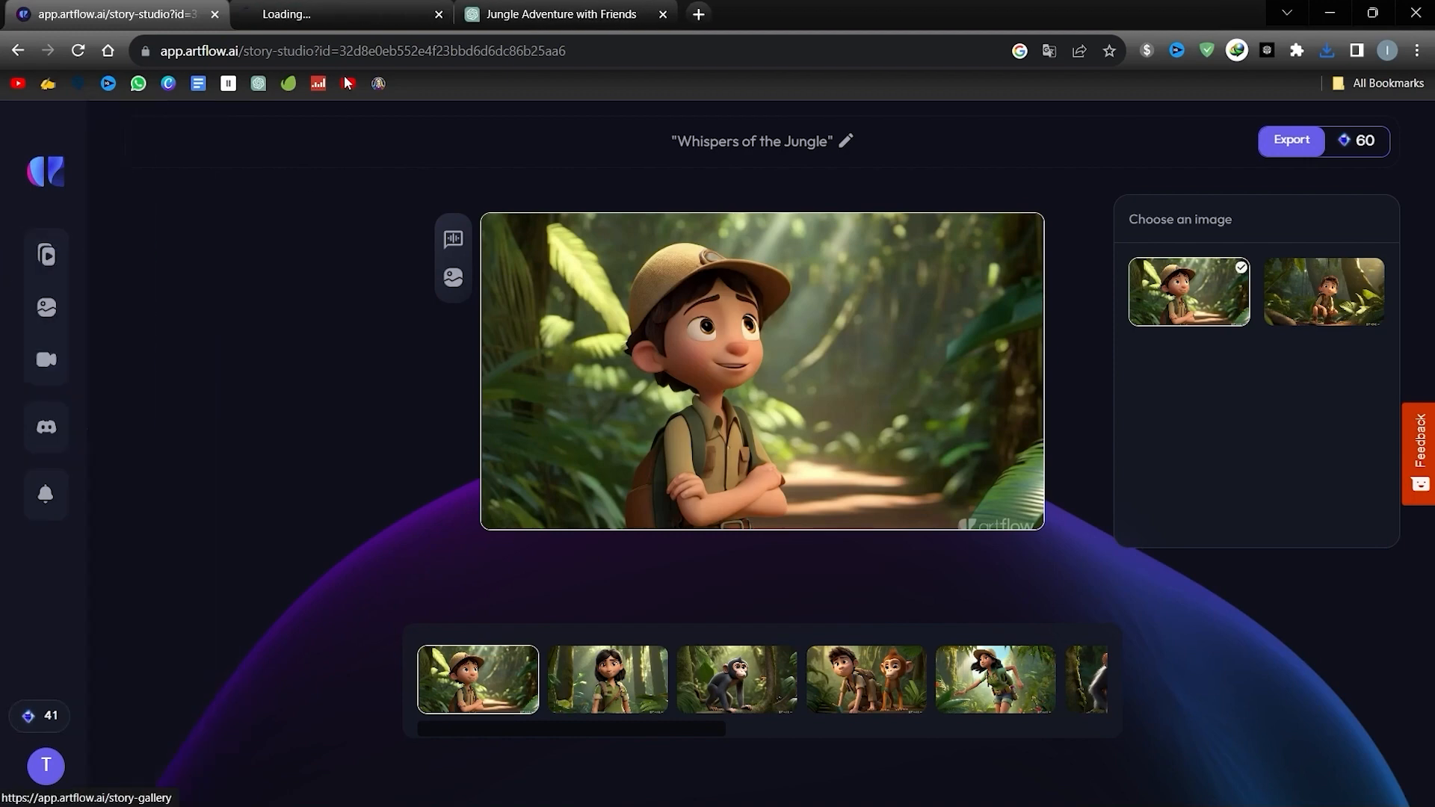
click(44, 359)
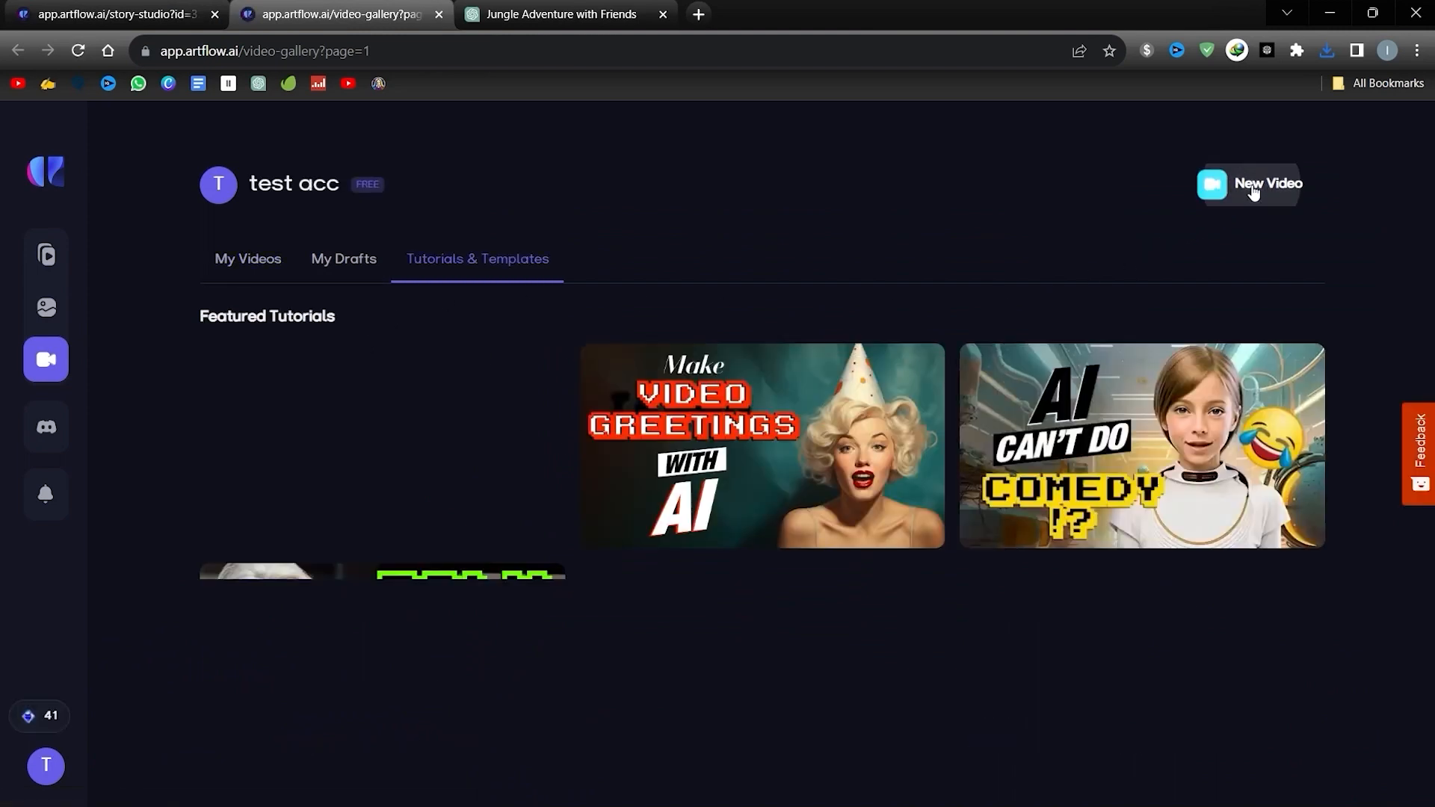
click(1267, 184)
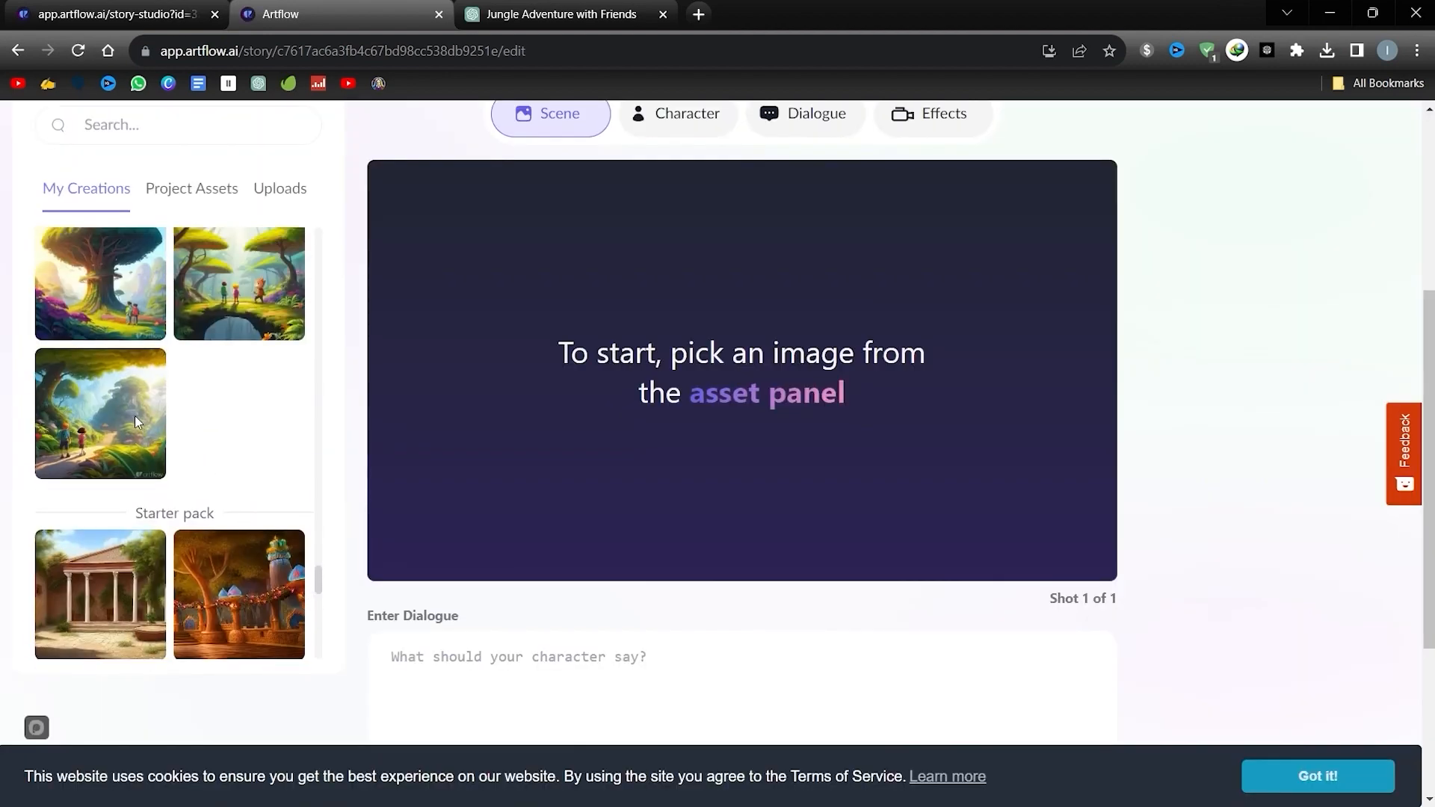
click(100, 413)
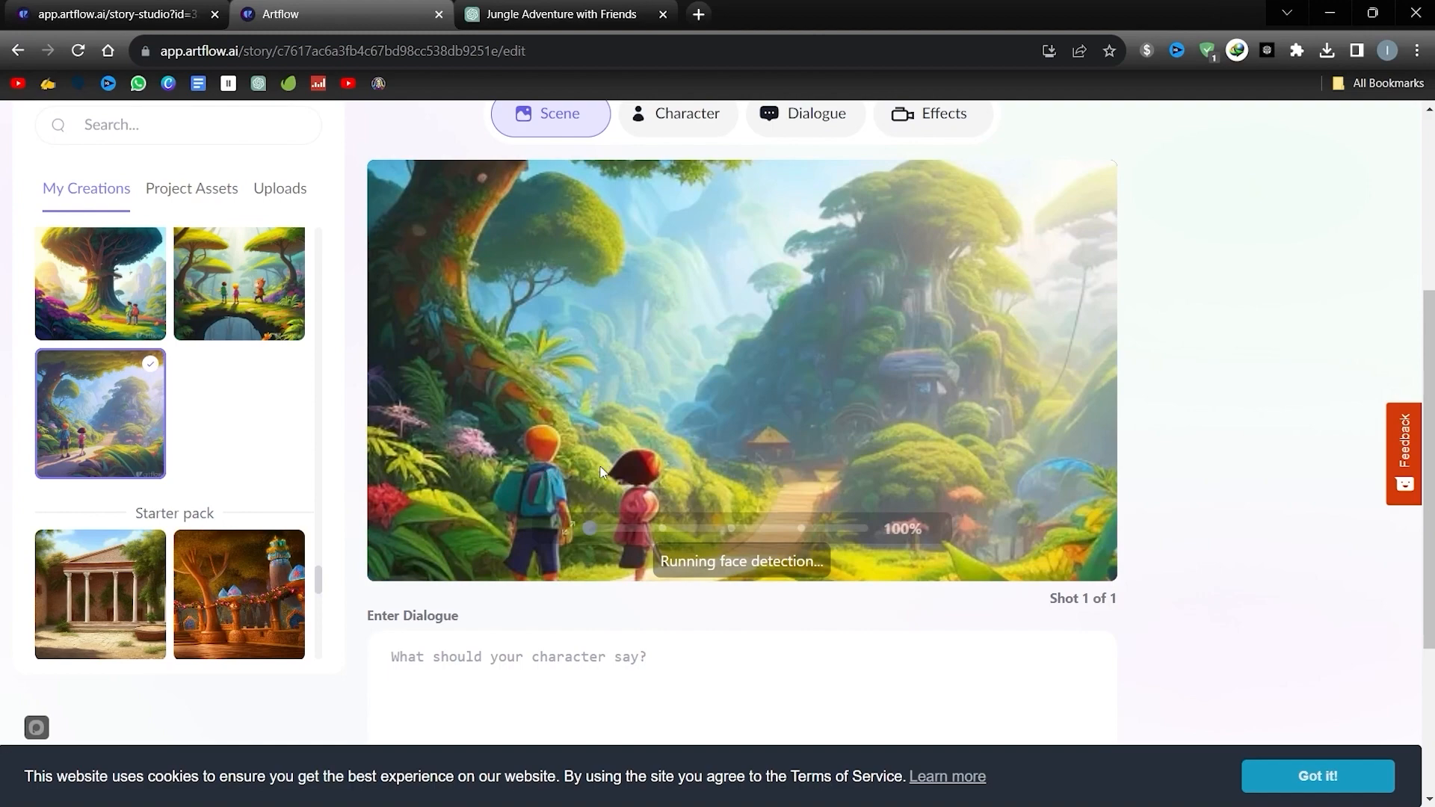
click(562, 13)
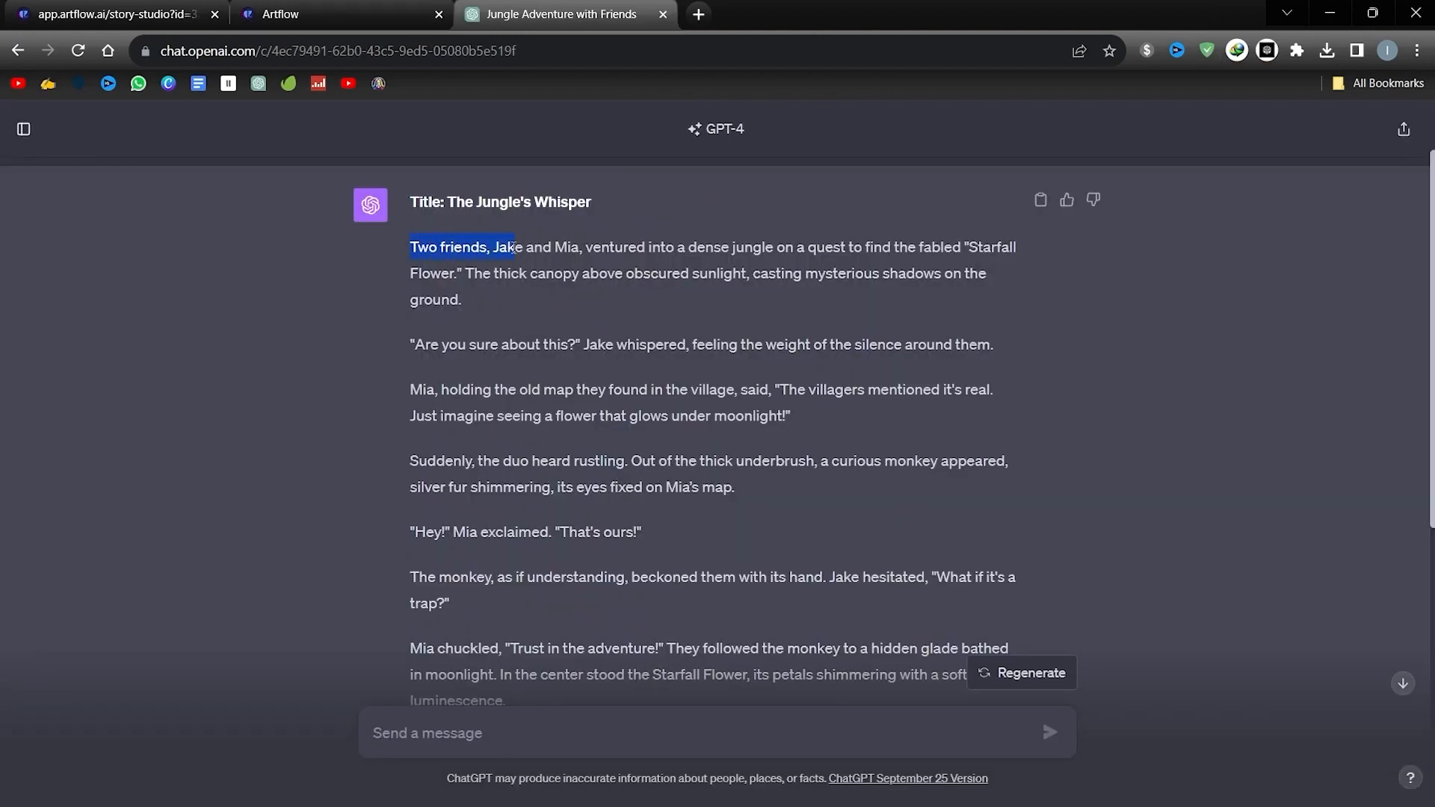
Copy the ChatGPT opening paragraph as shot 1's dialogue voiced by Charlotte.
drag(513, 247, 668, 273)
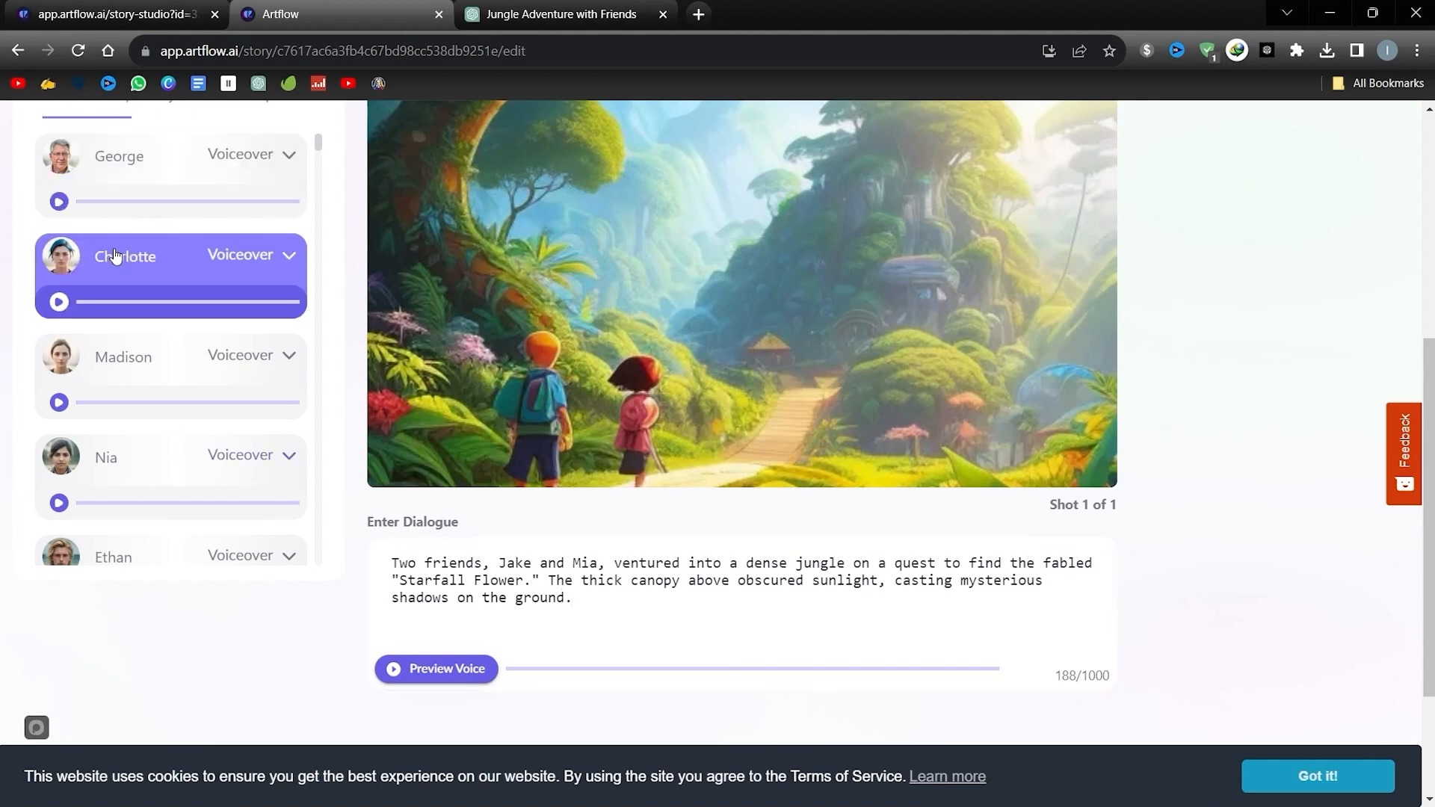
mouse_move(485, 424)
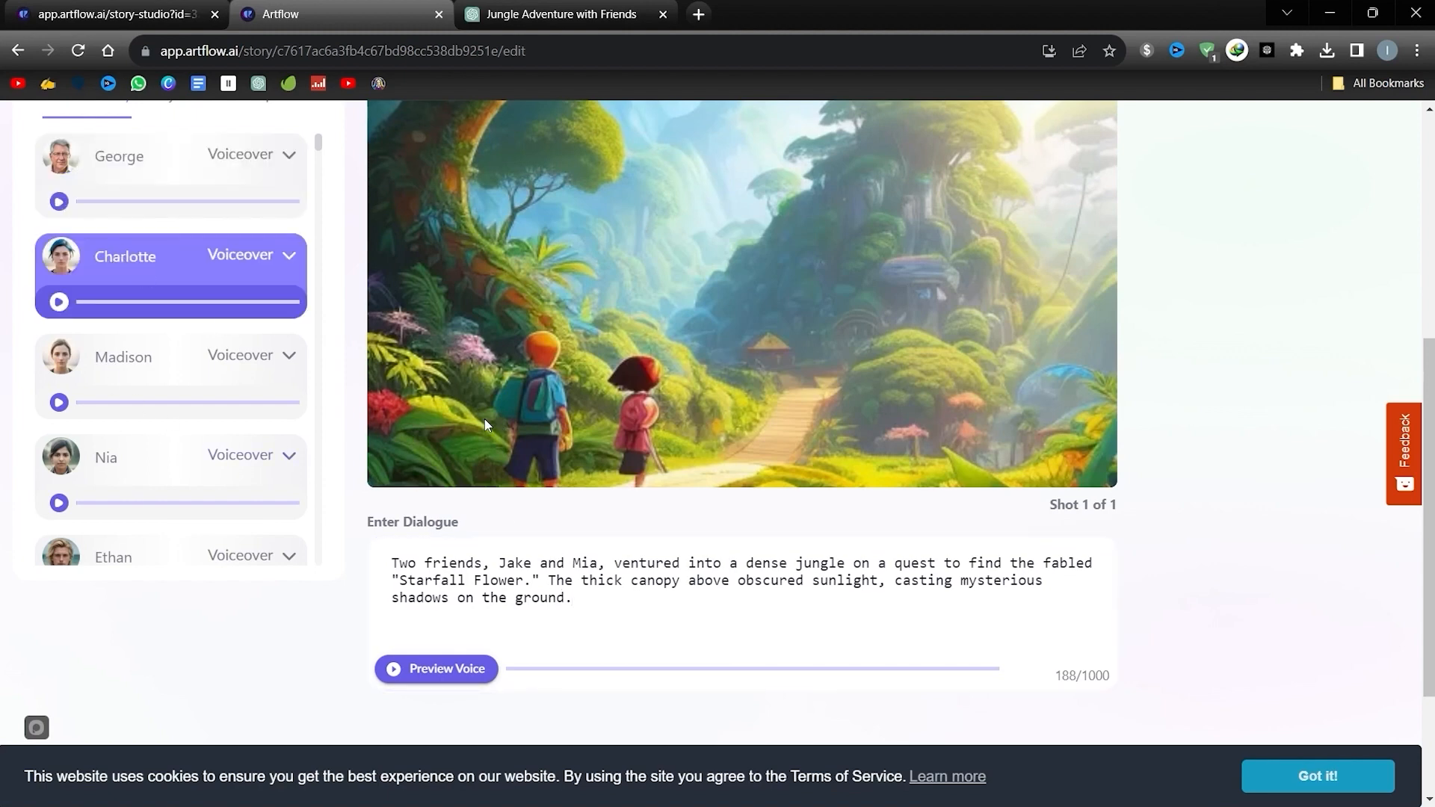
scroll(up, 3)
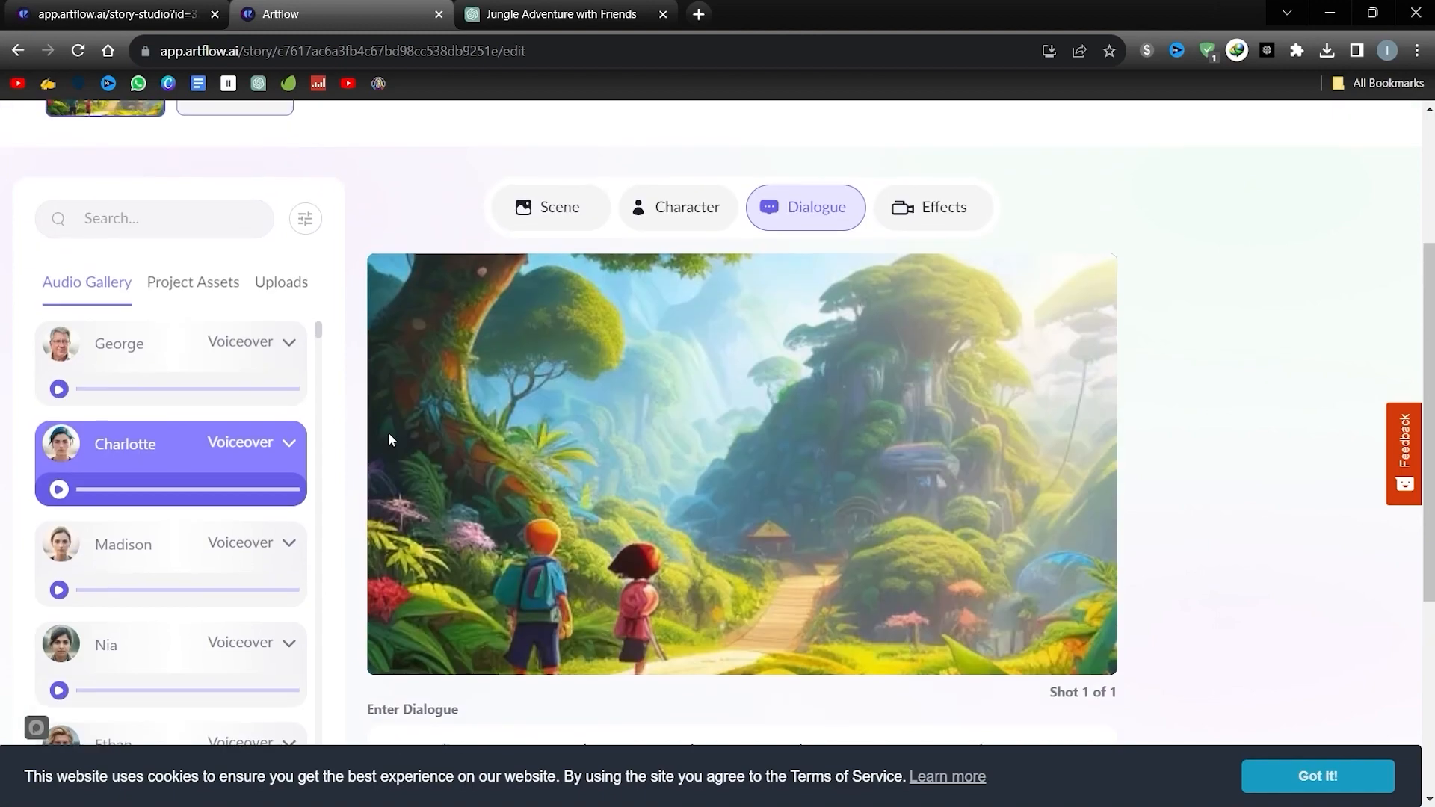
scroll(up, 3)
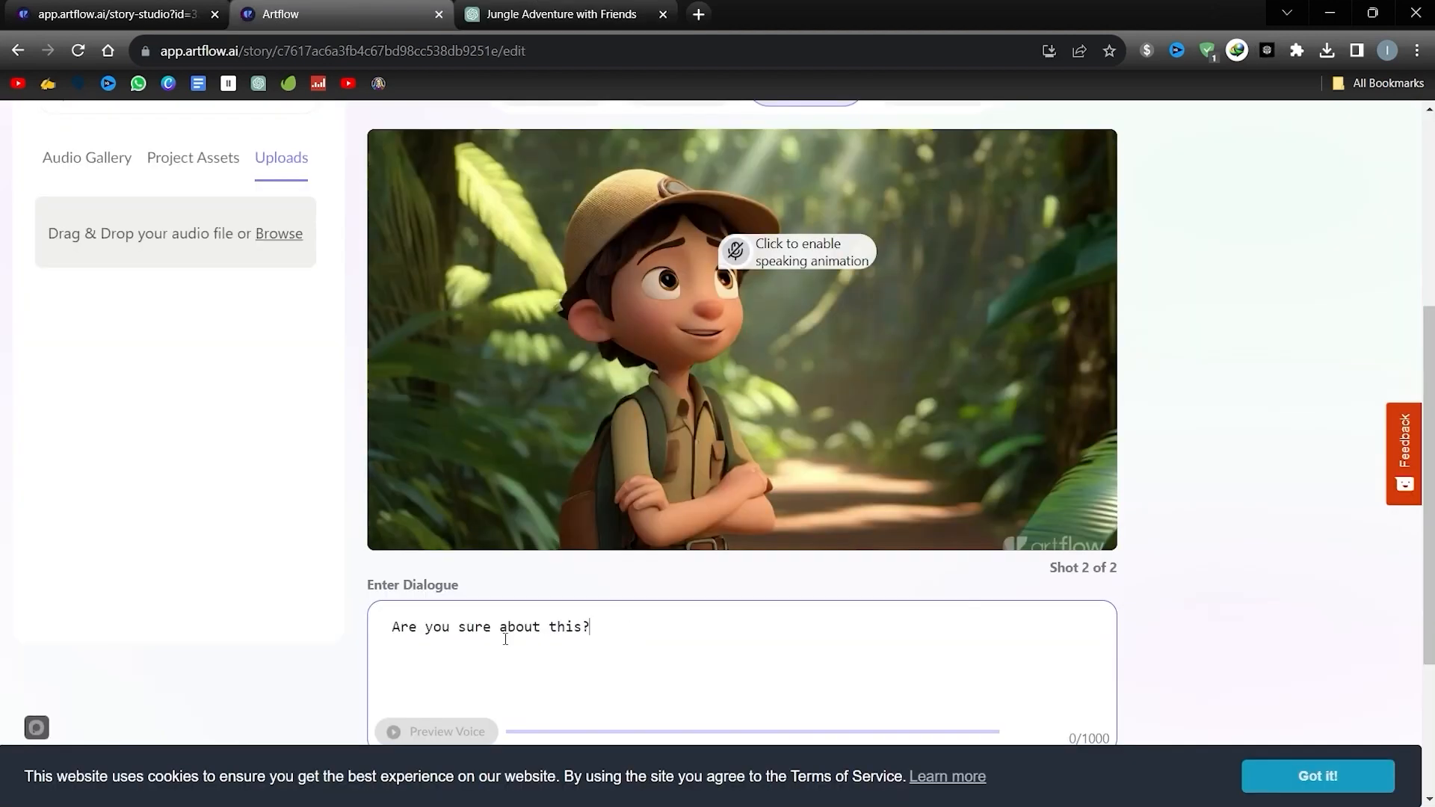
Pick a voice for shot 2's line 'Are you sure about this?' and enable speaking animation for the boy.
click(87, 158)
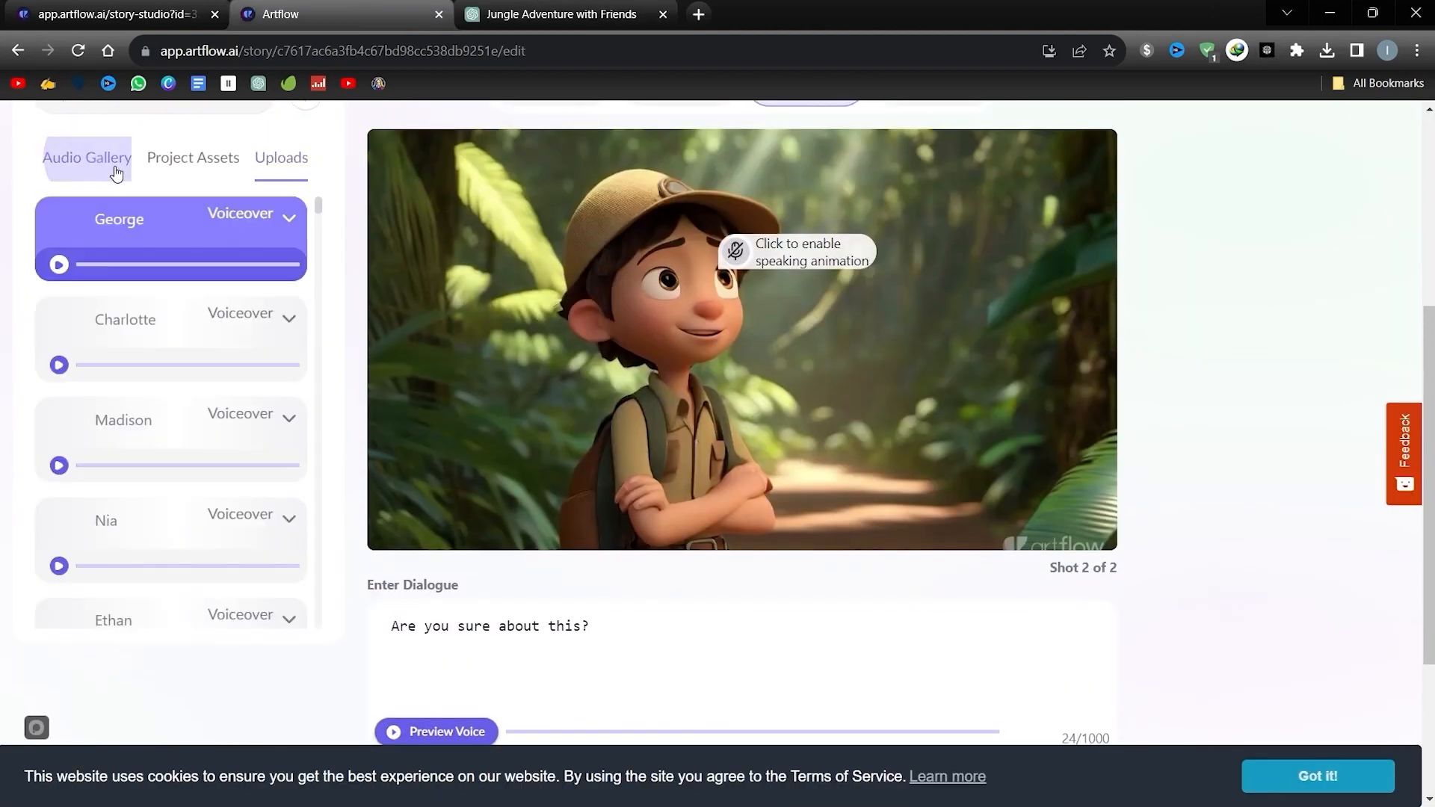
click(58, 266)
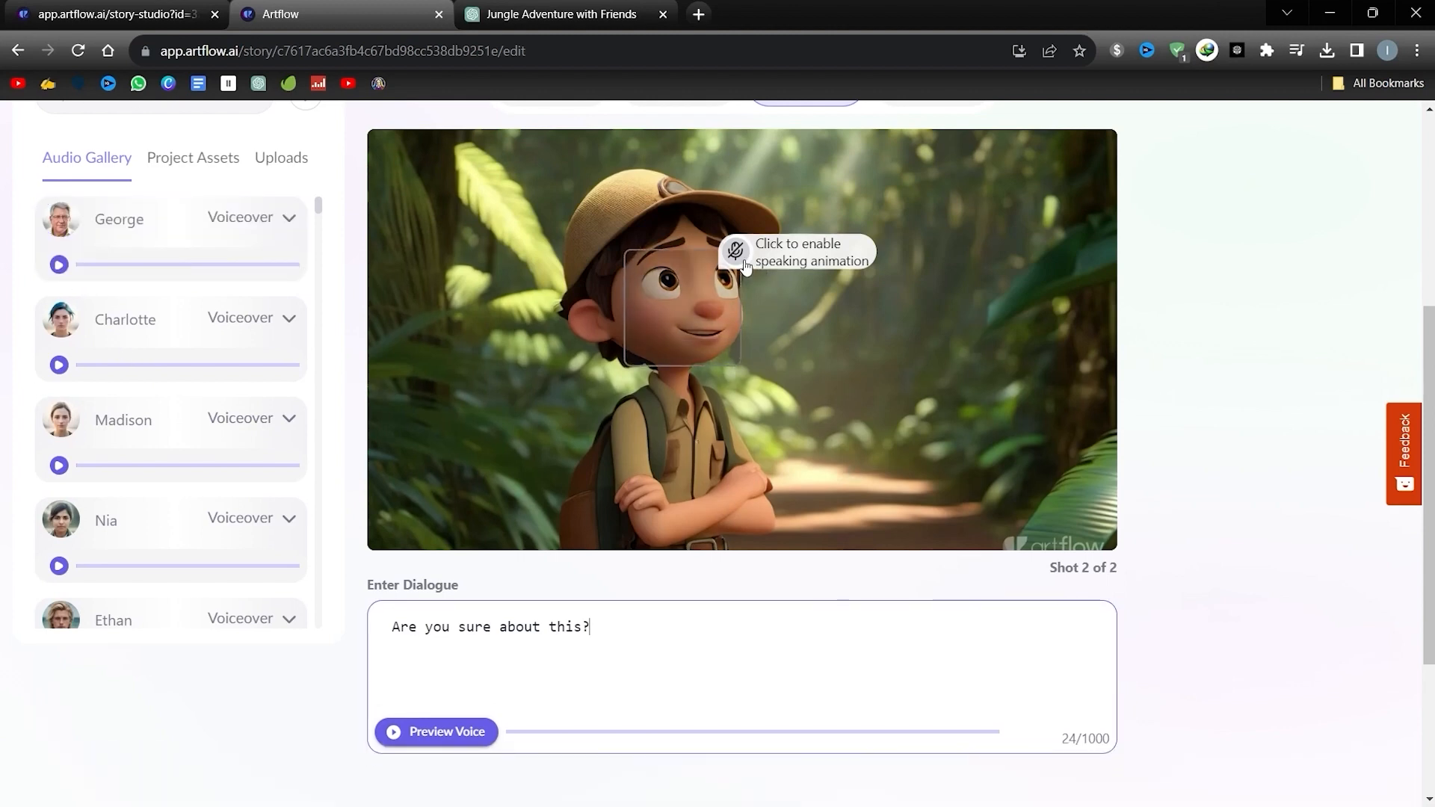
click(735, 251)
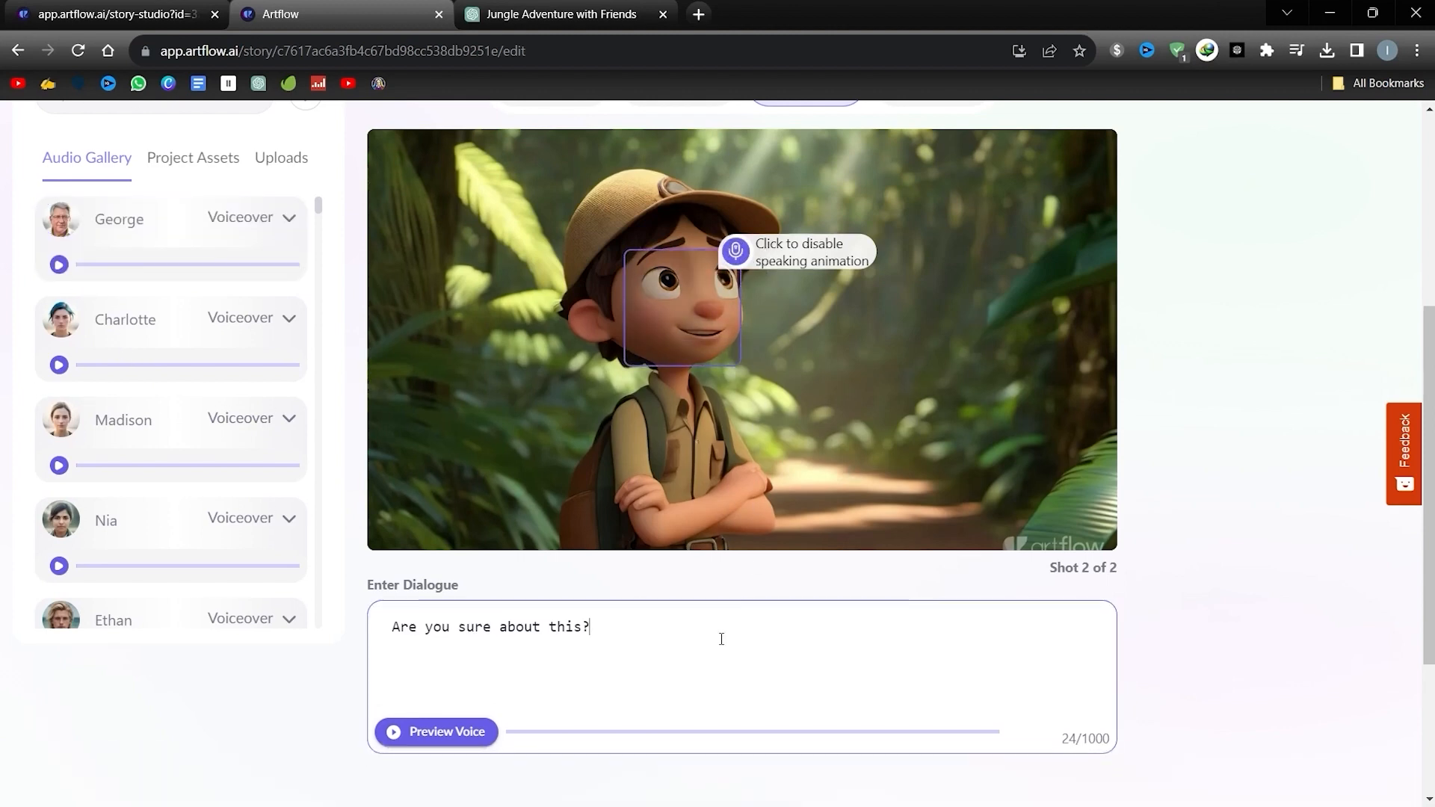
scroll(up, 3)
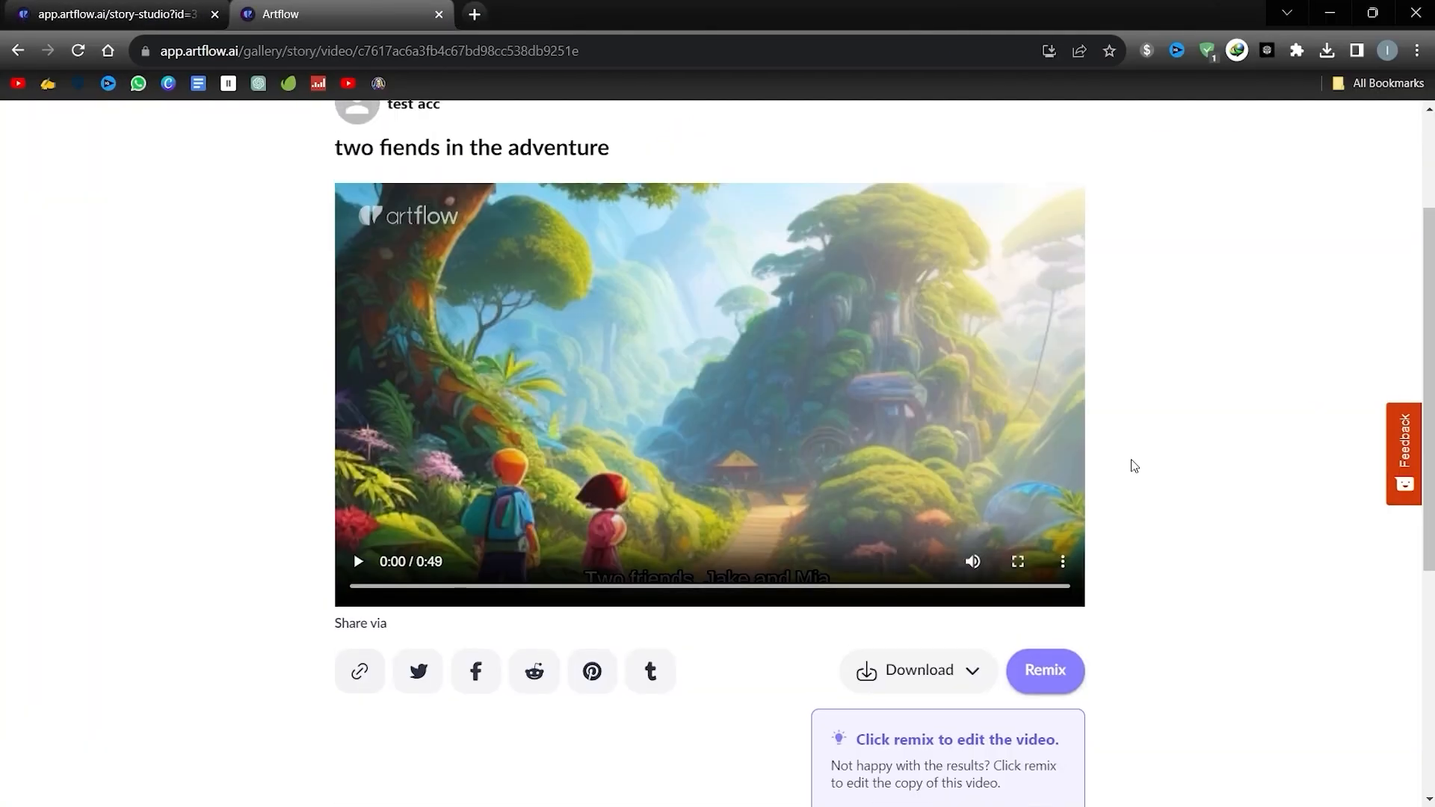
Scroll the published 0:49 video page and reveal its Download choices.
scroll(up, 3)
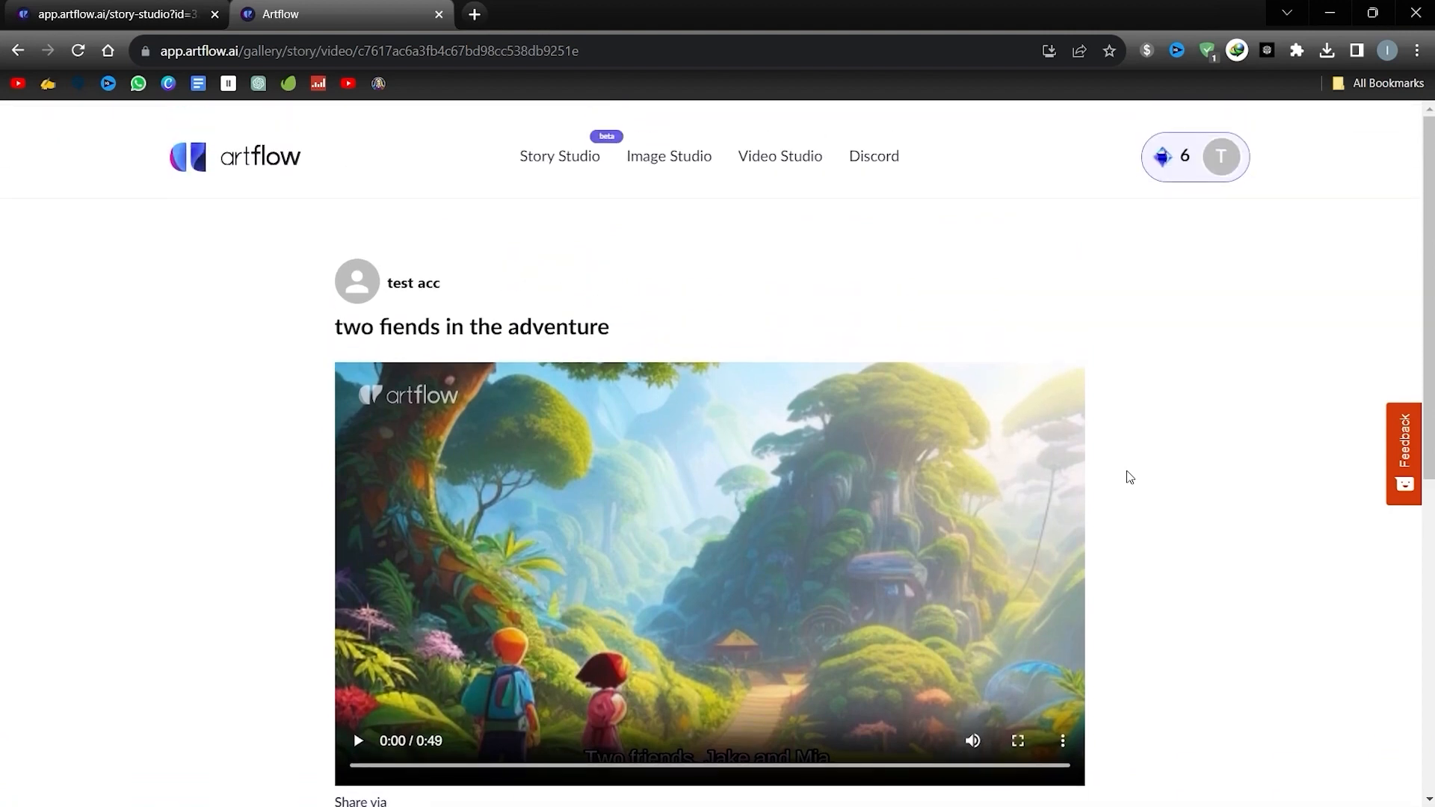
scroll(down, 3)
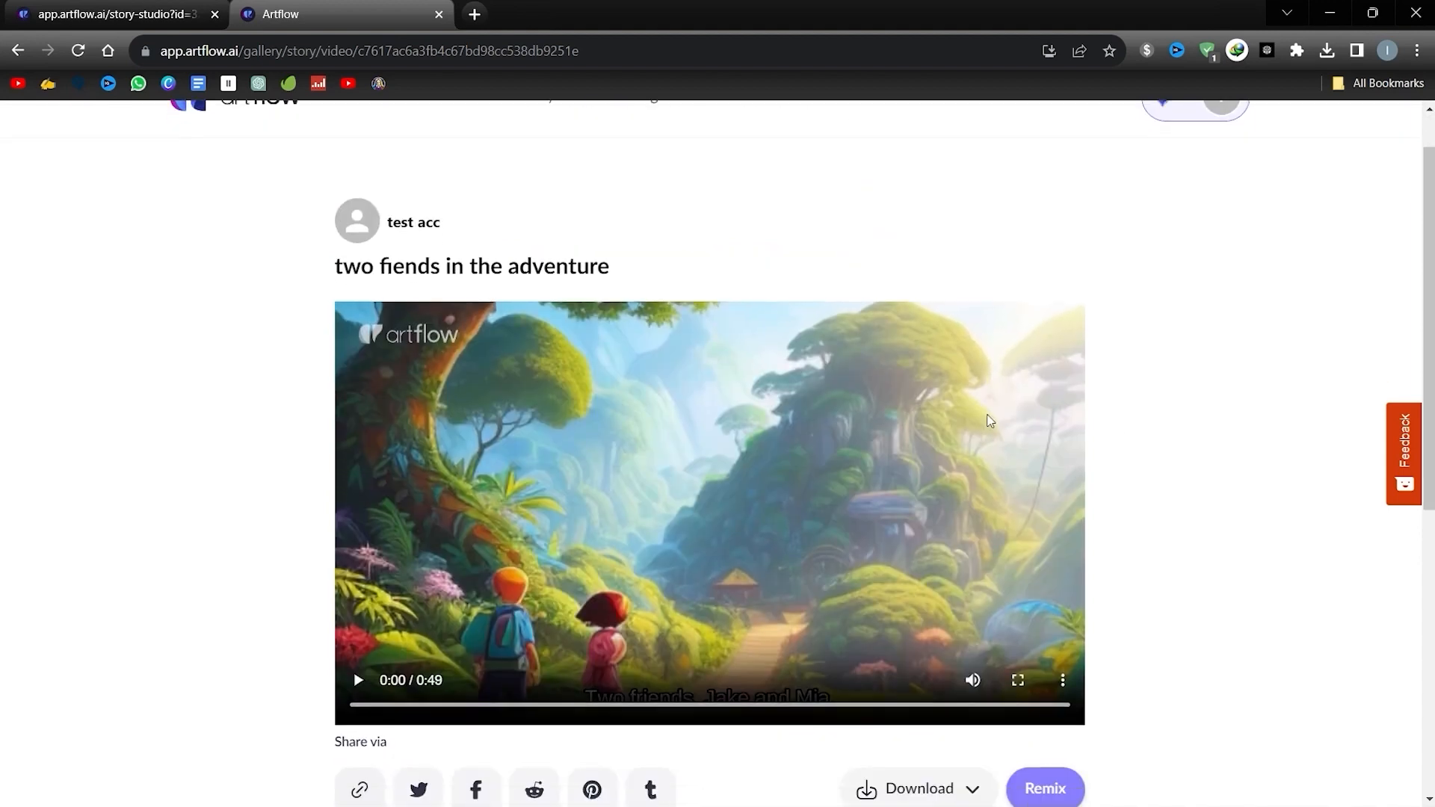
scroll(down, 3)
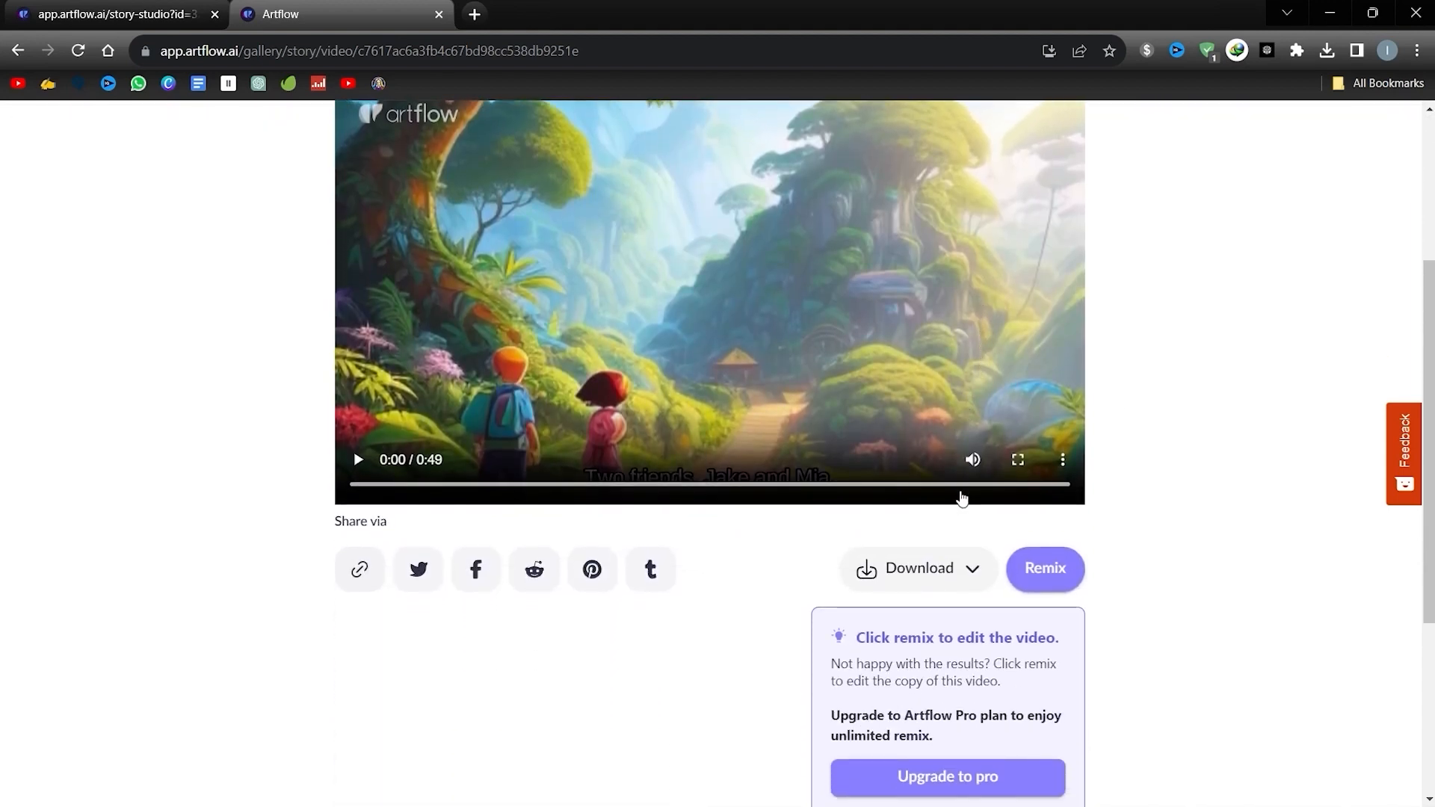
mouse_move(929, 567)
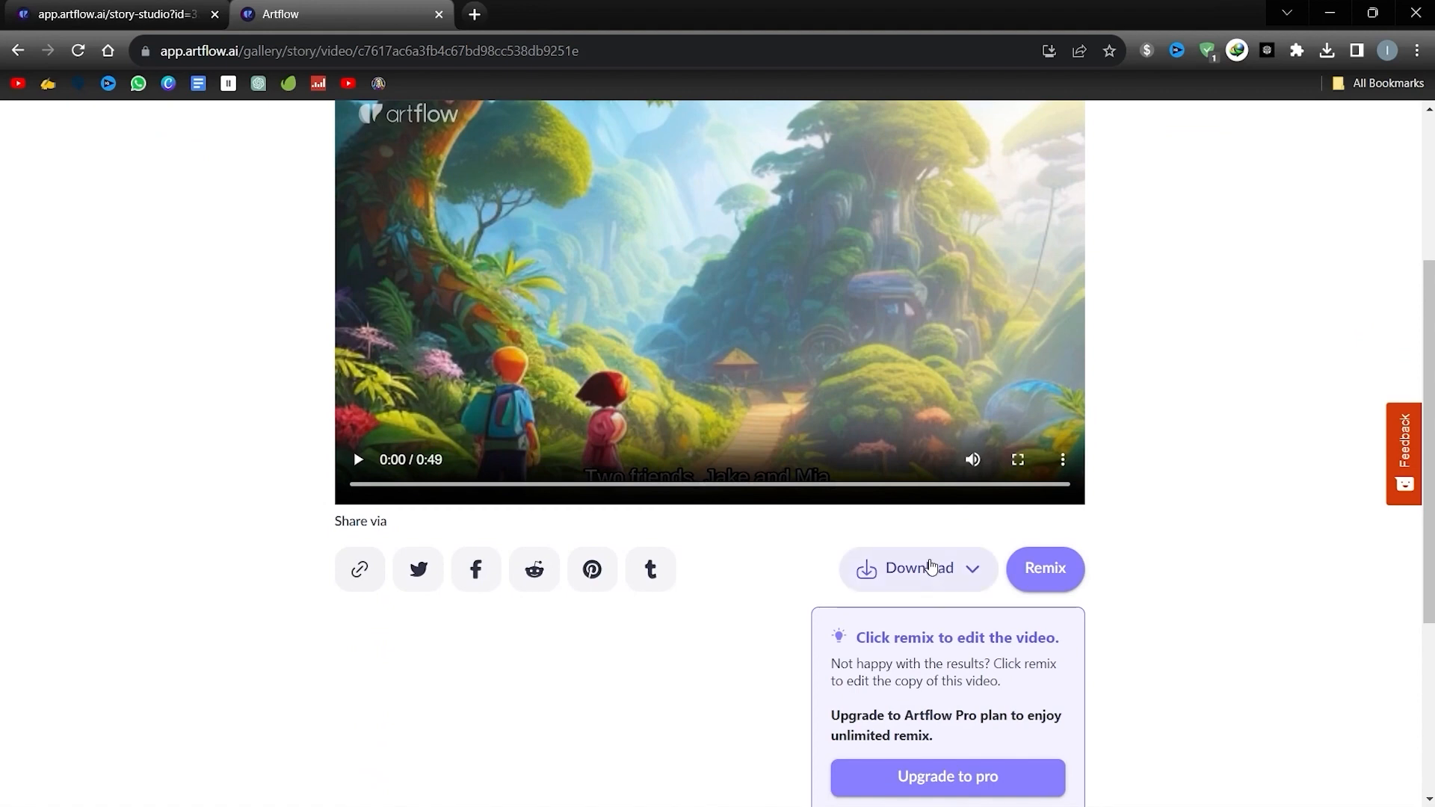
mouse_move(943, 575)
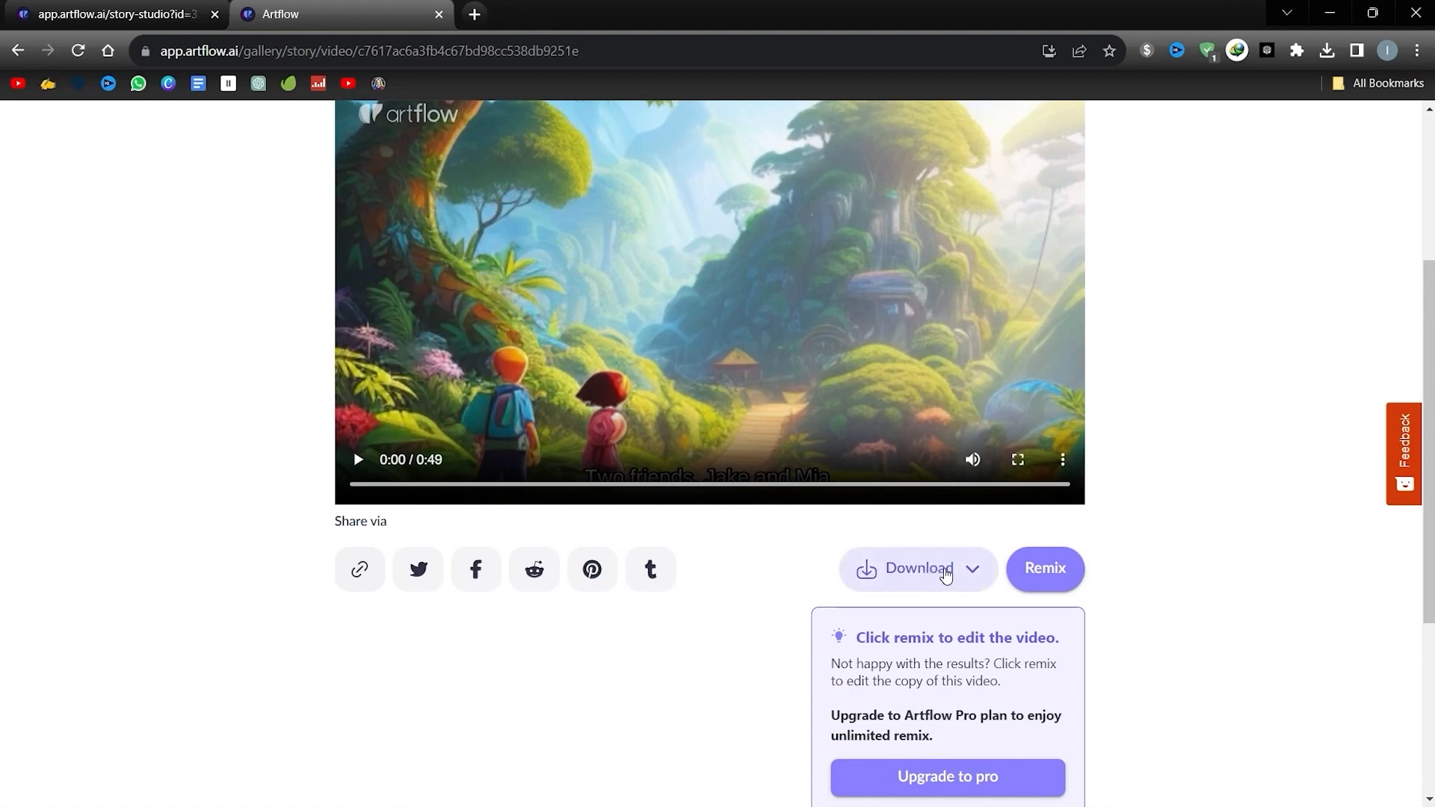
mouse_move(905, 576)
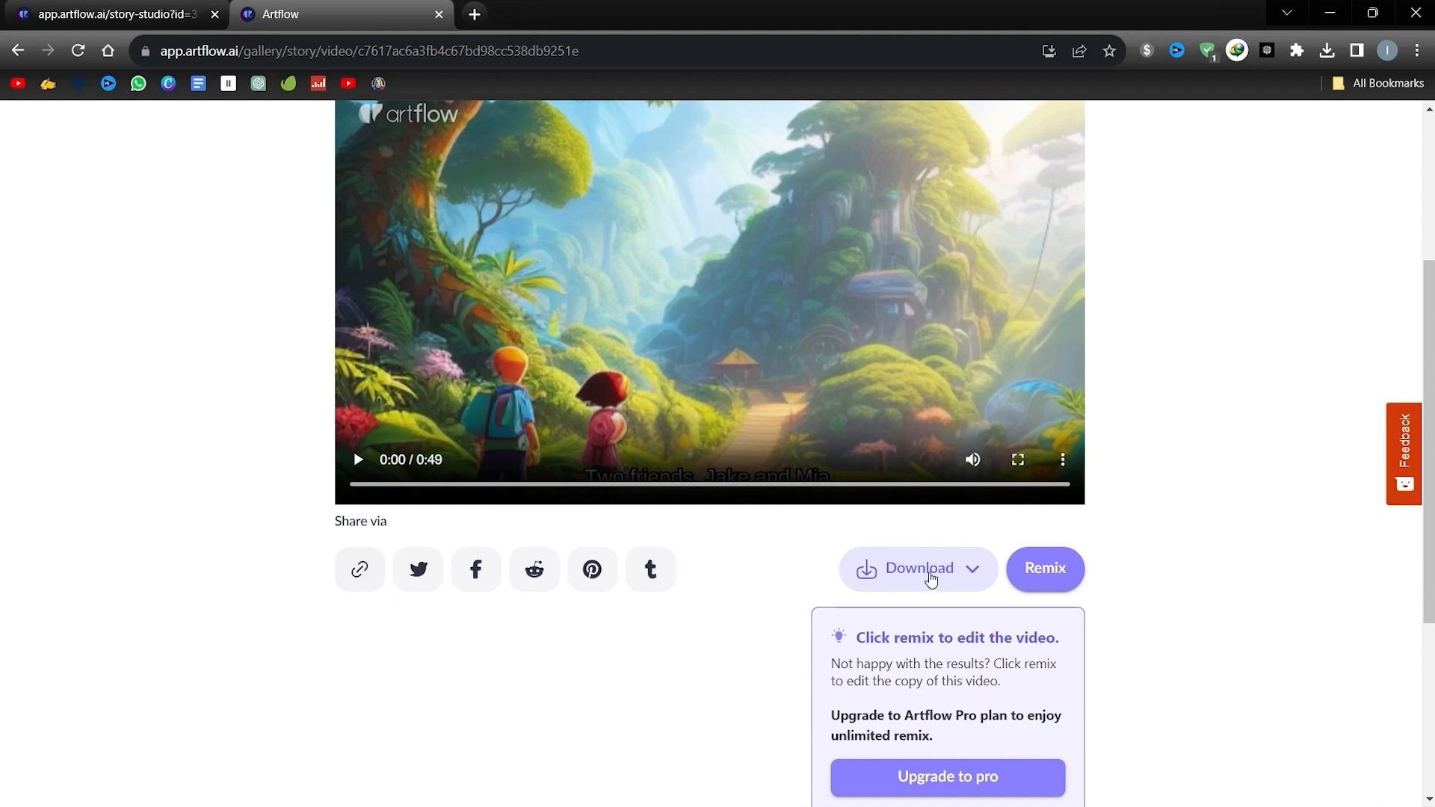
click(918, 568)
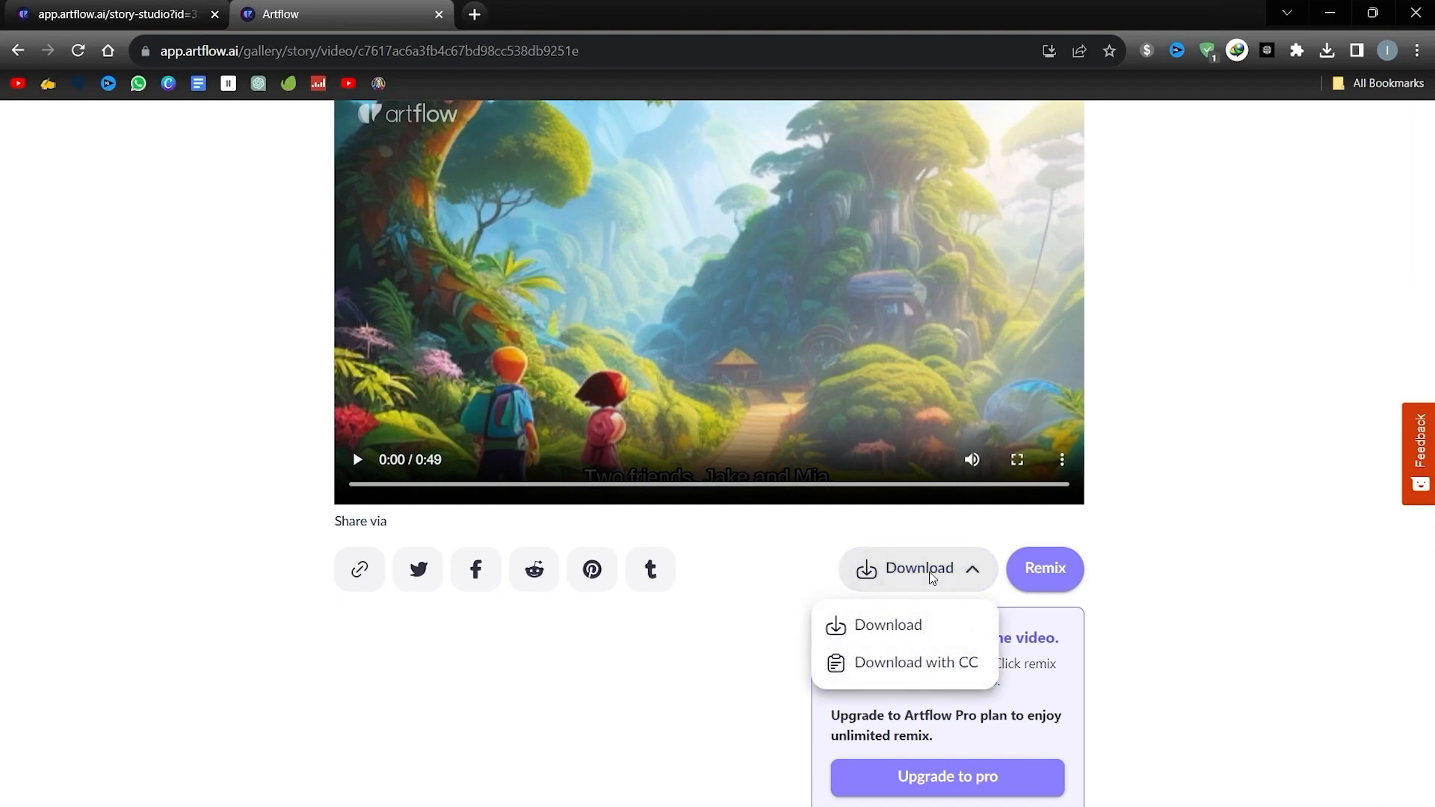
mouse_move(920, 603)
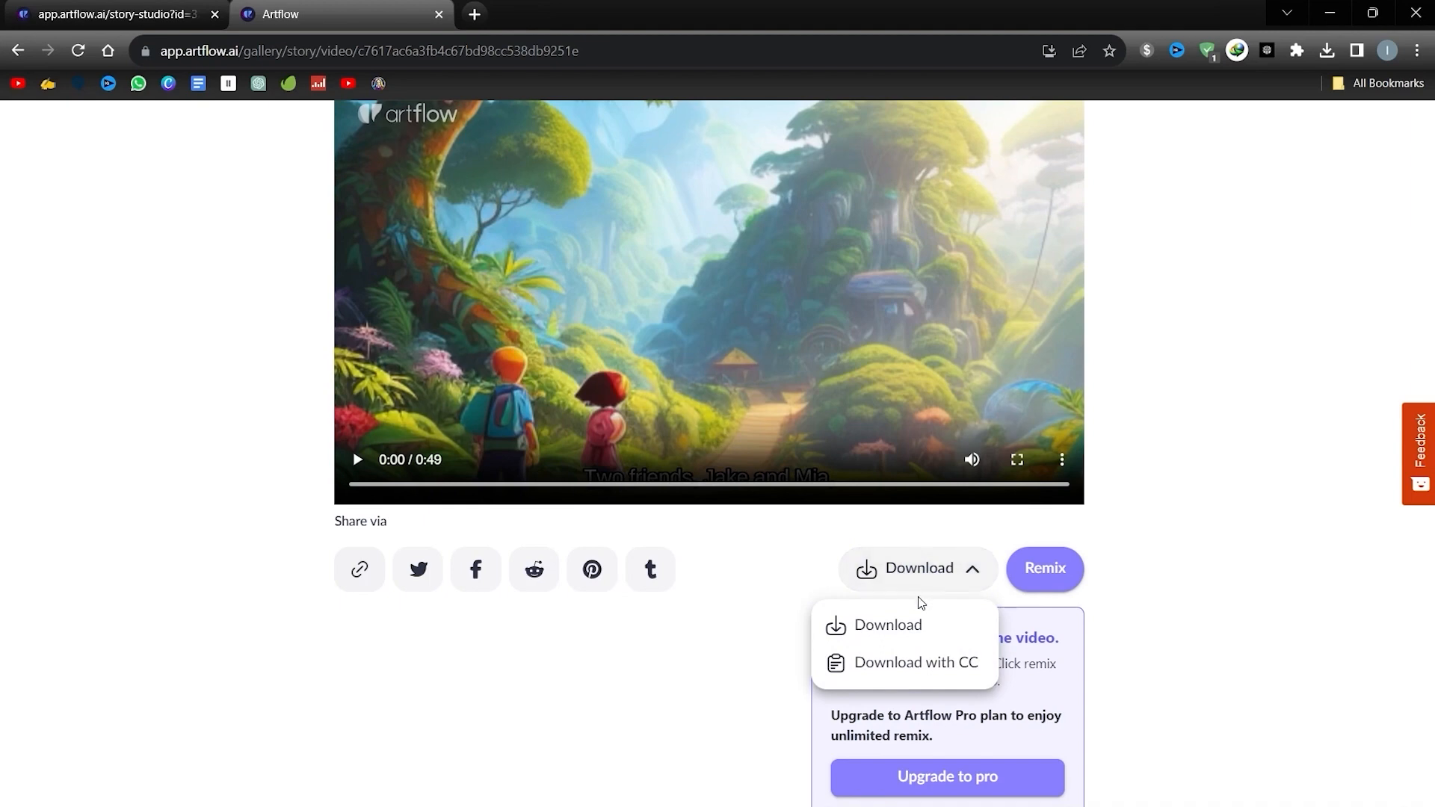
mouse_move(894, 627)
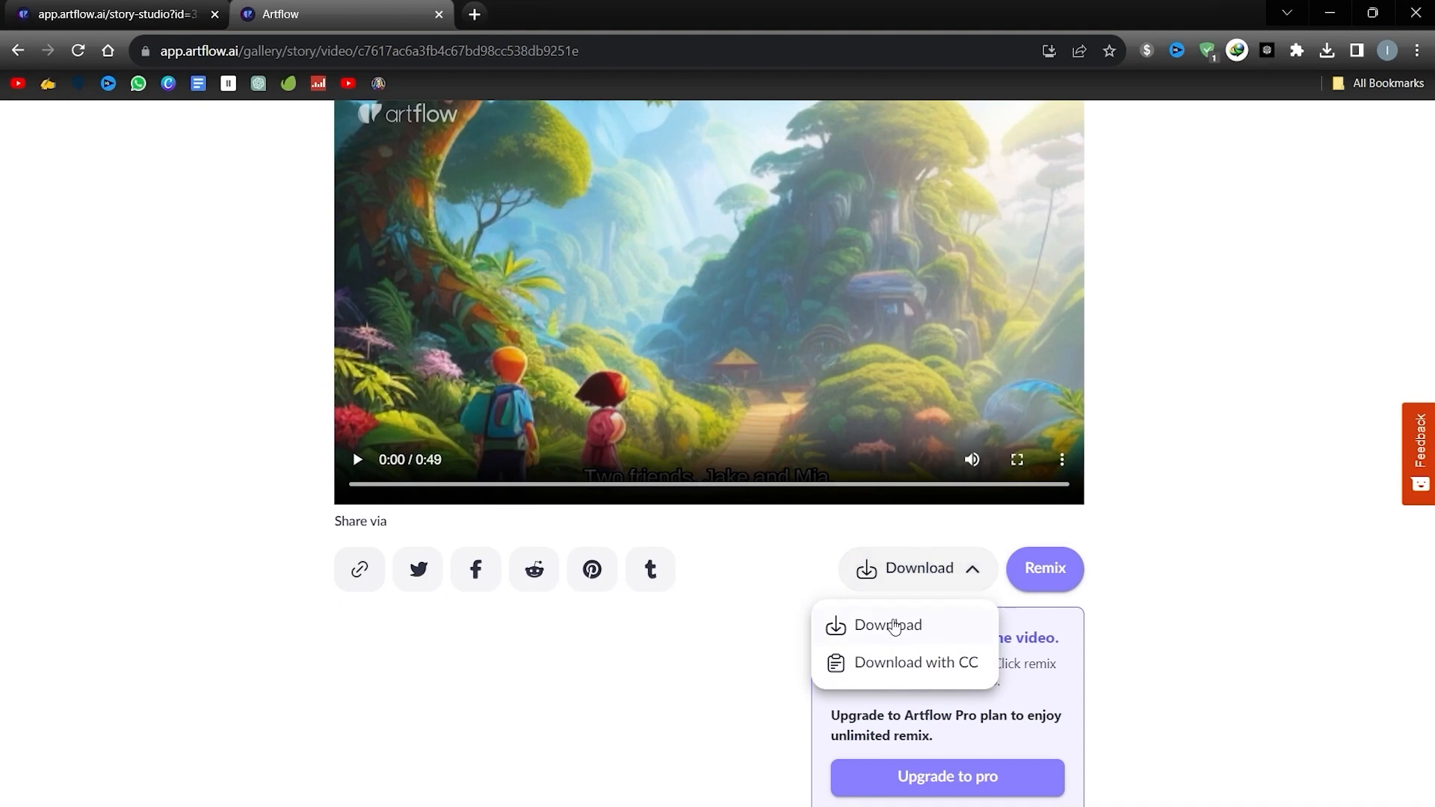